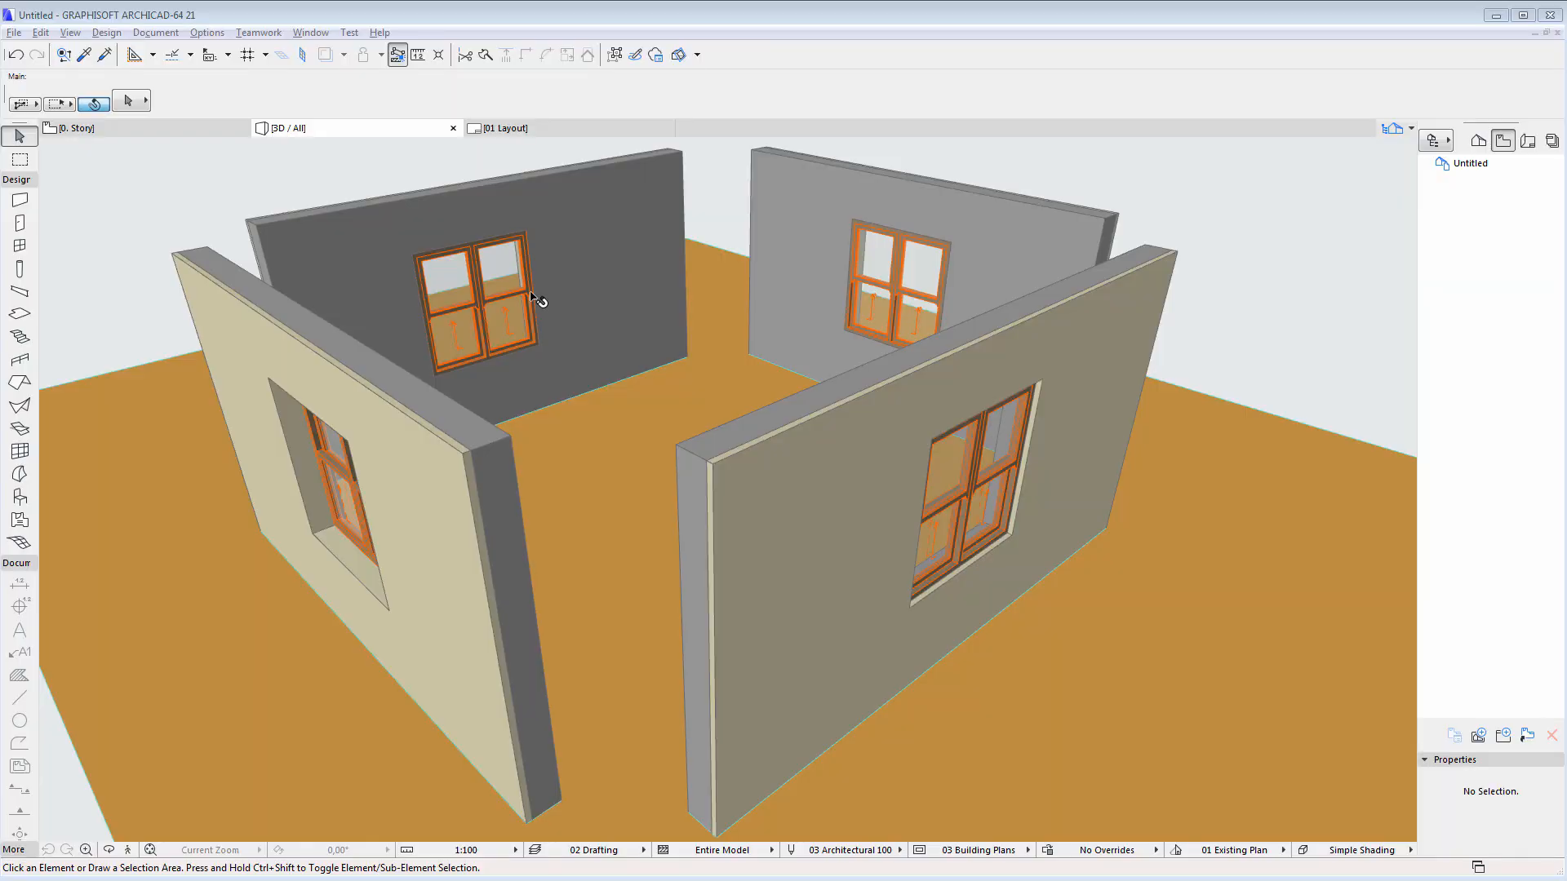
mouse_move(419, 158)
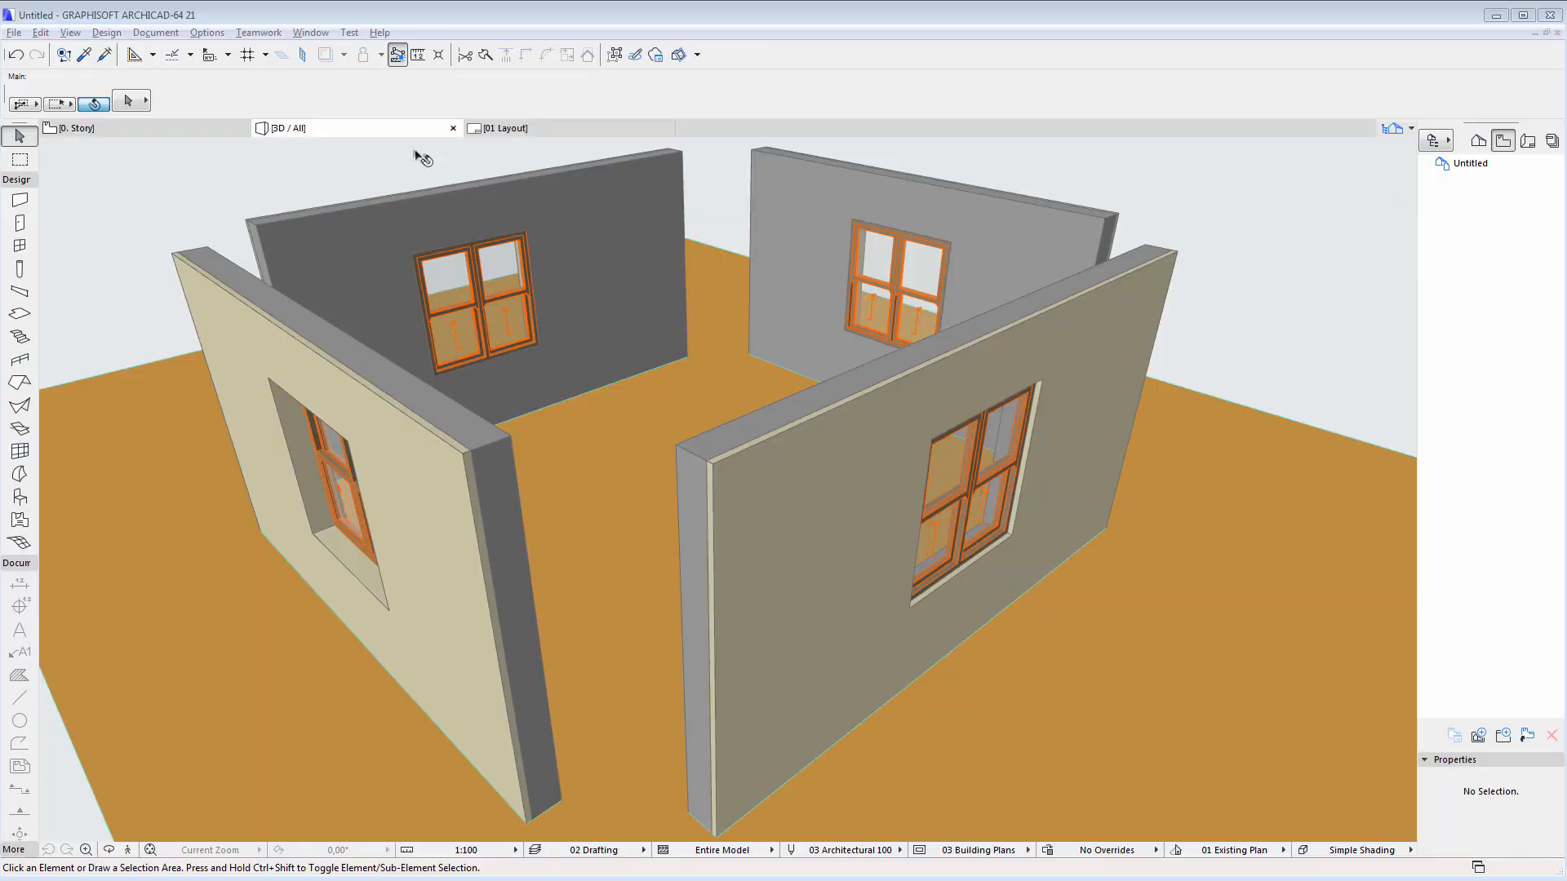
Open the 3D Styles dialog from the 3D / All tab's context menu.
right_click(290, 128)
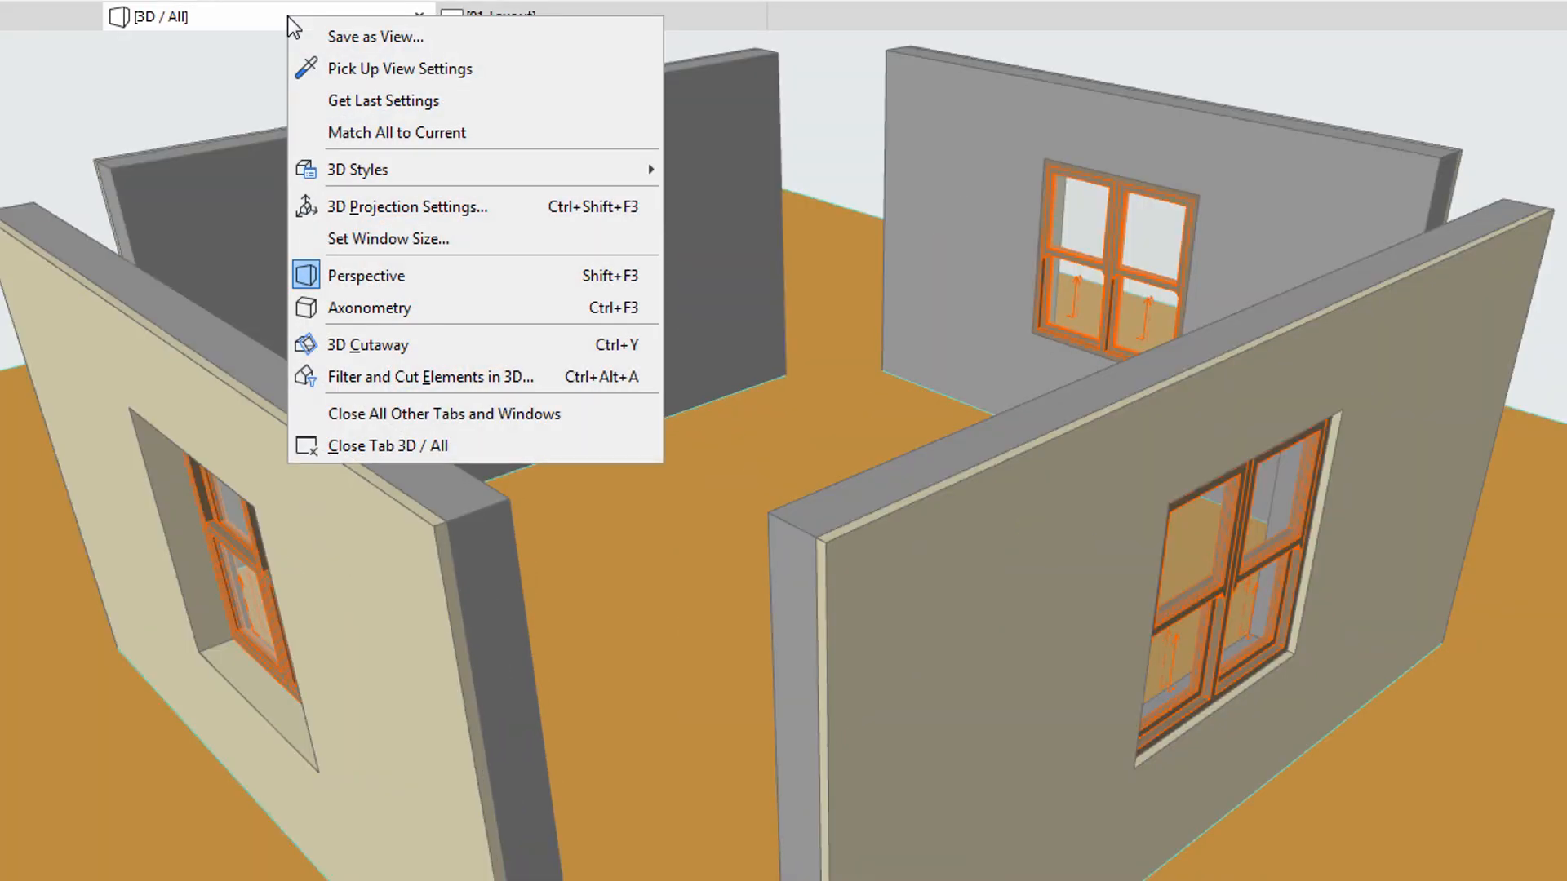
mouse_move(356, 169)
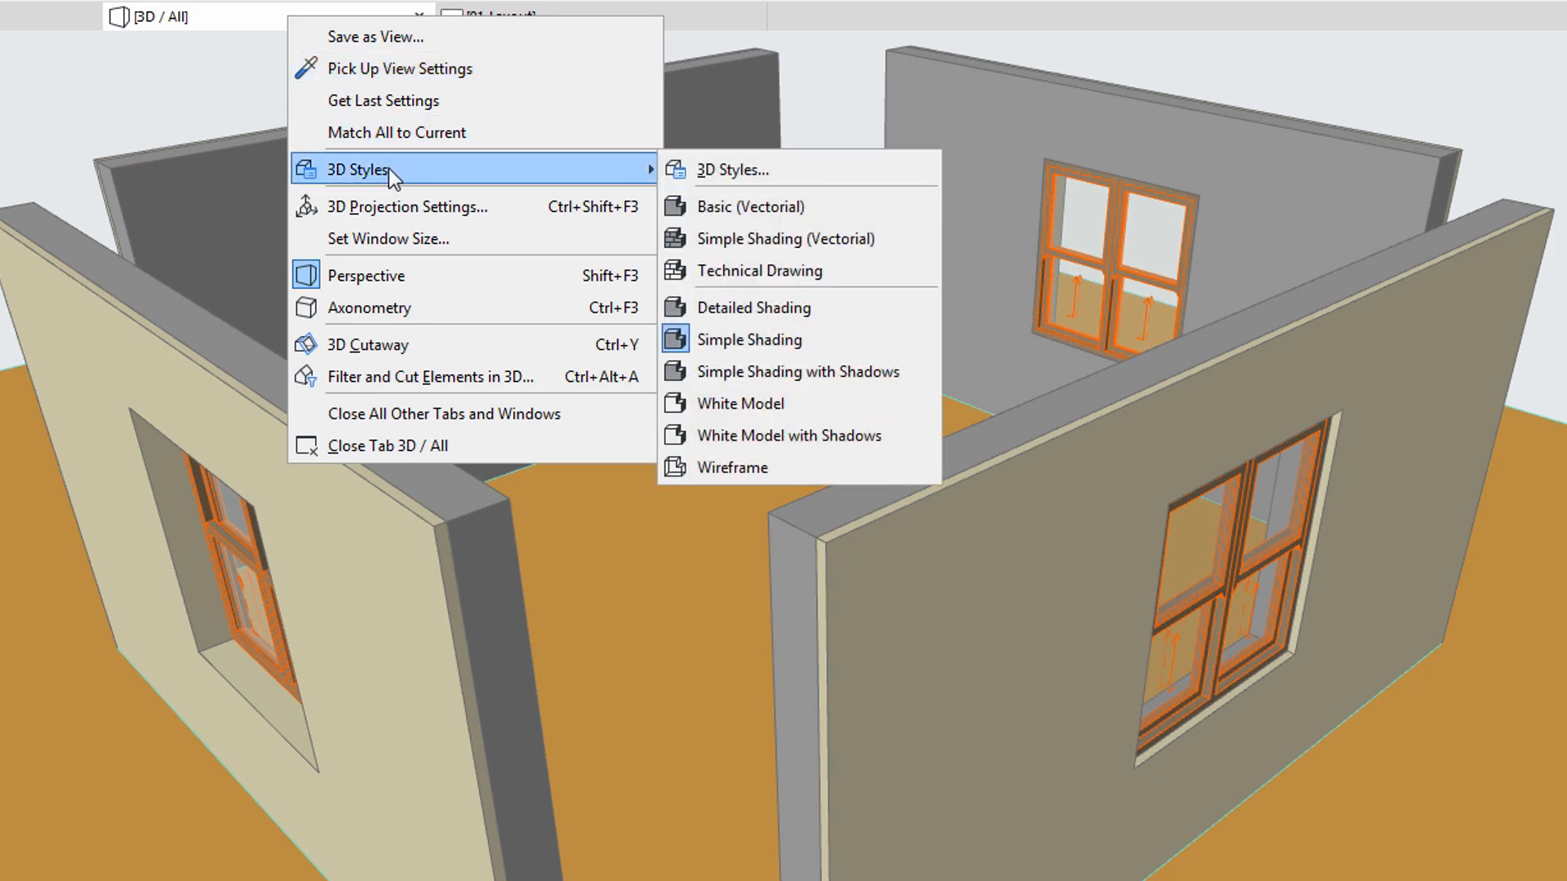
click(733, 169)
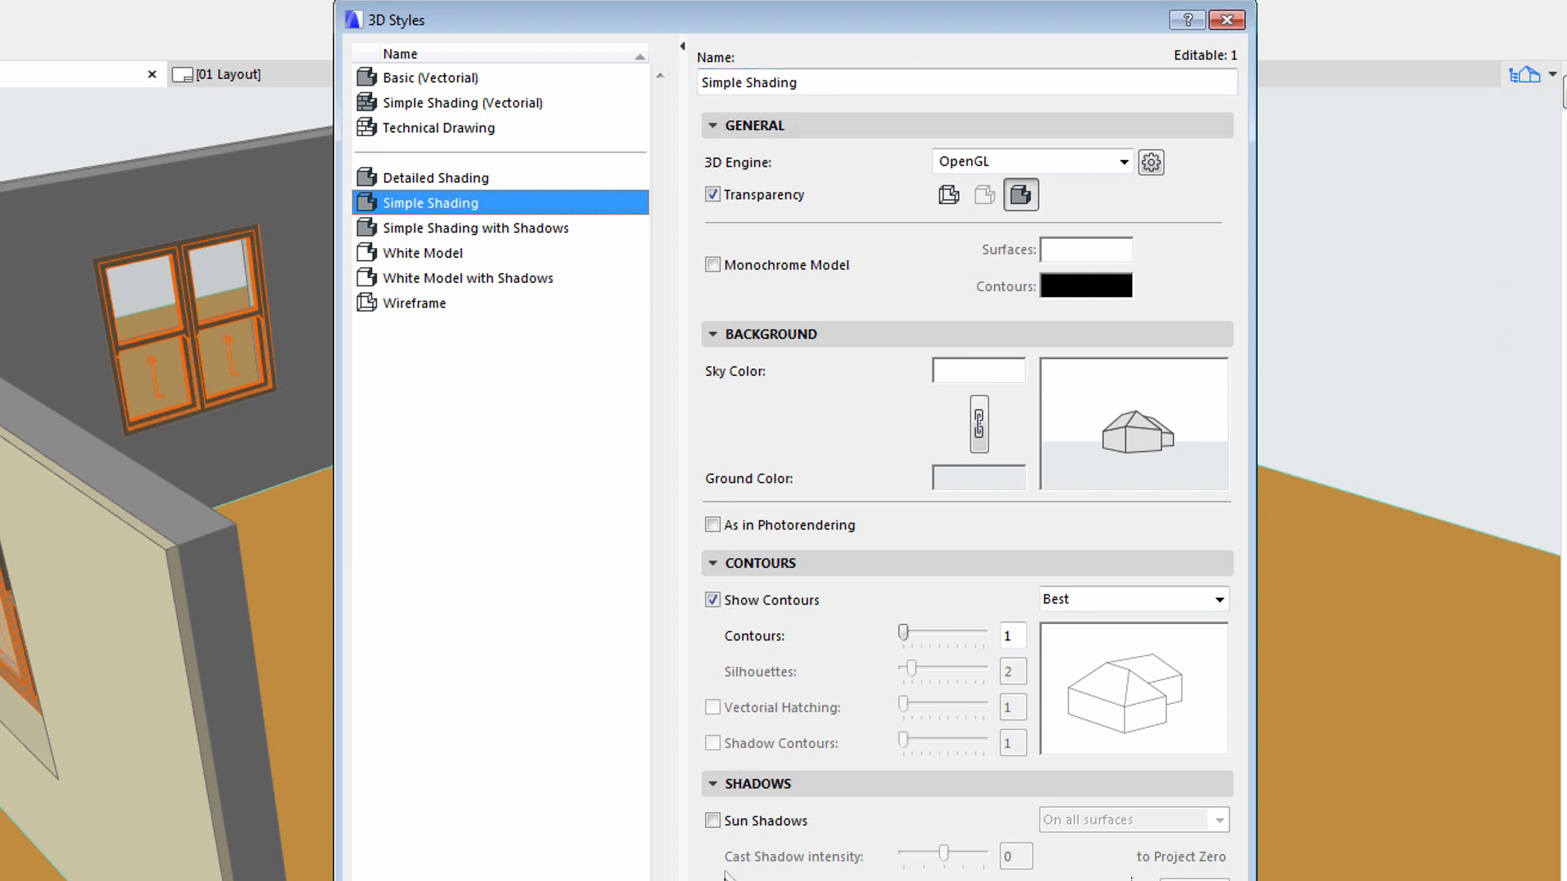
click(712, 820)
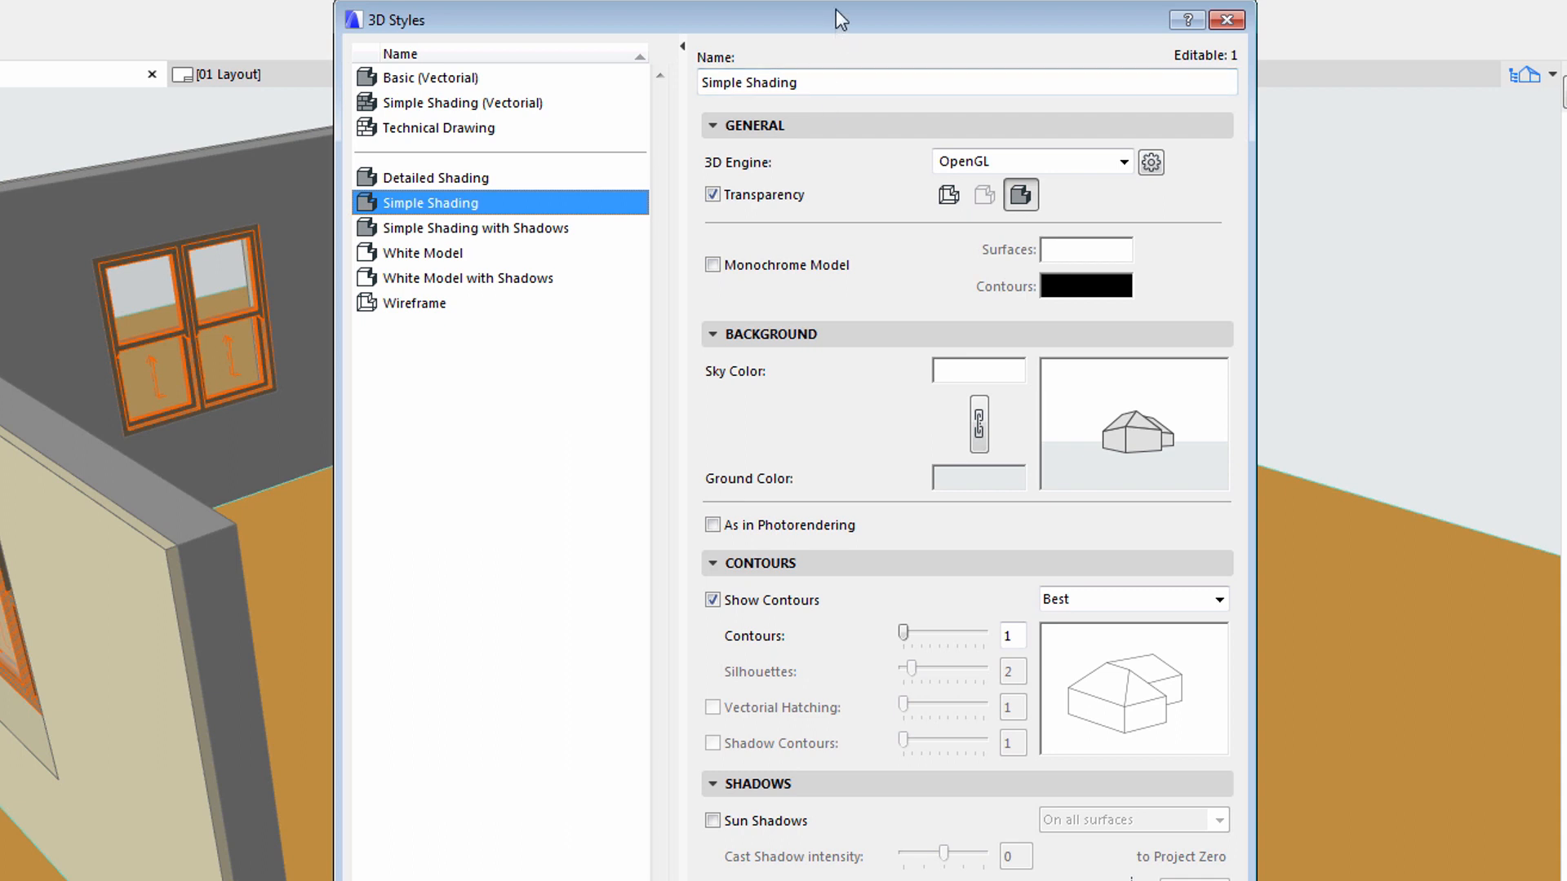
mouse_move(547, 88)
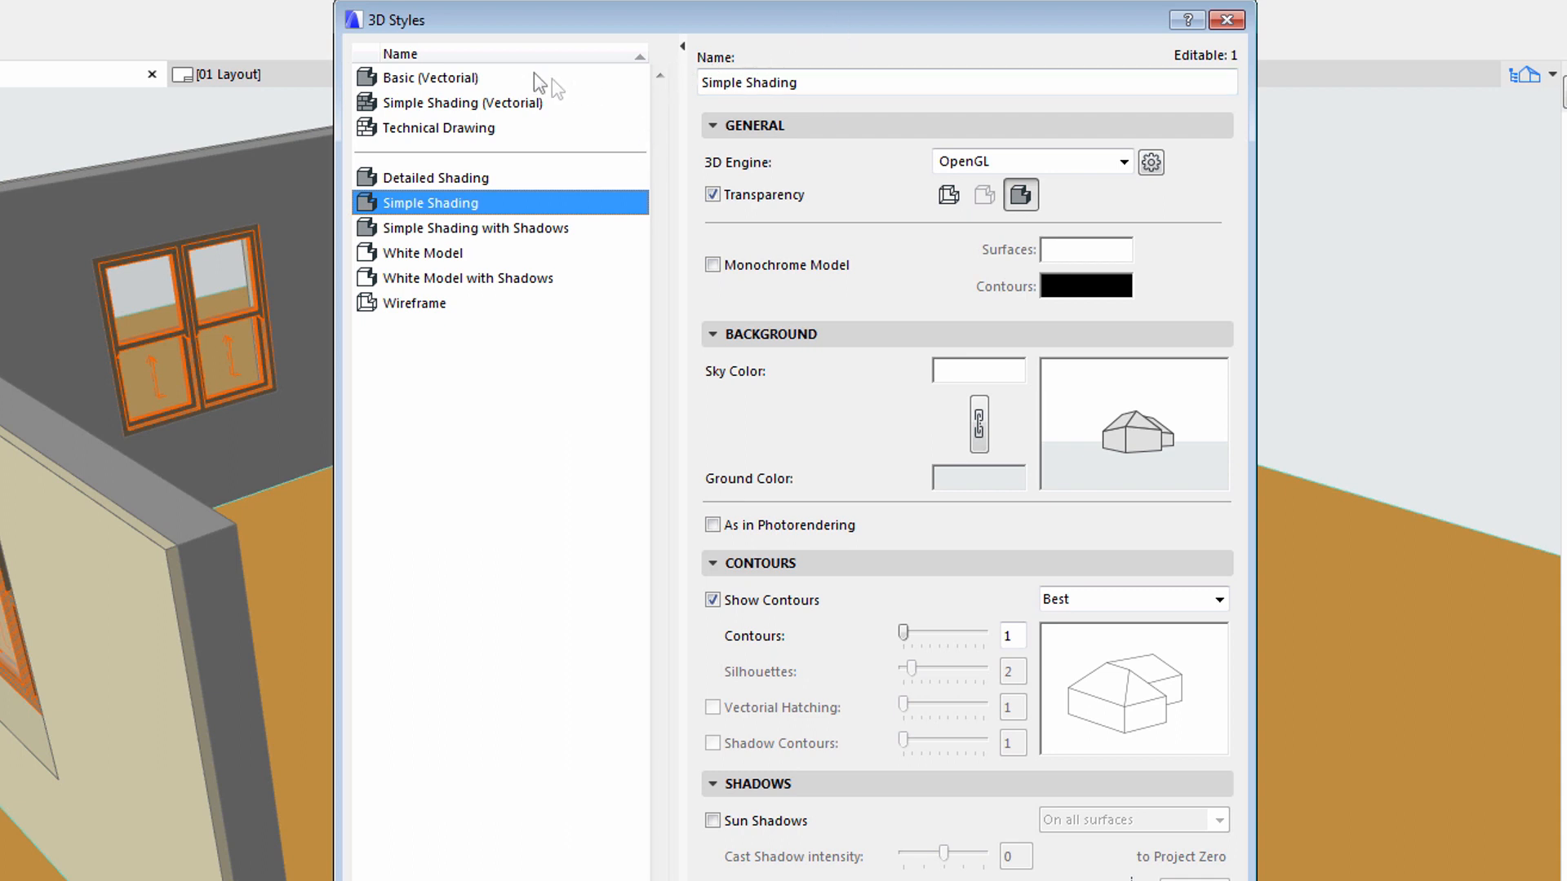
mouse_move(417, 317)
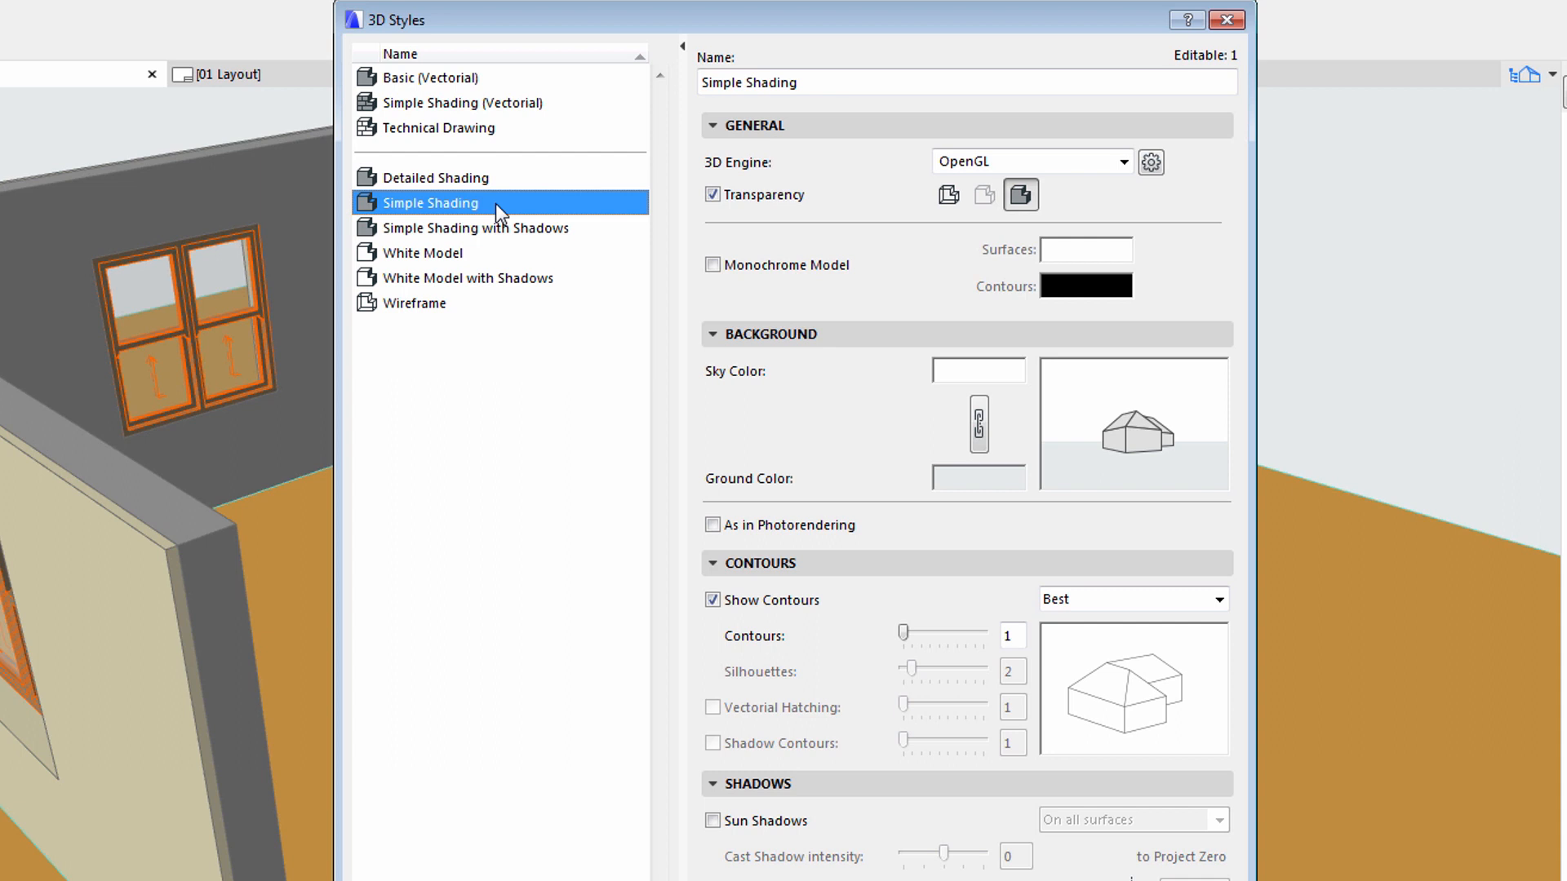
mouse_move(497, 231)
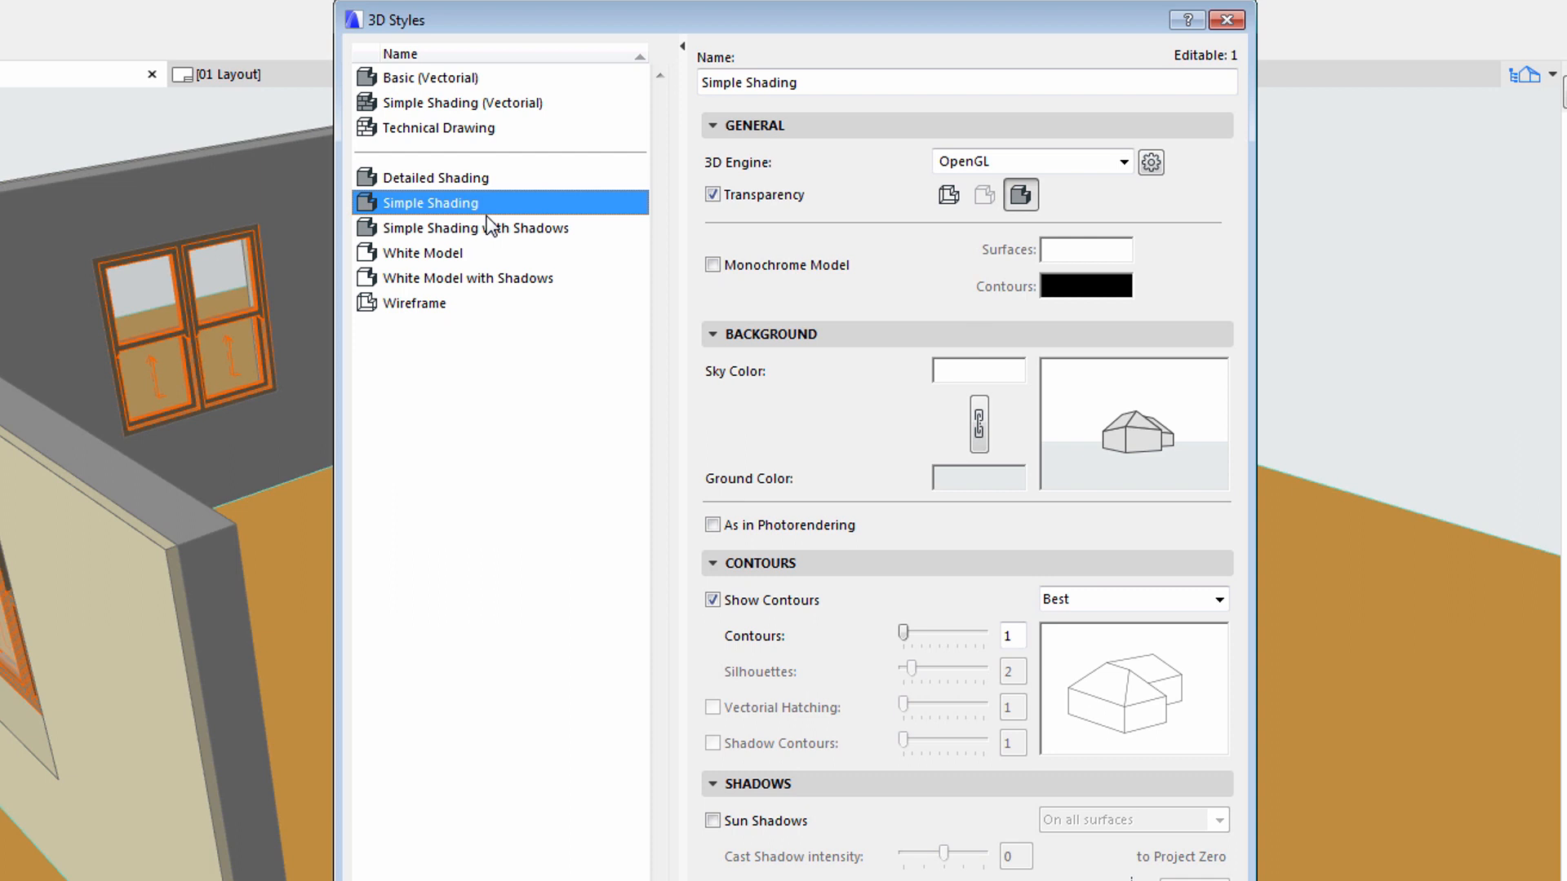
mouse_move(513, 217)
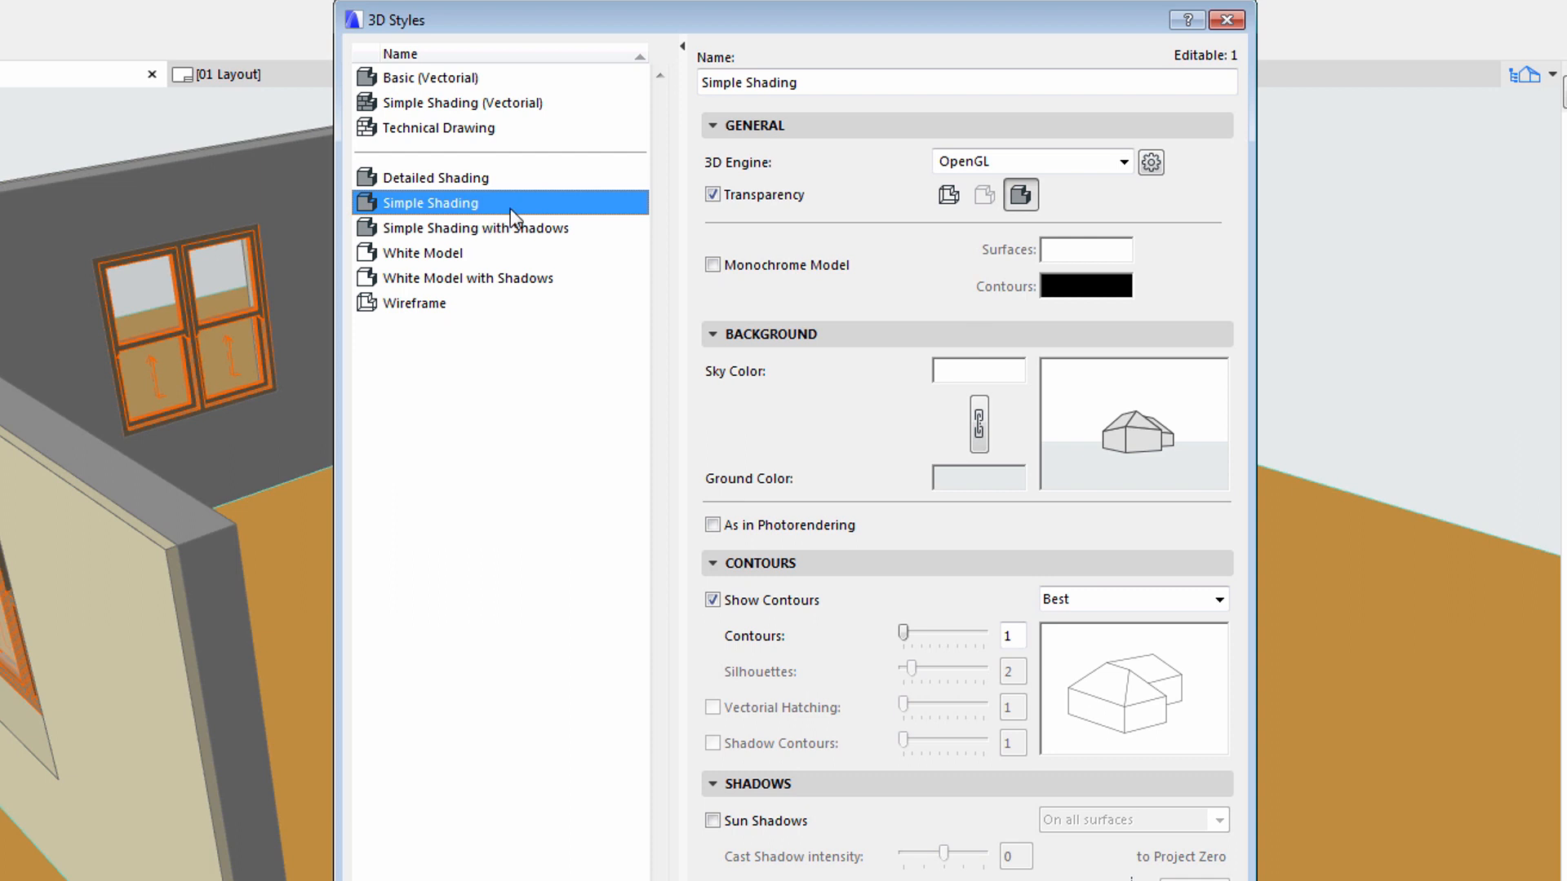
mouse_move(520, 257)
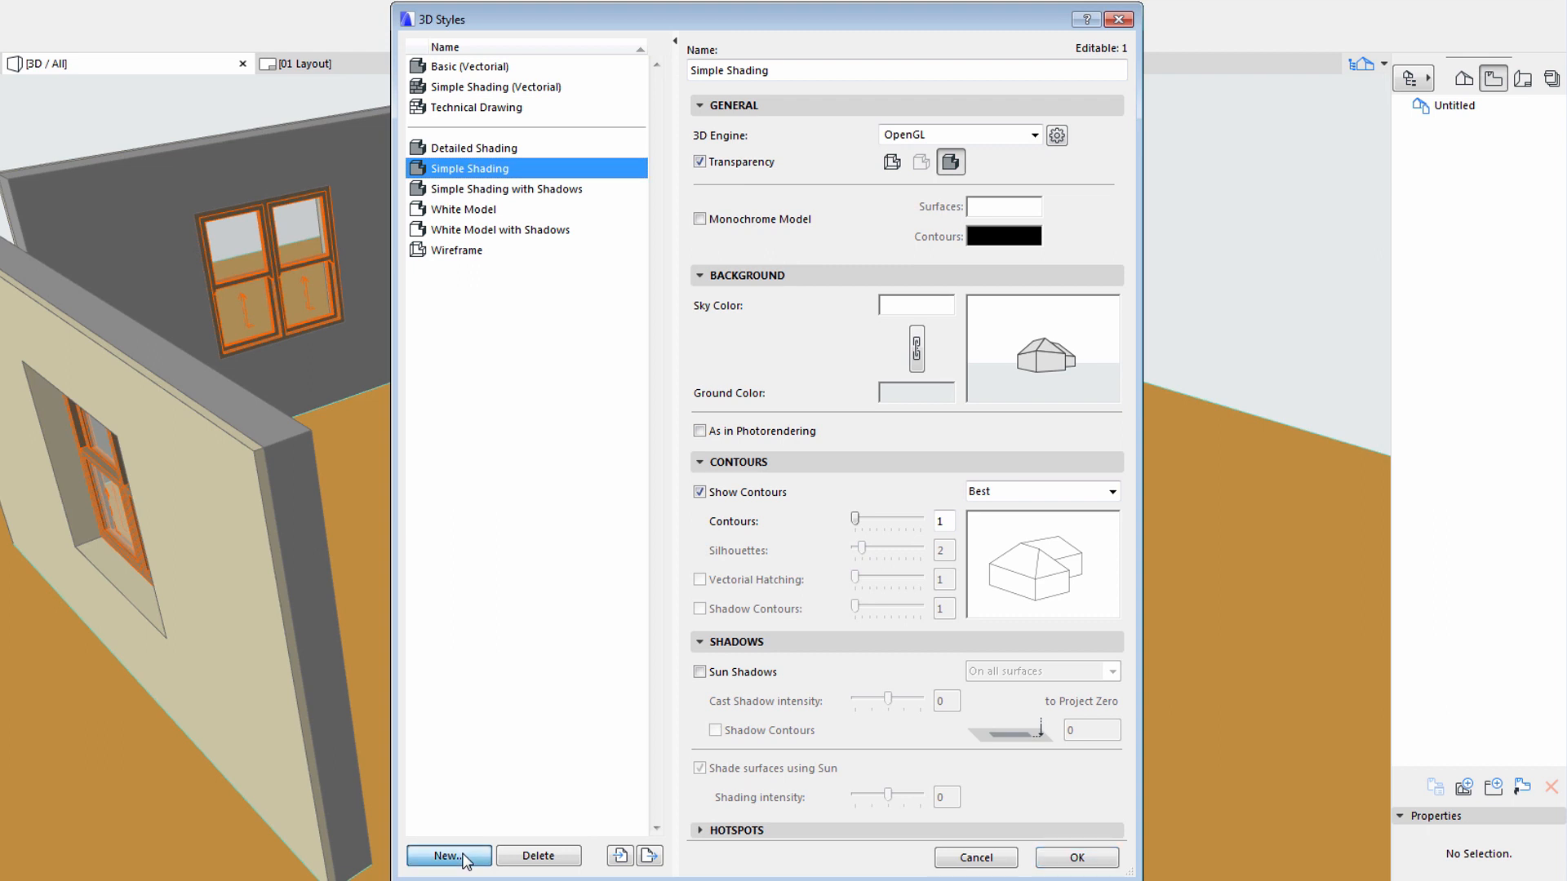
Create a 3D style named 'New Style' based on Simple Shading.
click(448, 855)
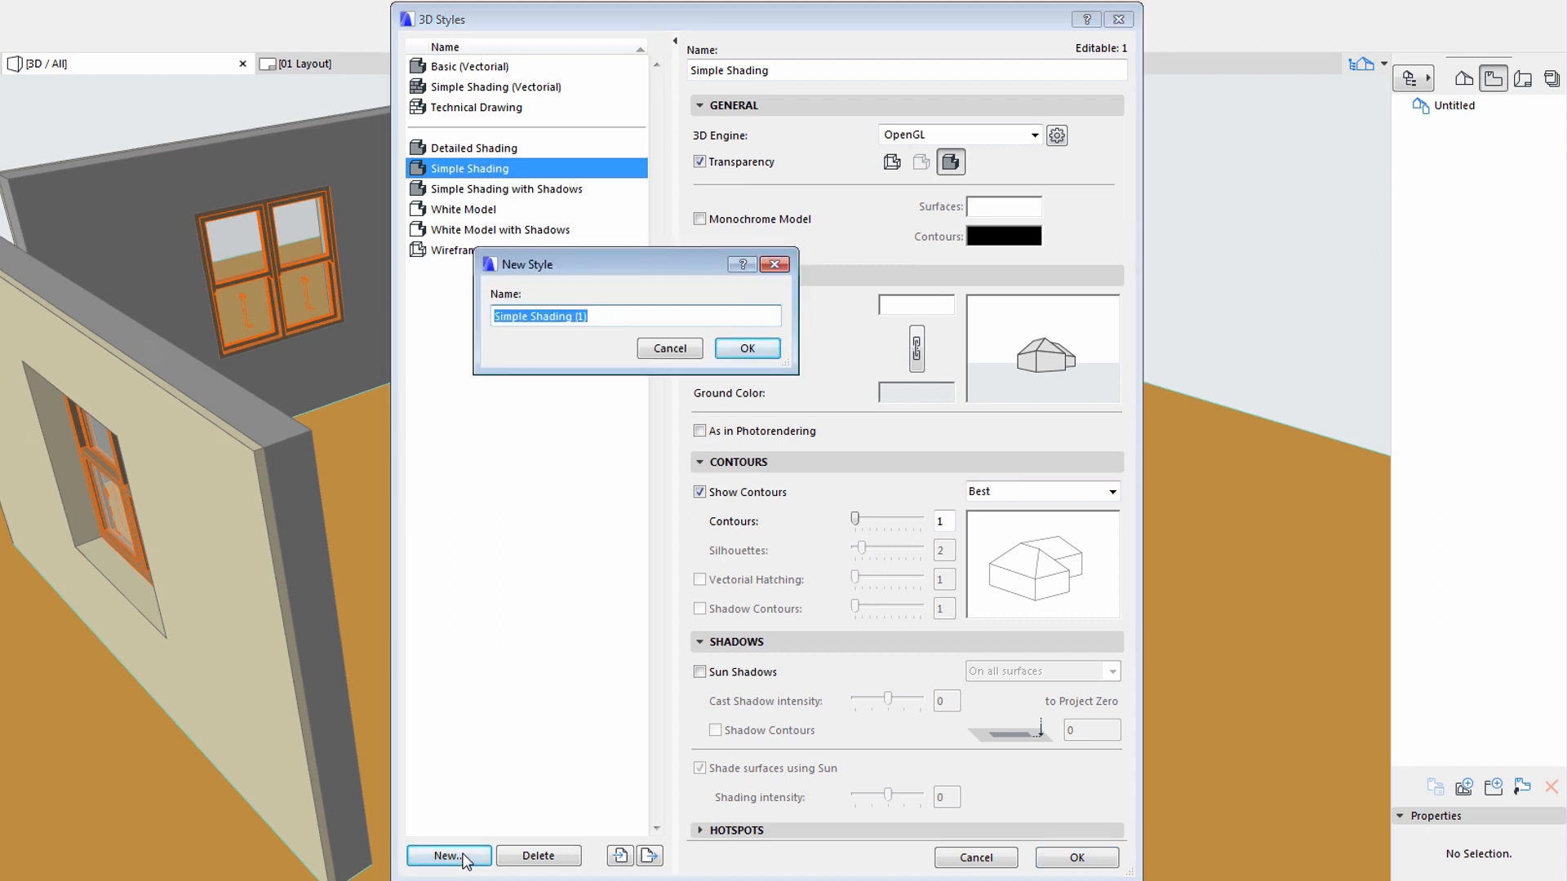
text(New Style)
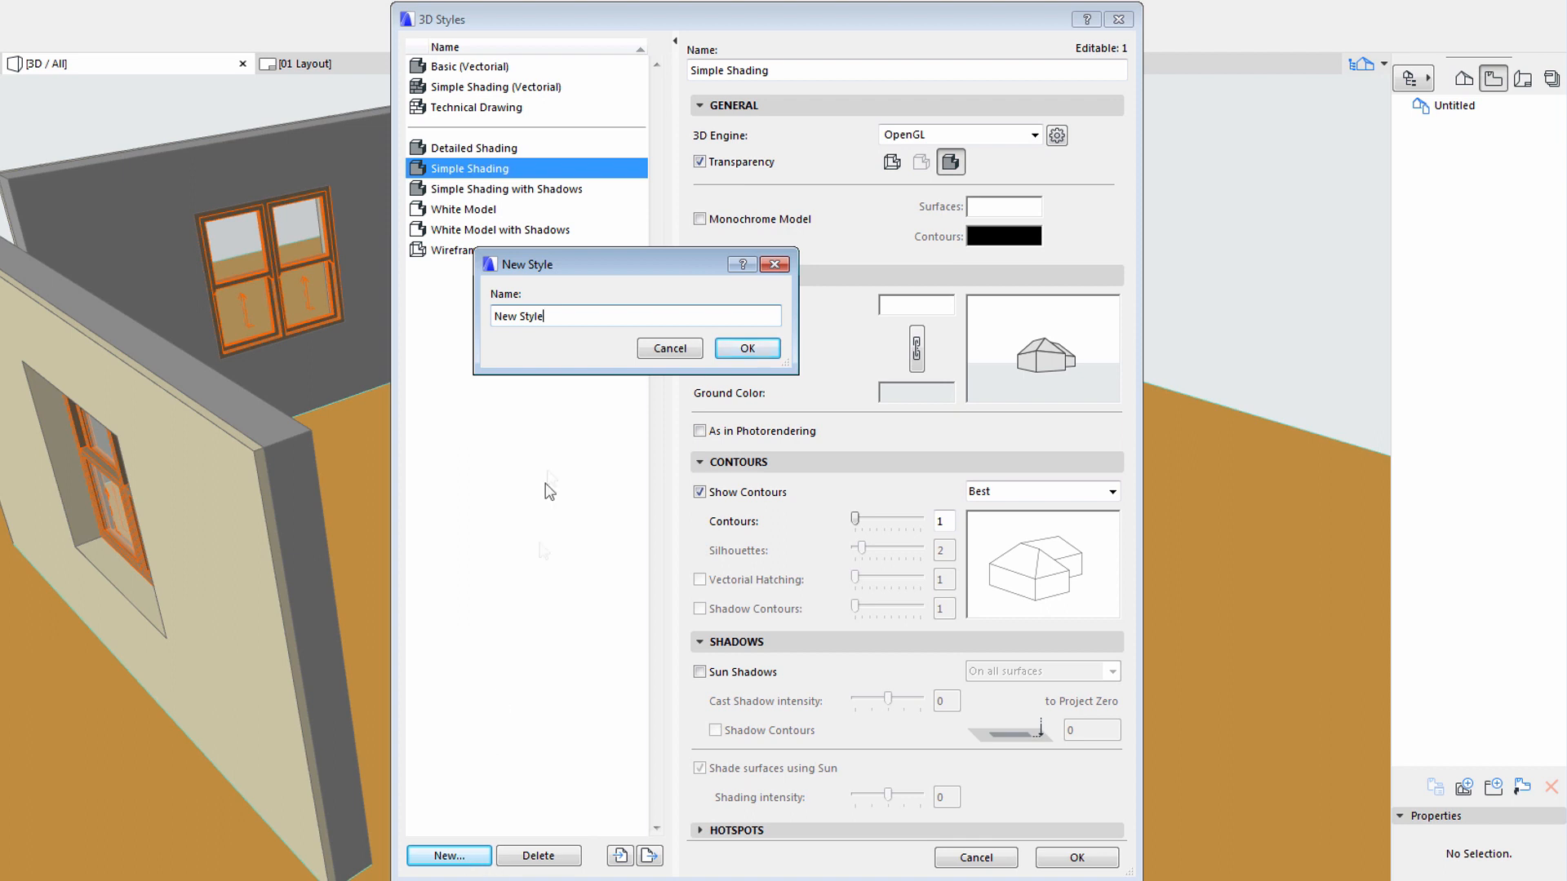
click(747, 348)
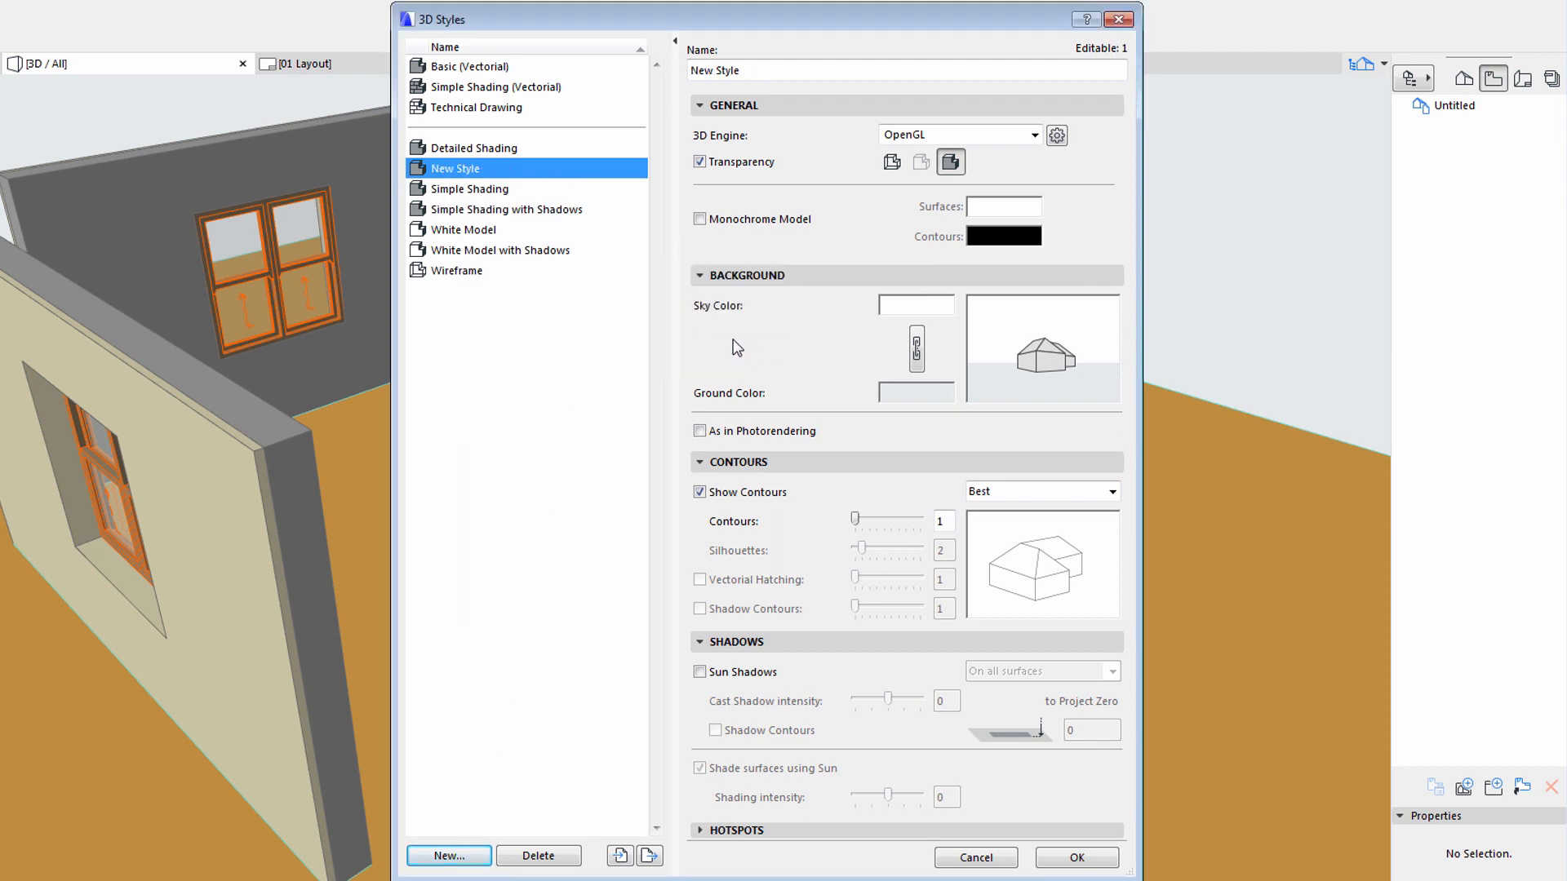
Give New Style a light blue sky, green ground and contour strength 7.
click(916, 304)
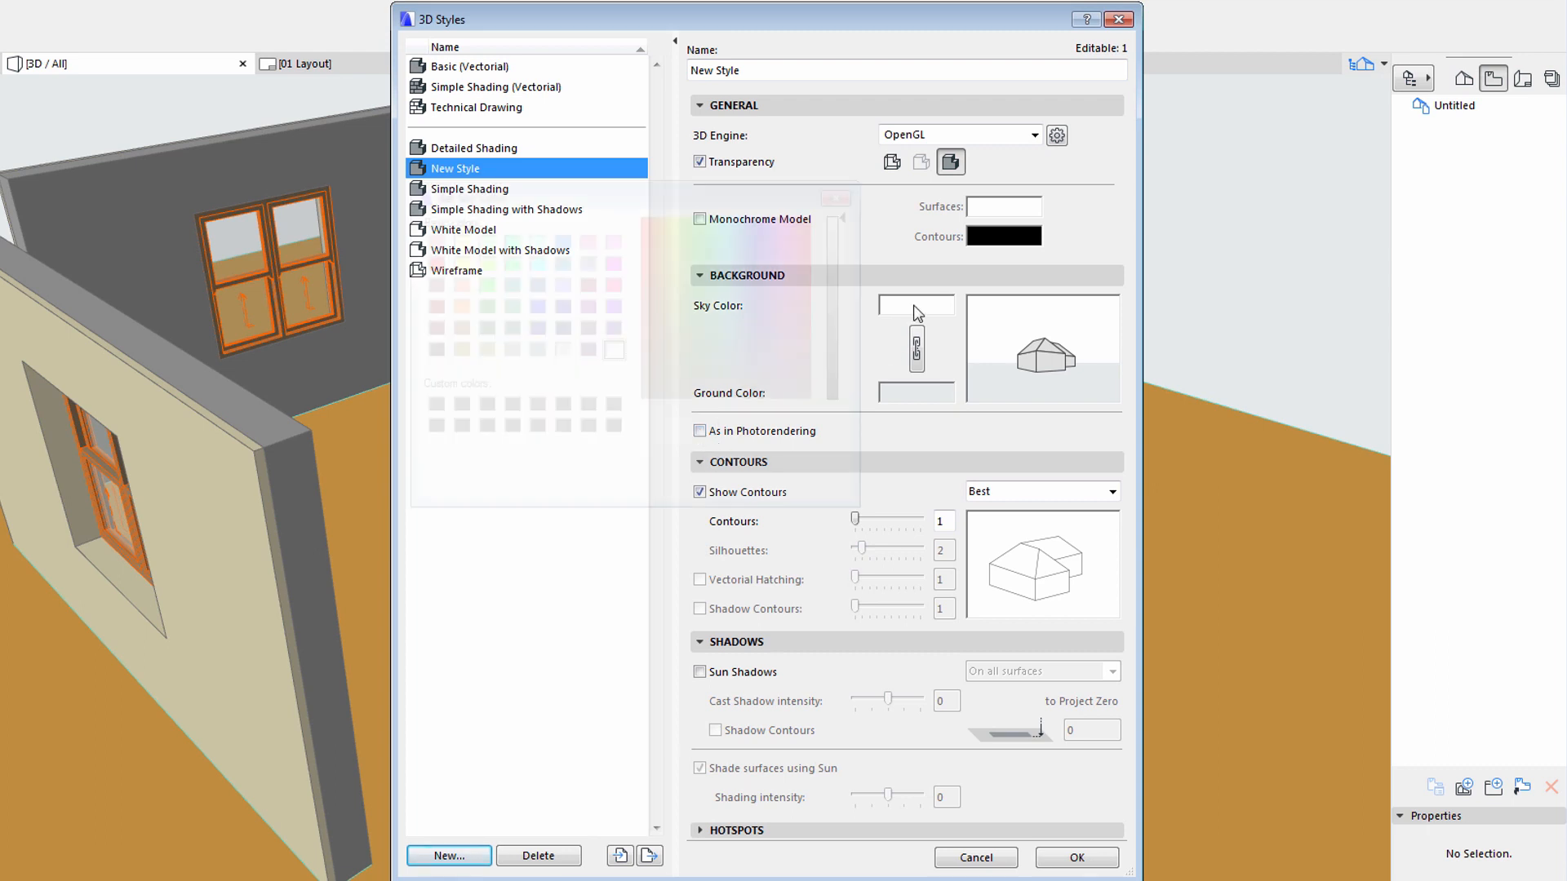
click(913, 305)
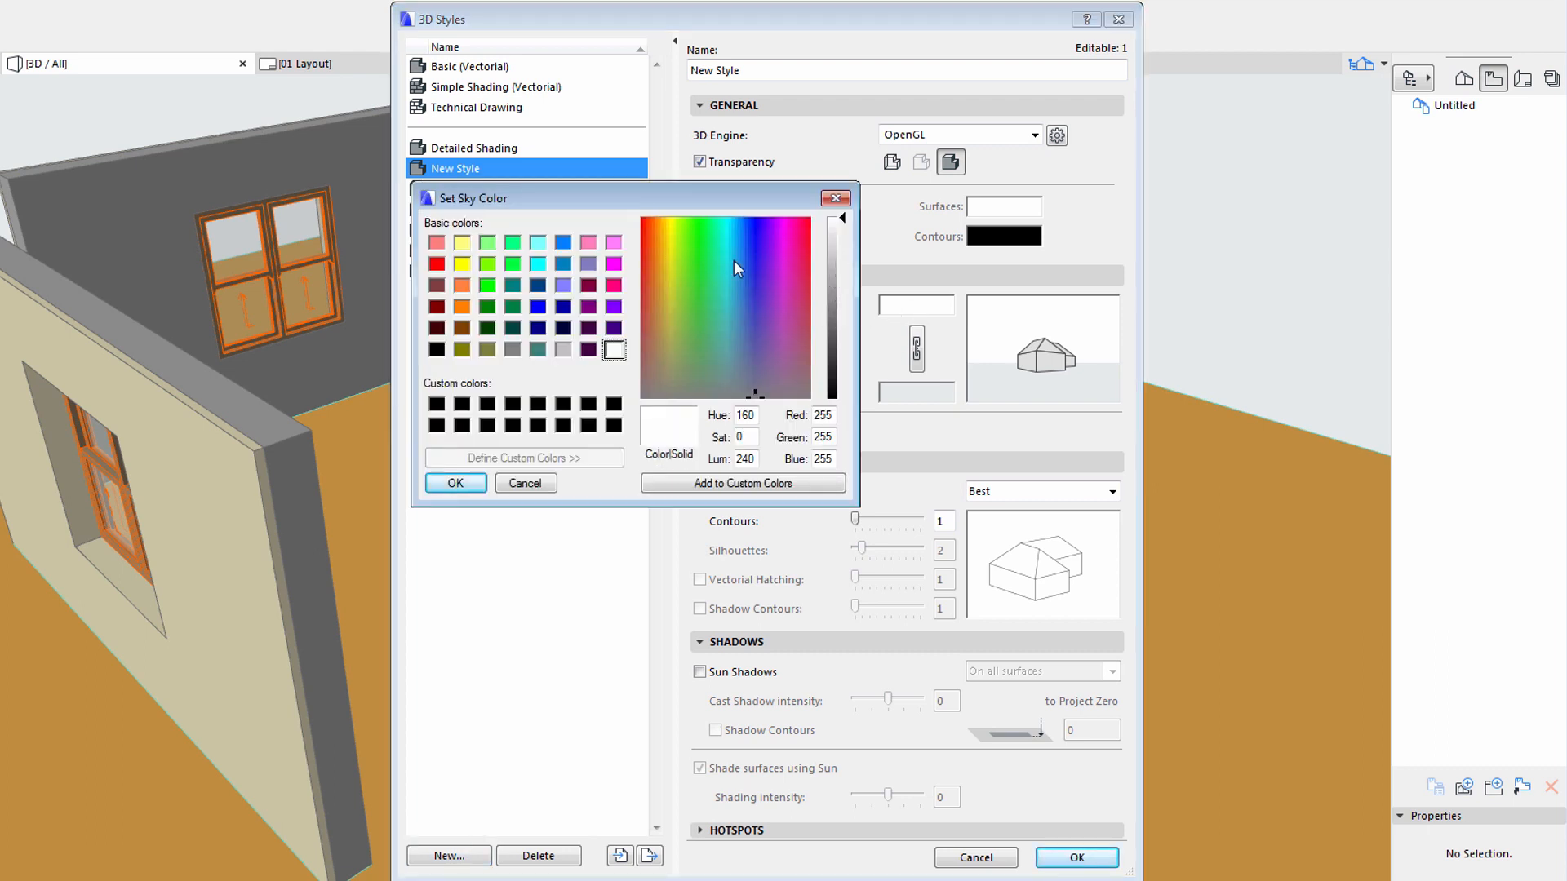
click(733, 261)
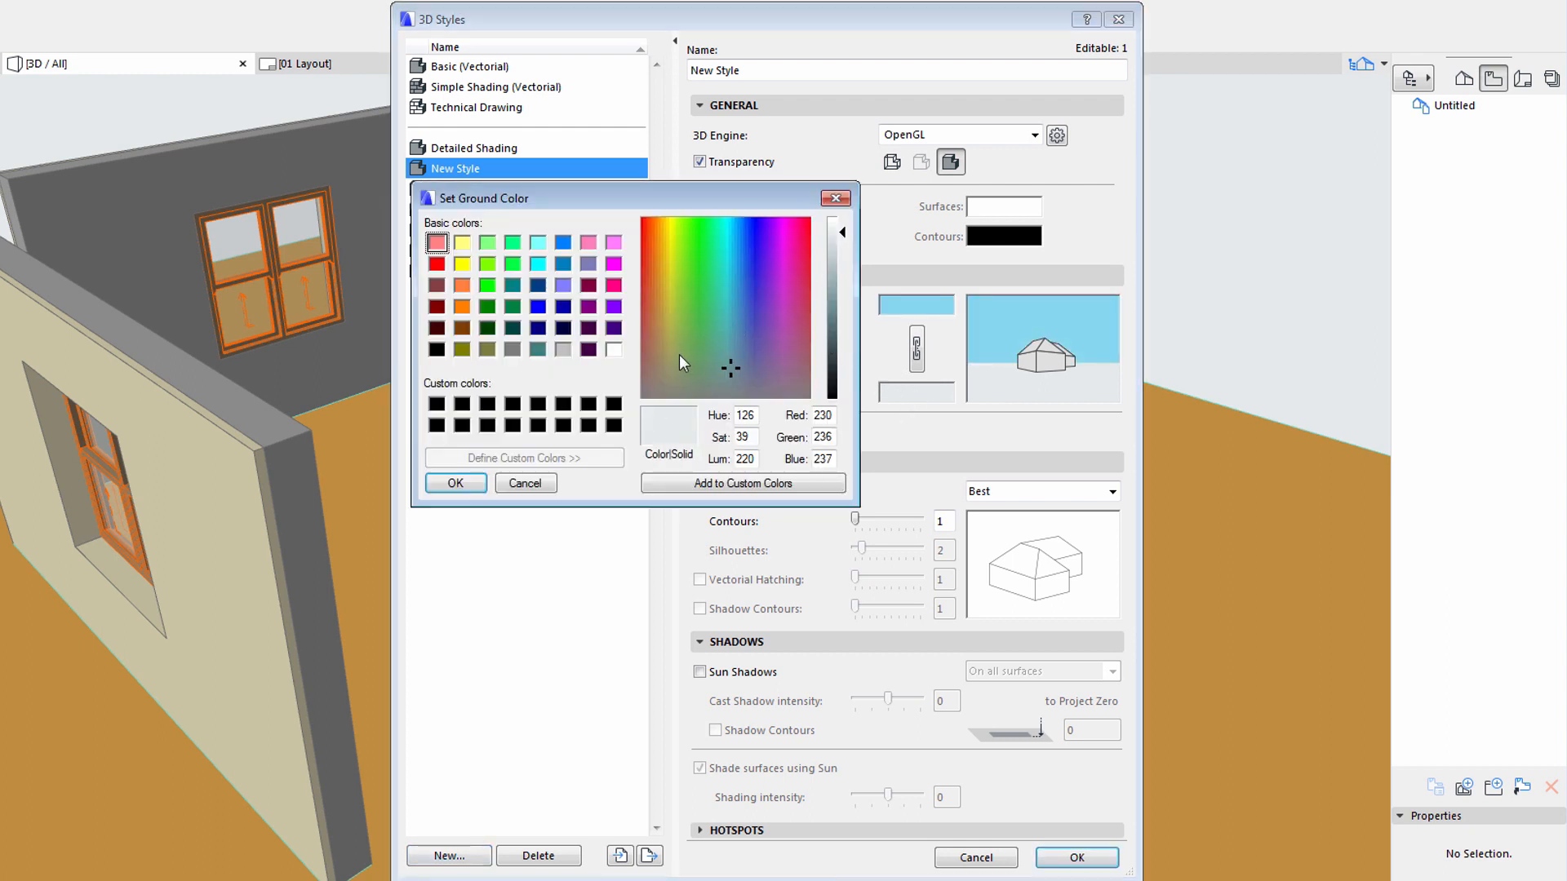
click(455, 482)
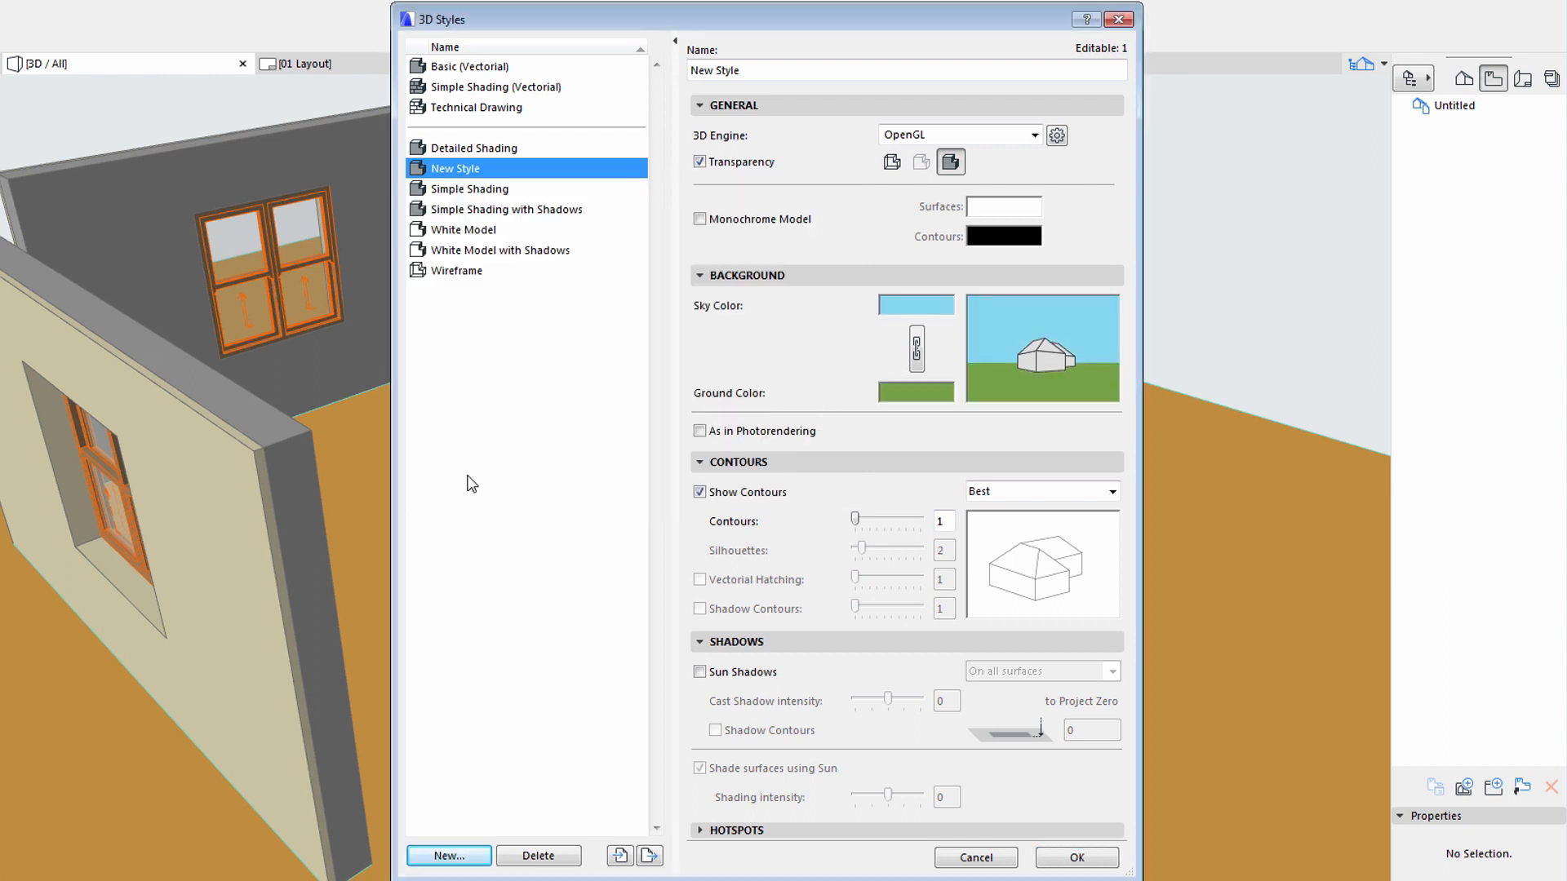
drag(855, 520, 891, 520)
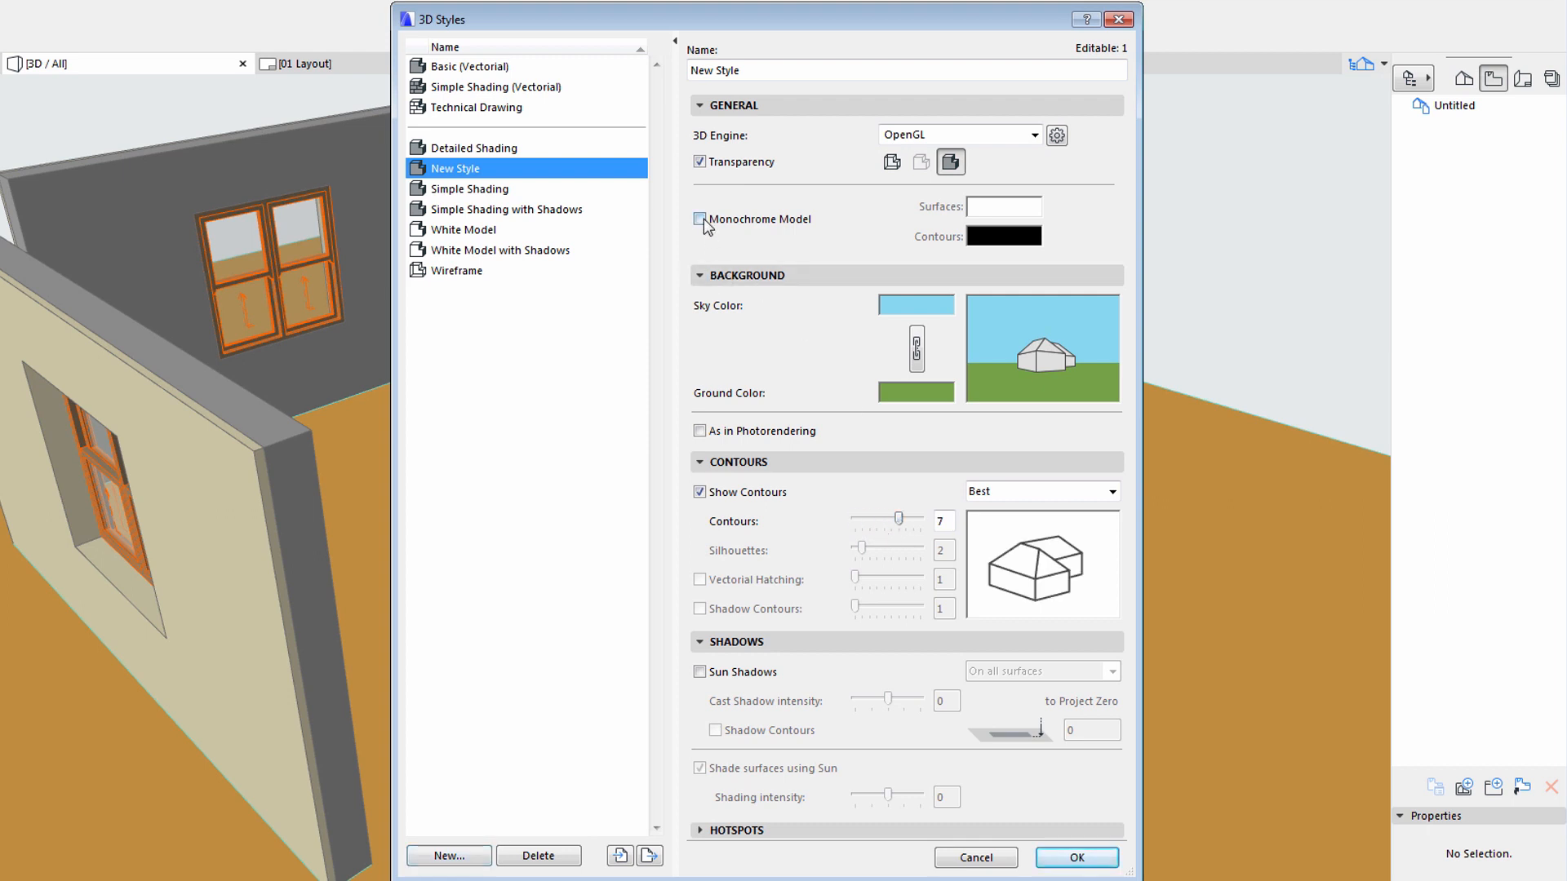
Turn on Monochrome Model with beige surfaces and set contours to dark red.
click(1003, 206)
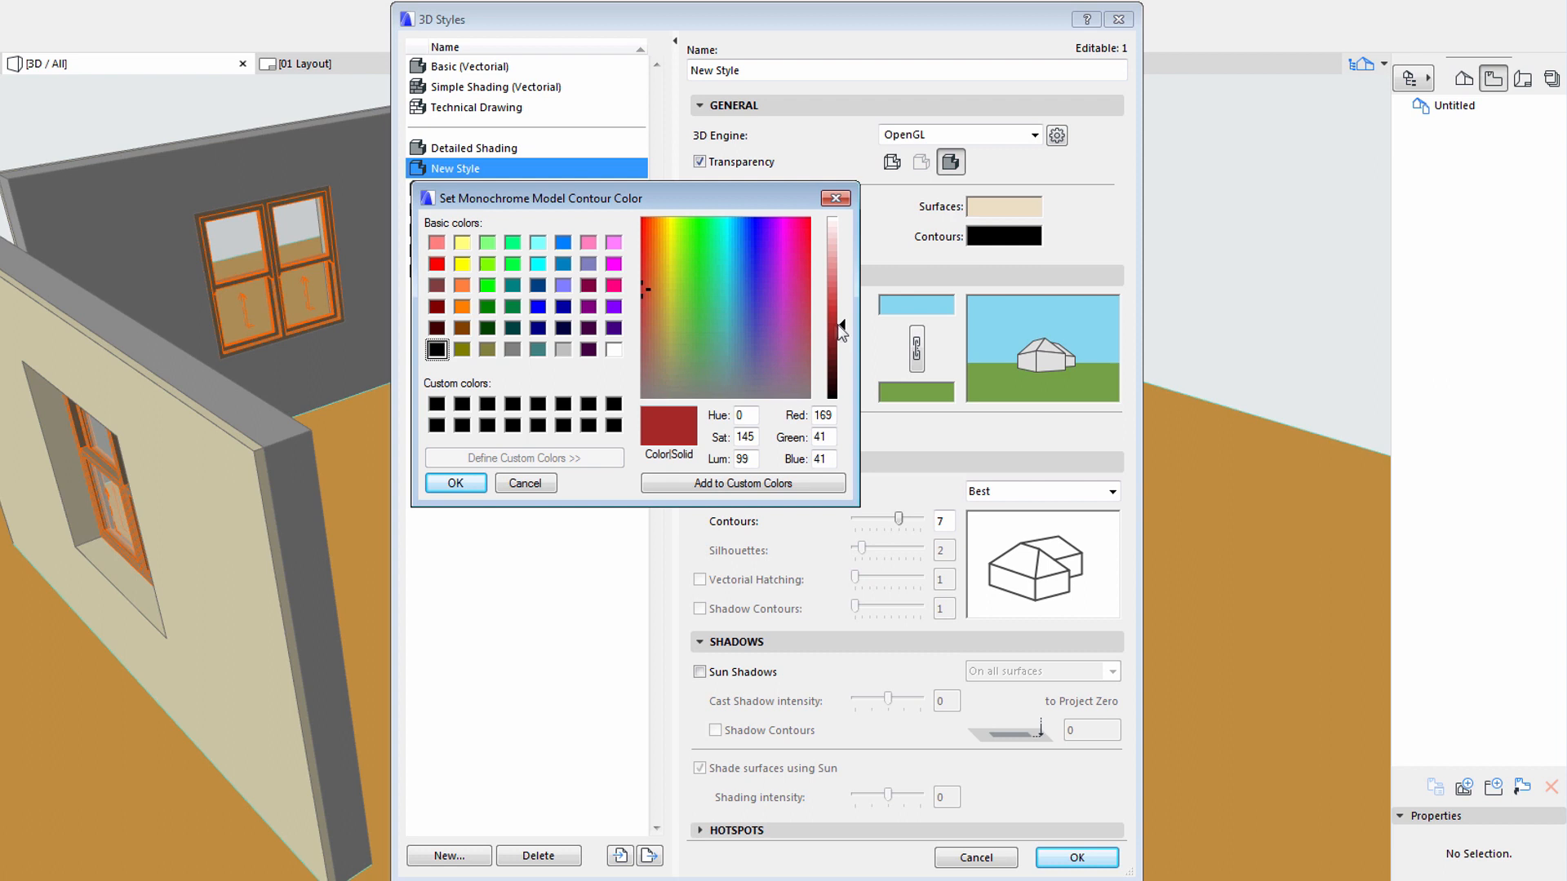
click(454, 482)
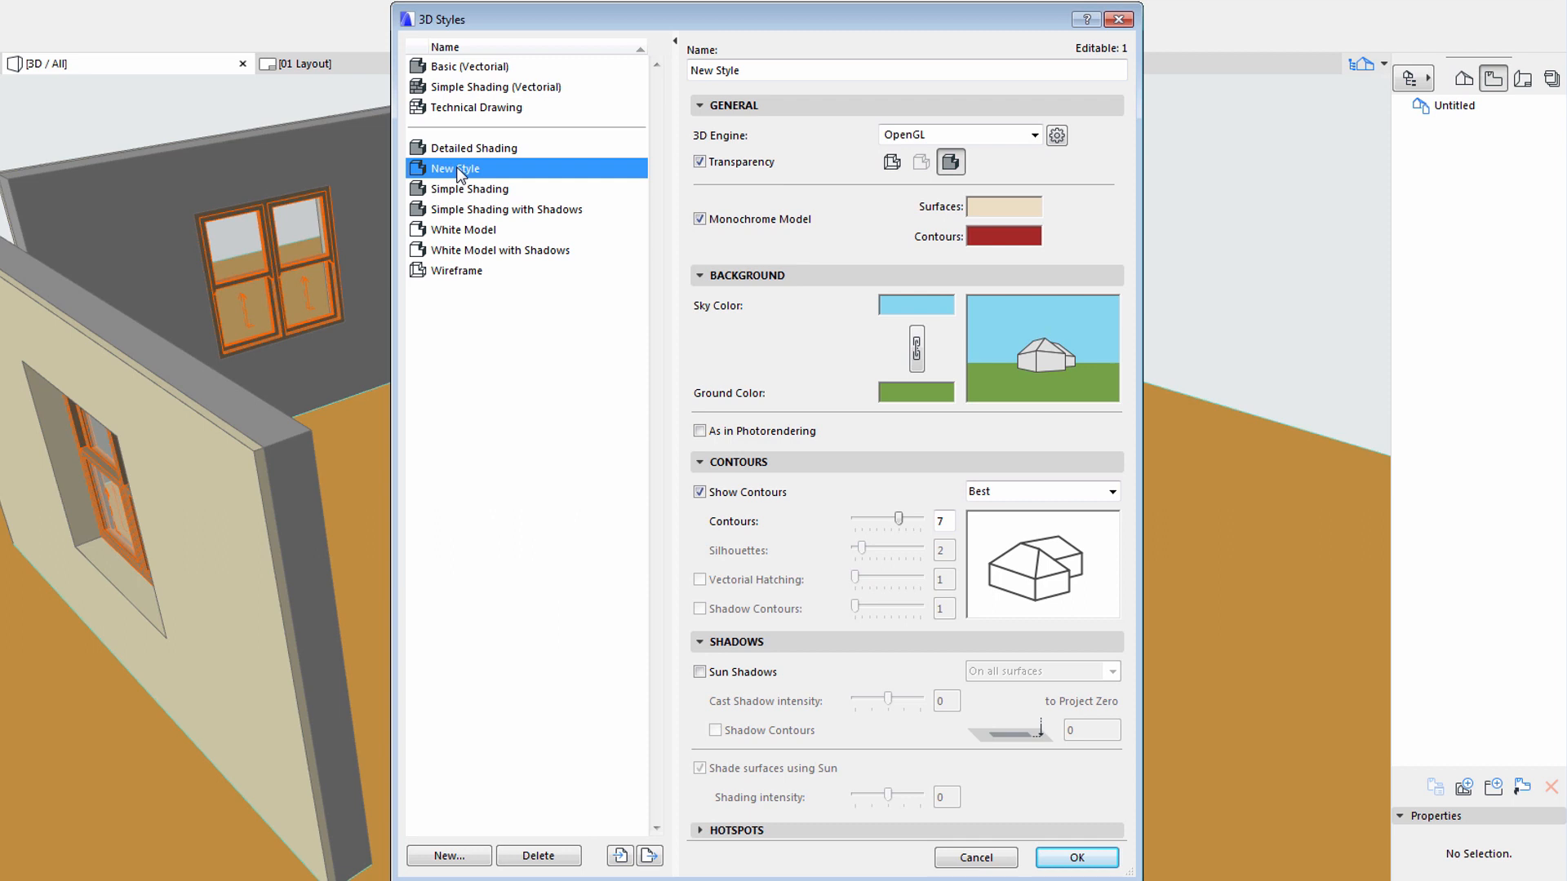
click(471, 189)
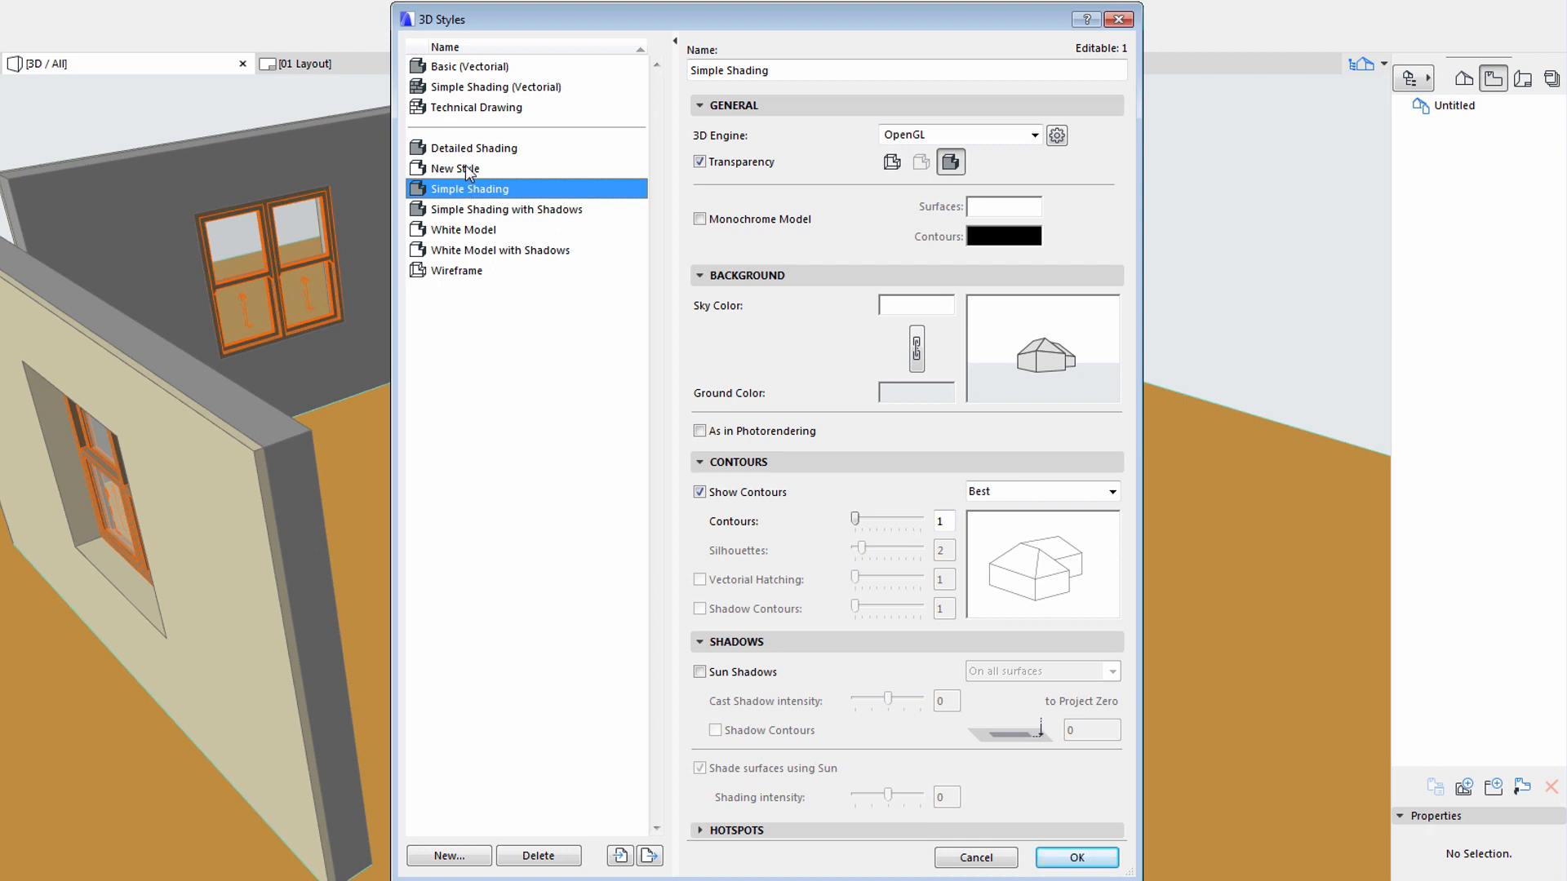
click(464, 168)
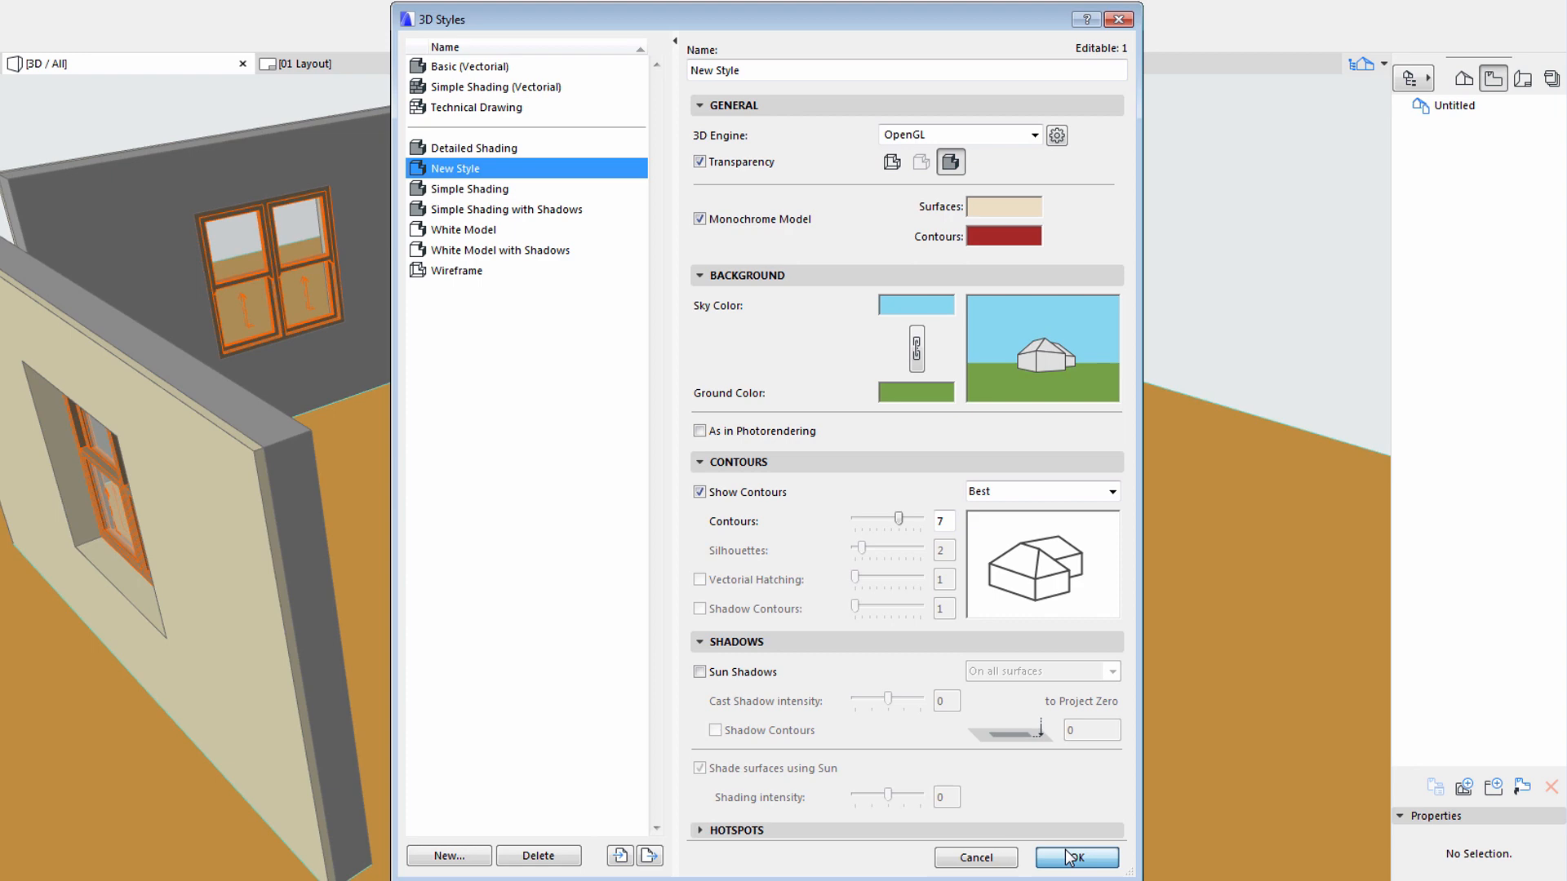
click(1075, 857)
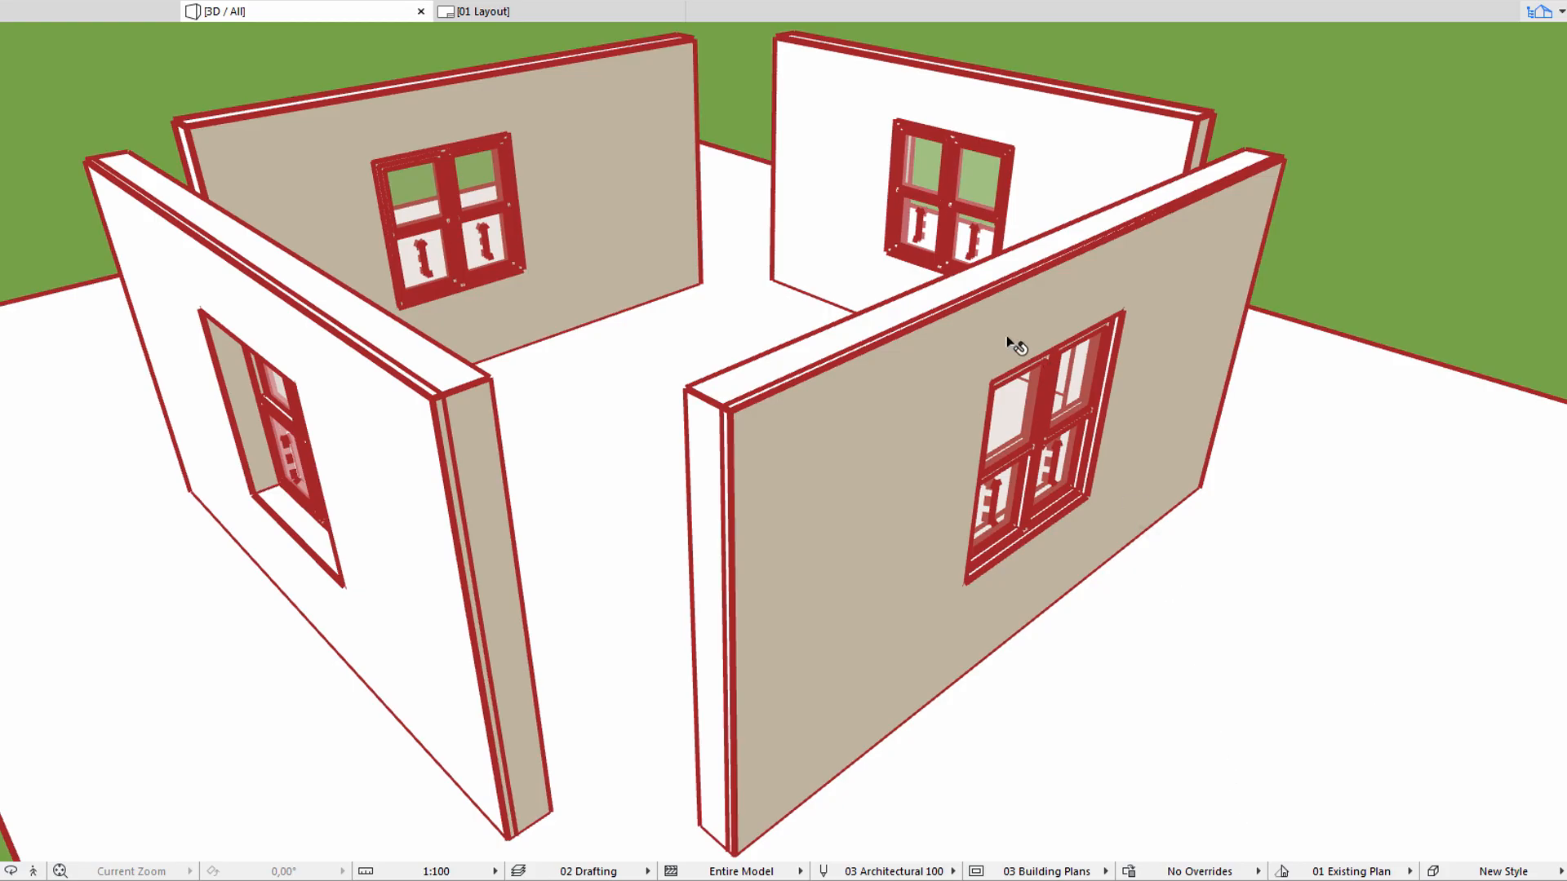
mouse_move(1231, 106)
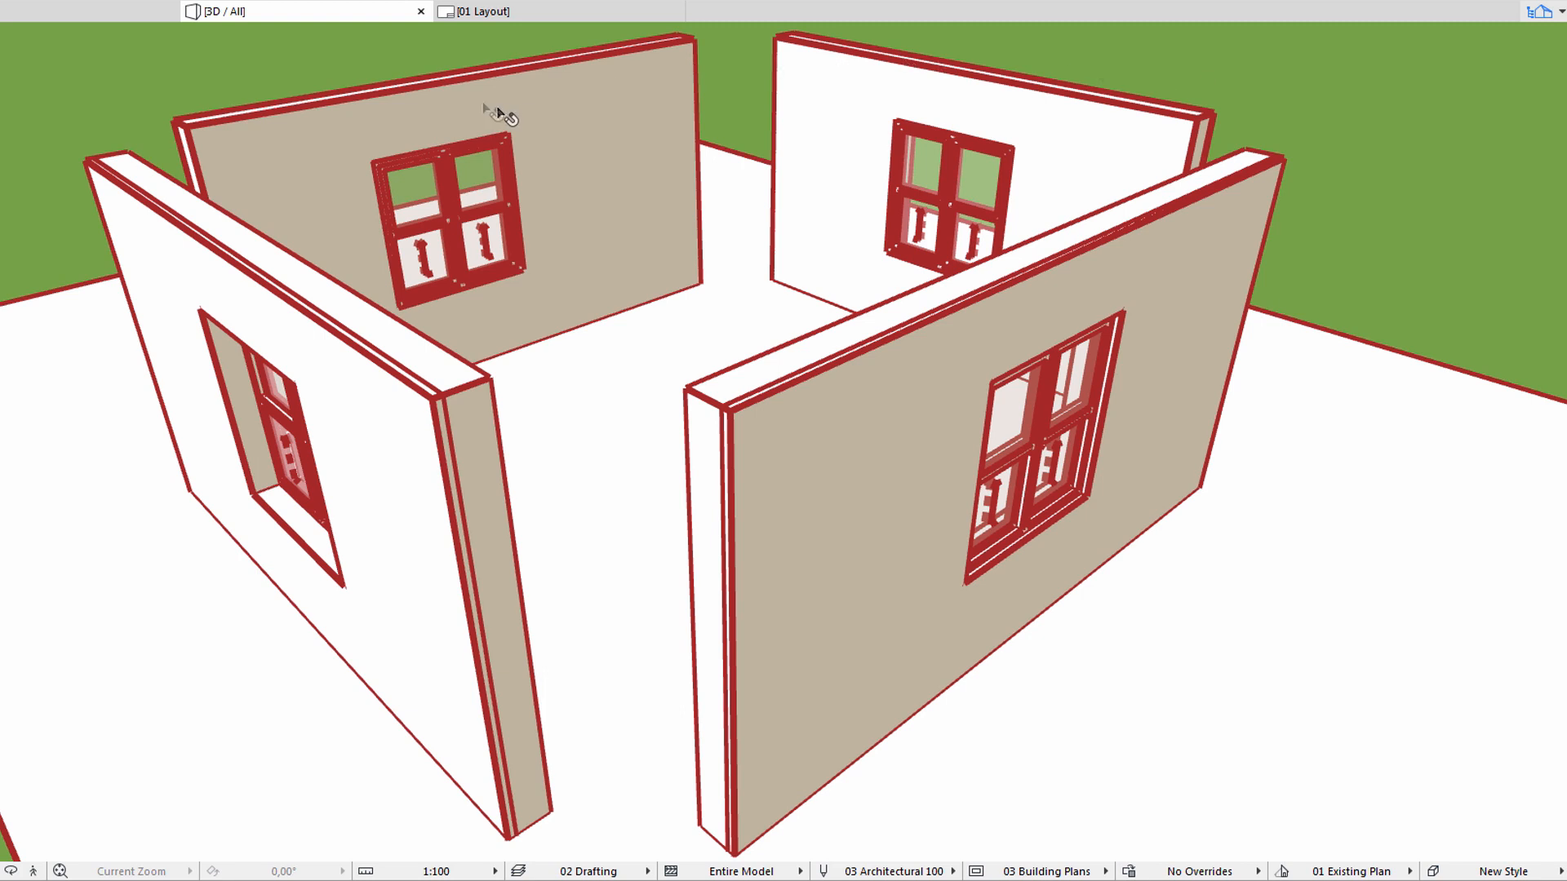
mouse_move(168, 90)
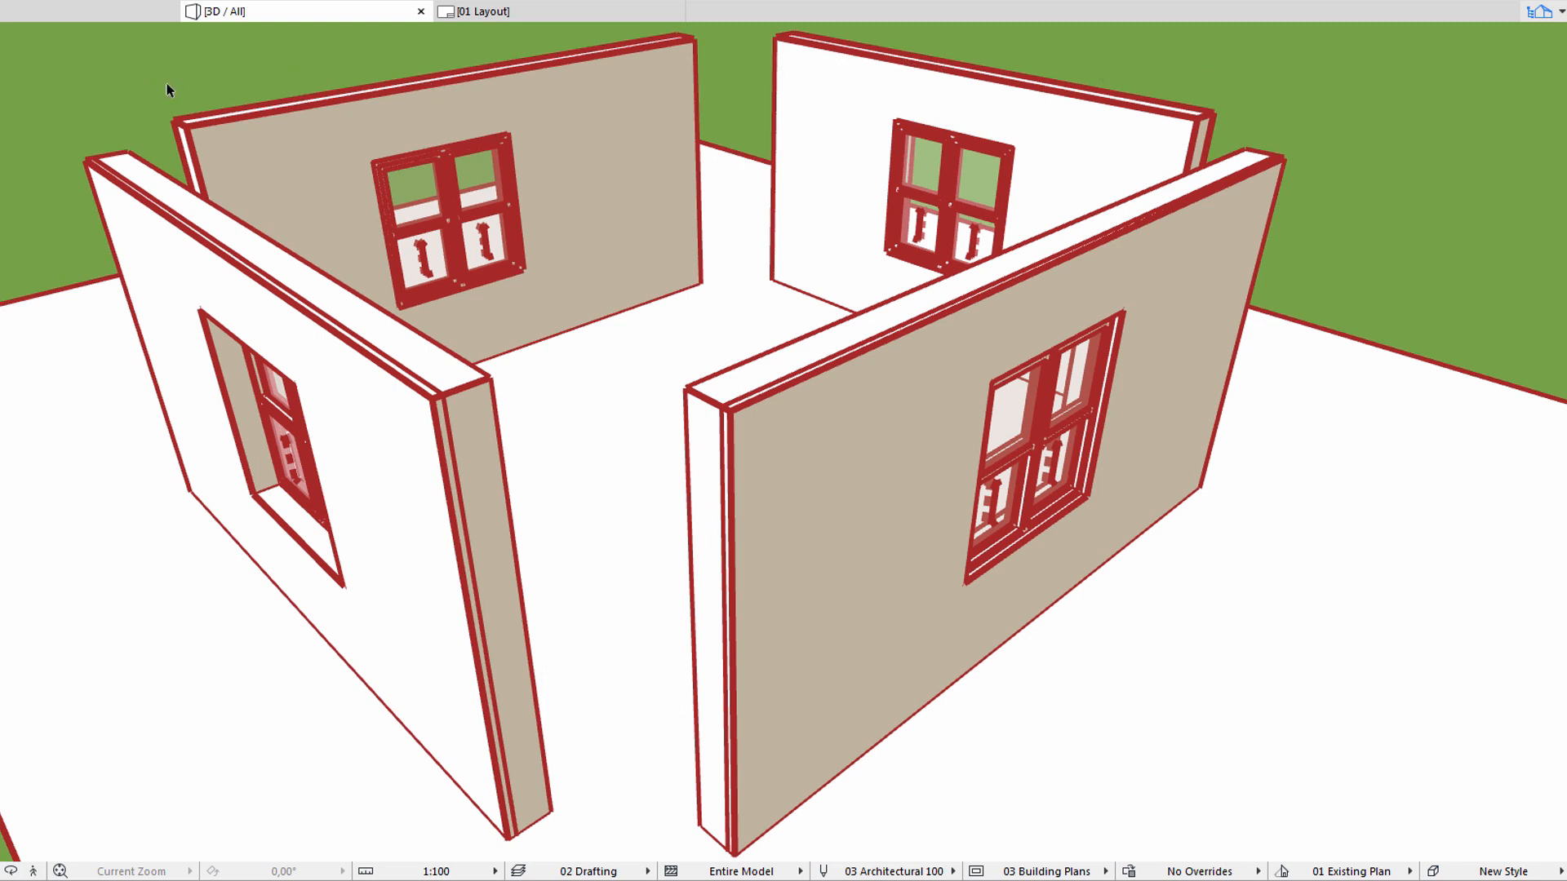
right_click(168, 90)
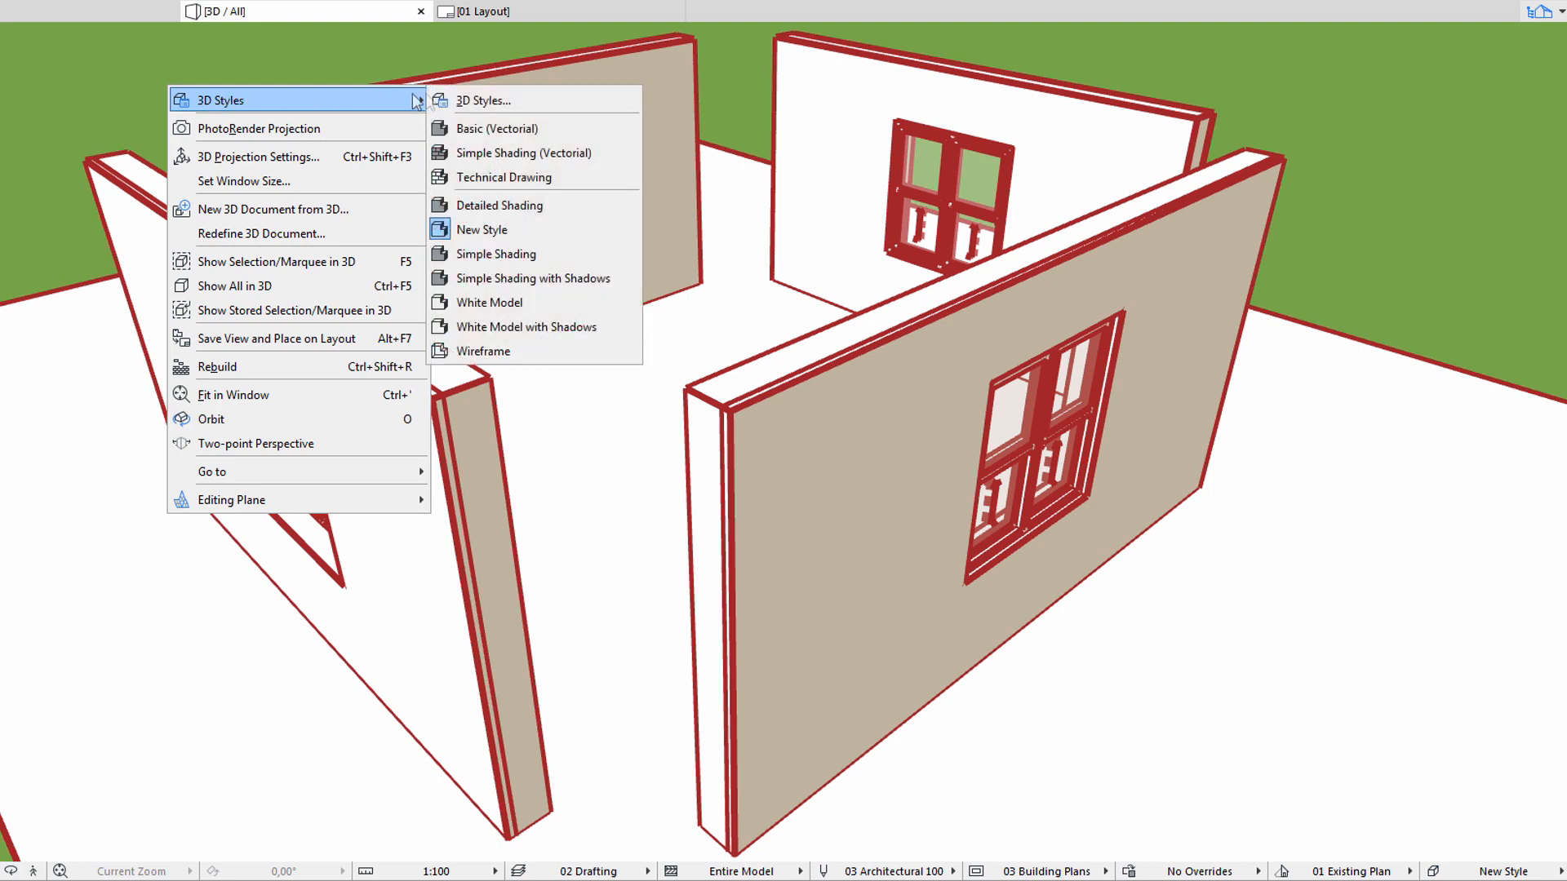
mouse_move(518, 257)
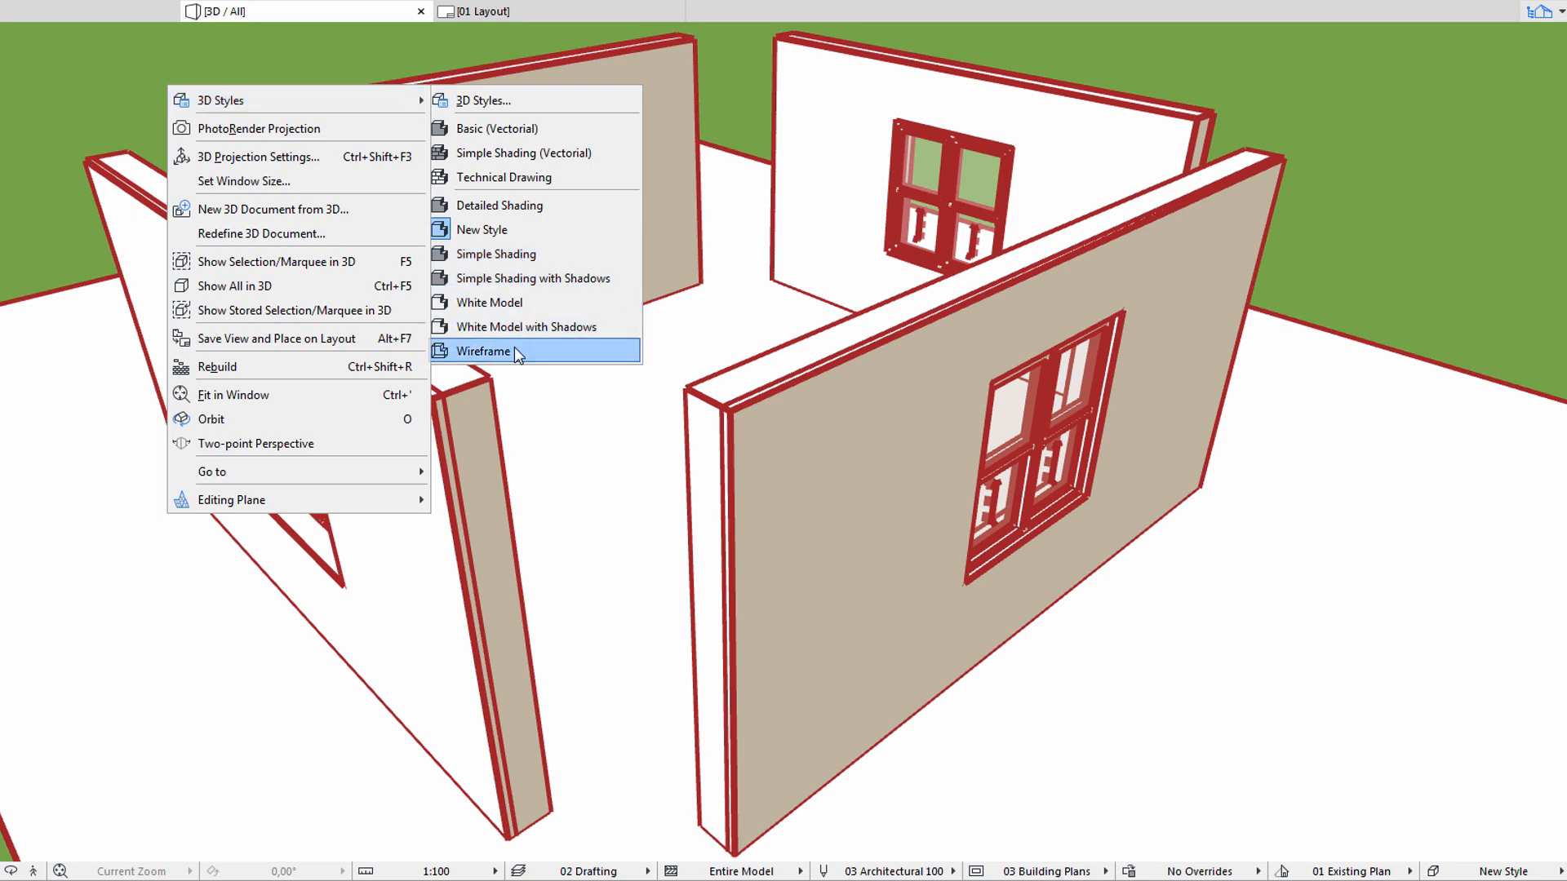
click(483, 351)
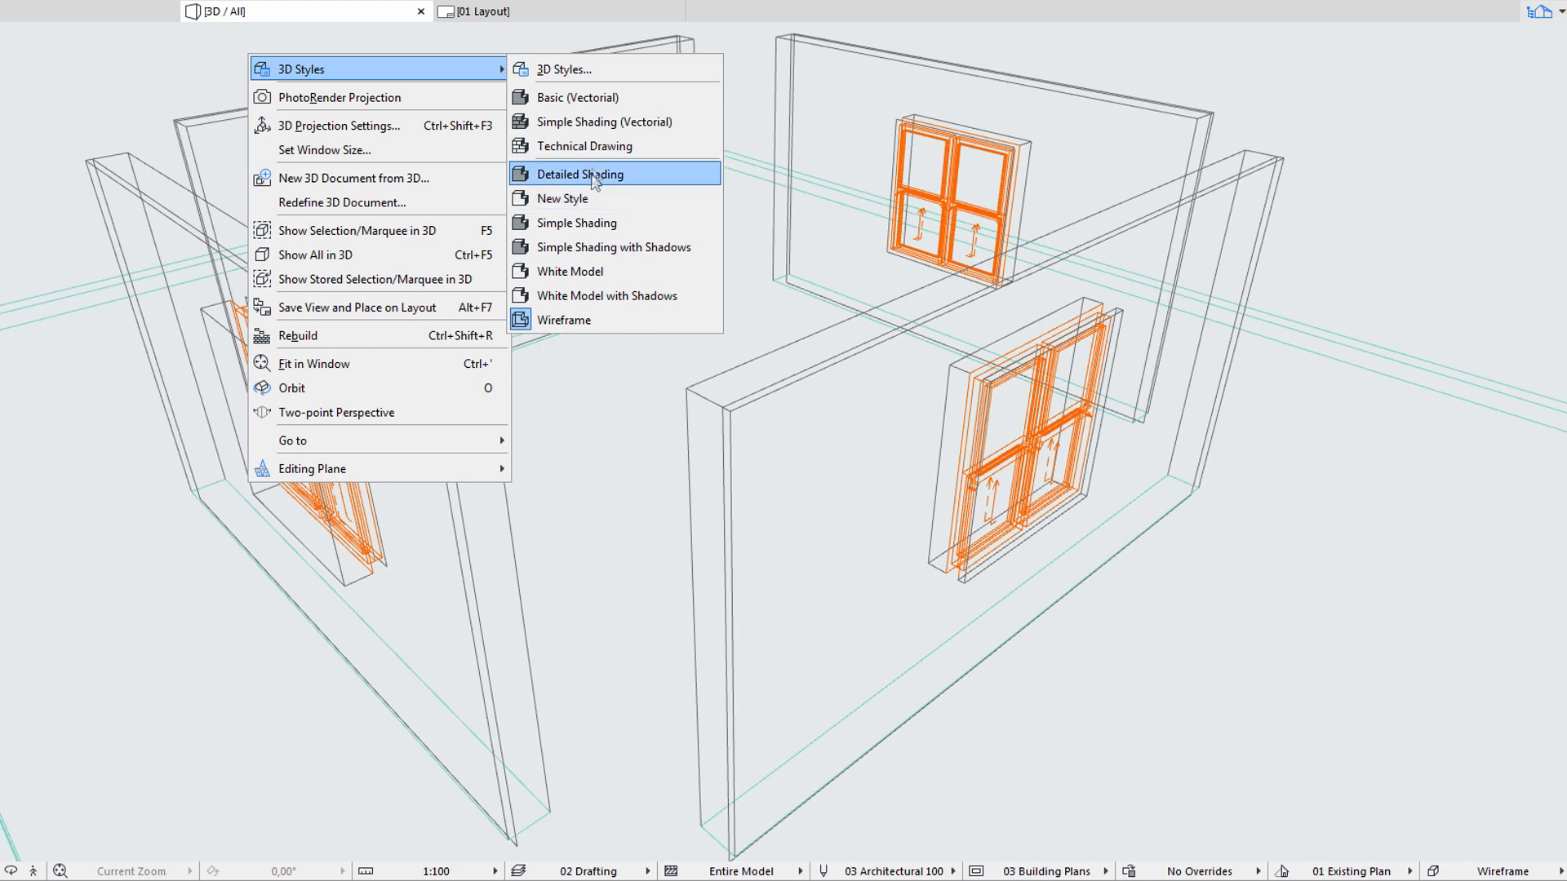
click(581, 173)
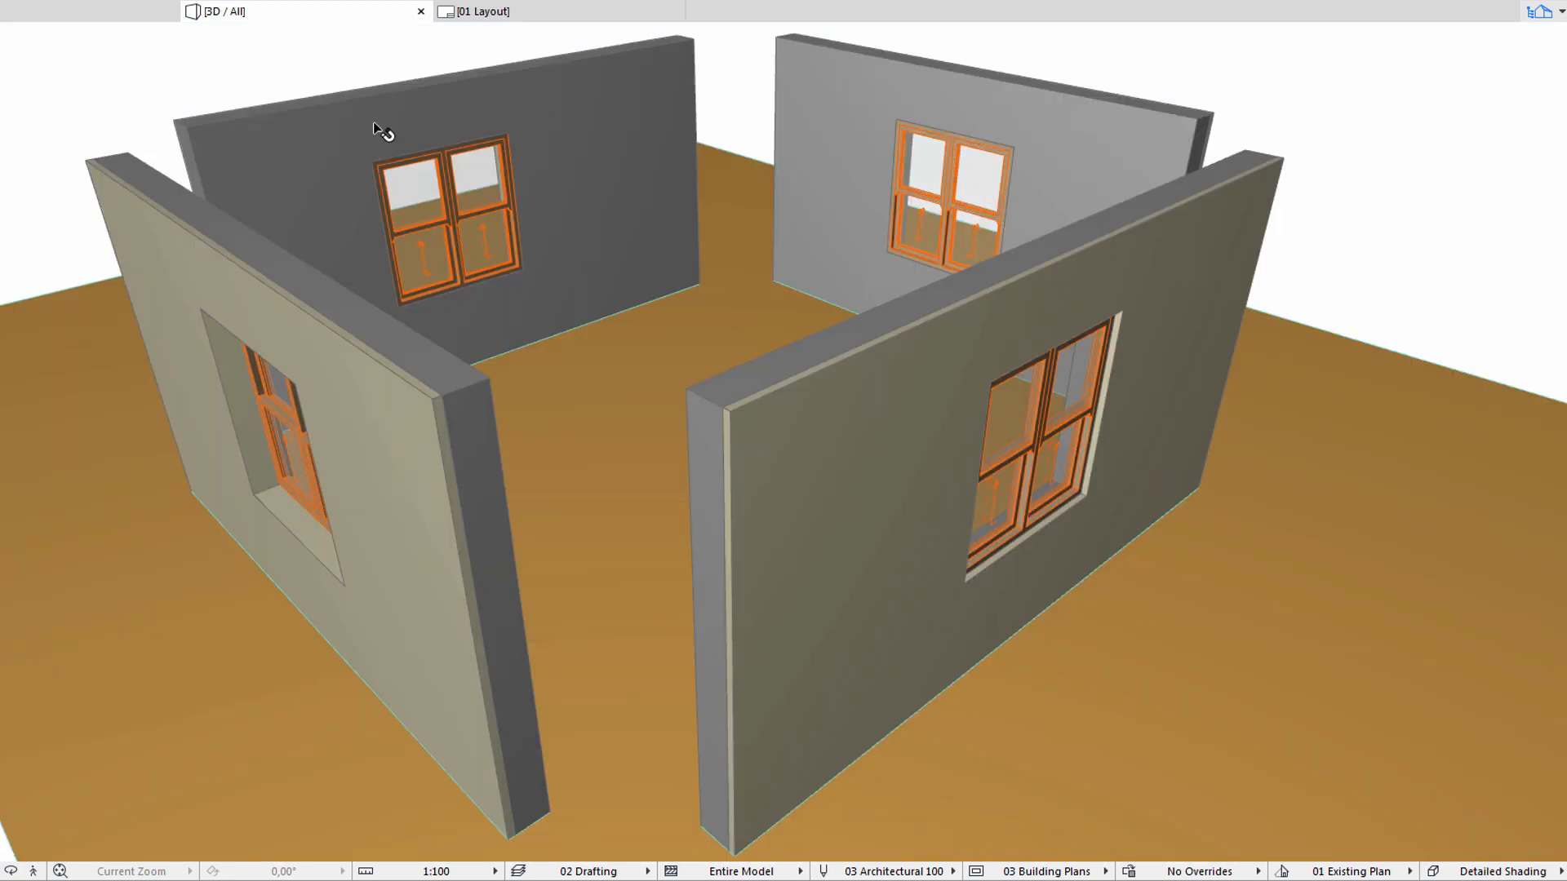
right_click(226, 11)
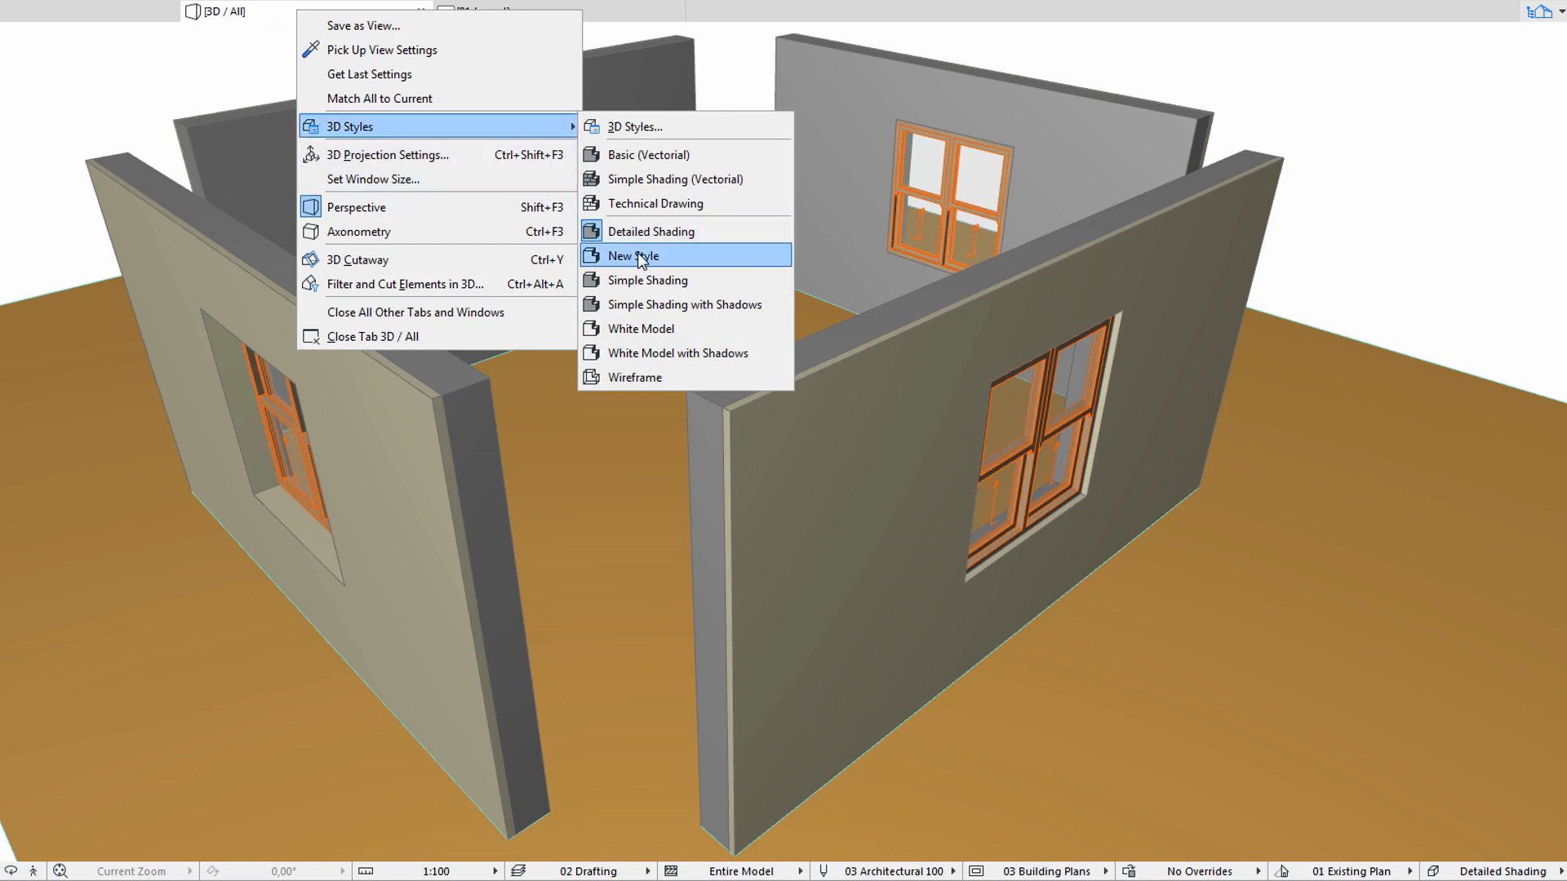
click(631, 256)
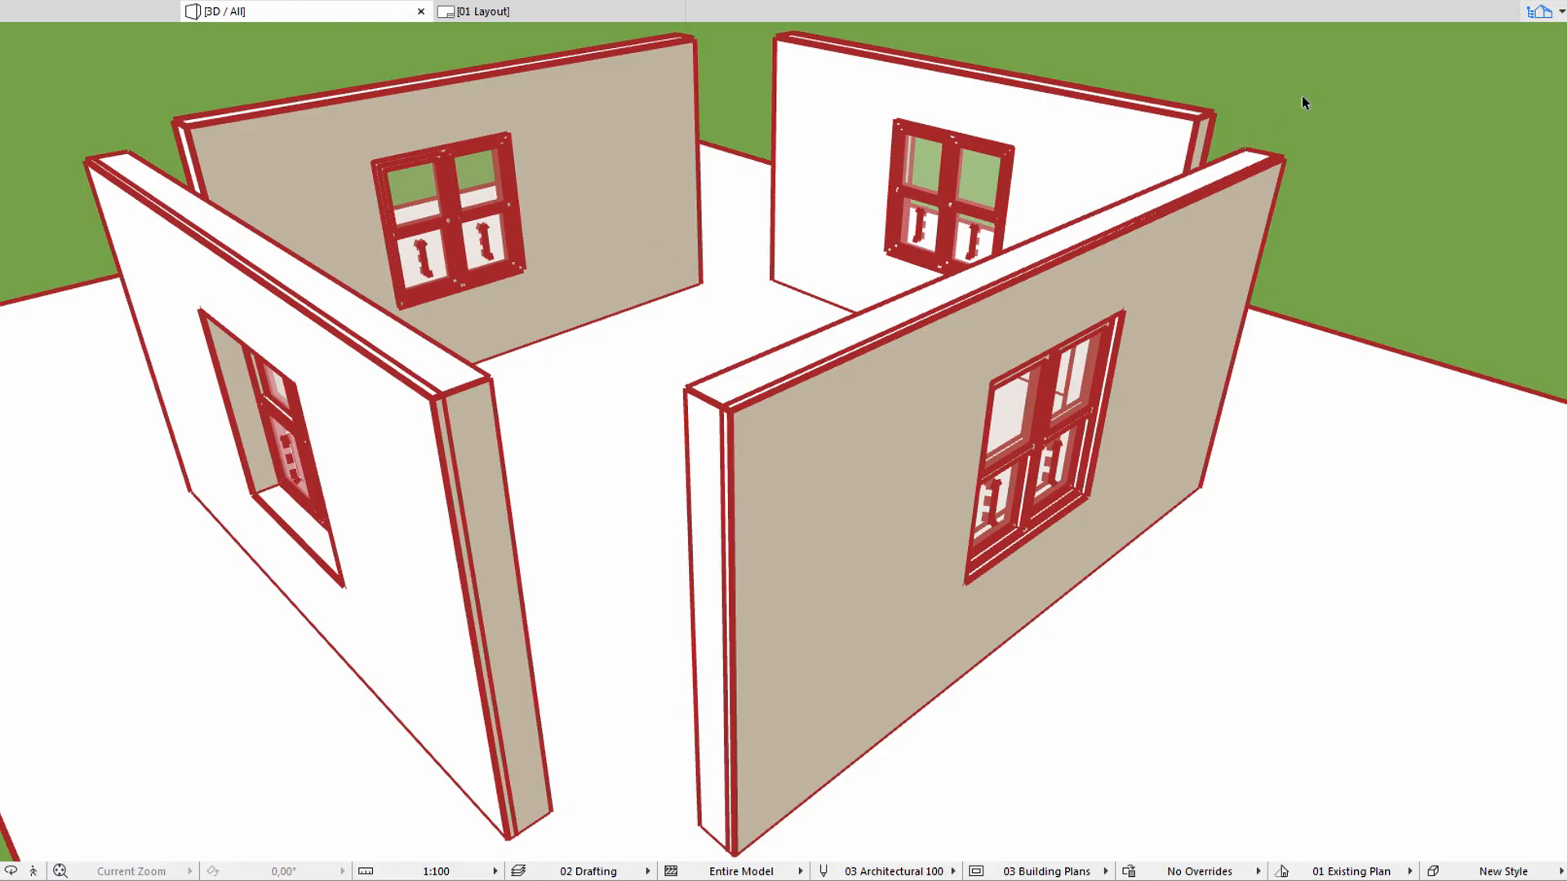
Save the New Style 3D view onto 01 Layout and open the placed view's settings.
right_click(1303, 103)
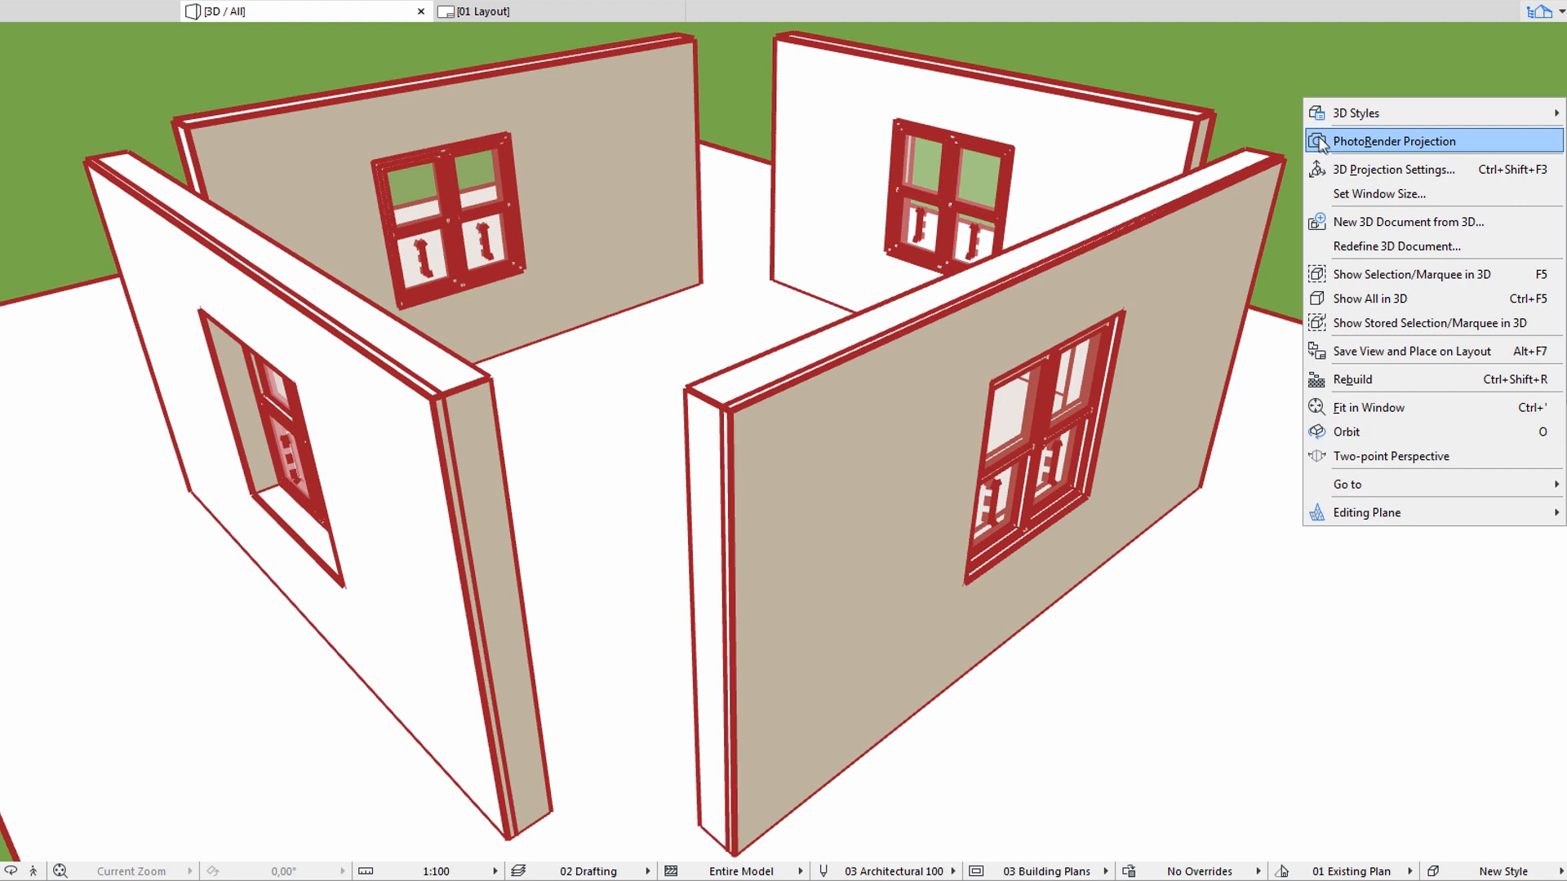
mouse_move(1388, 351)
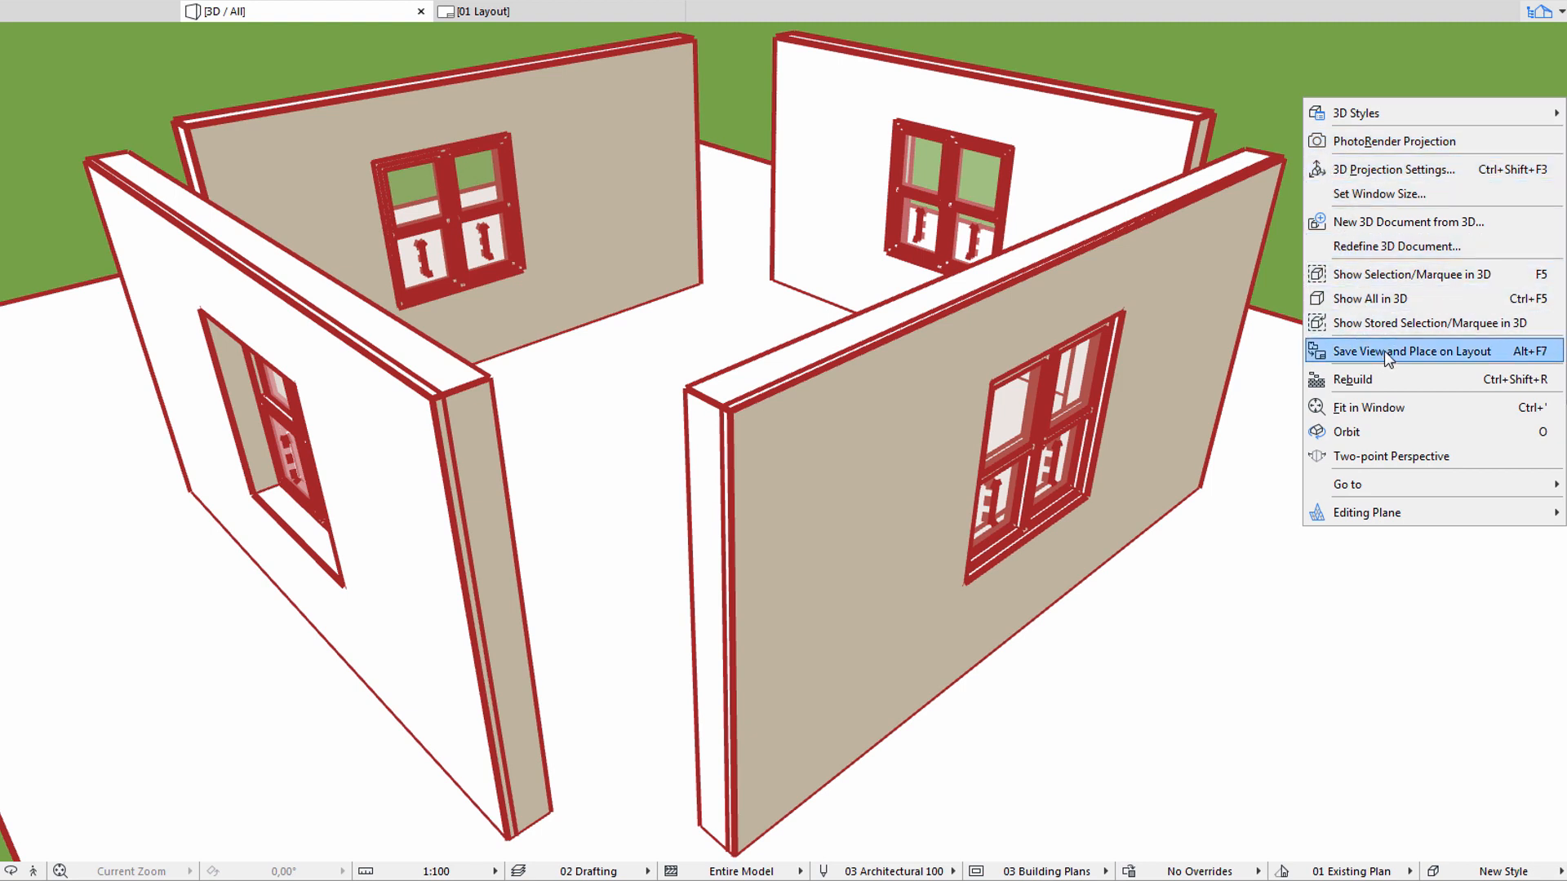
click(1411, 351)
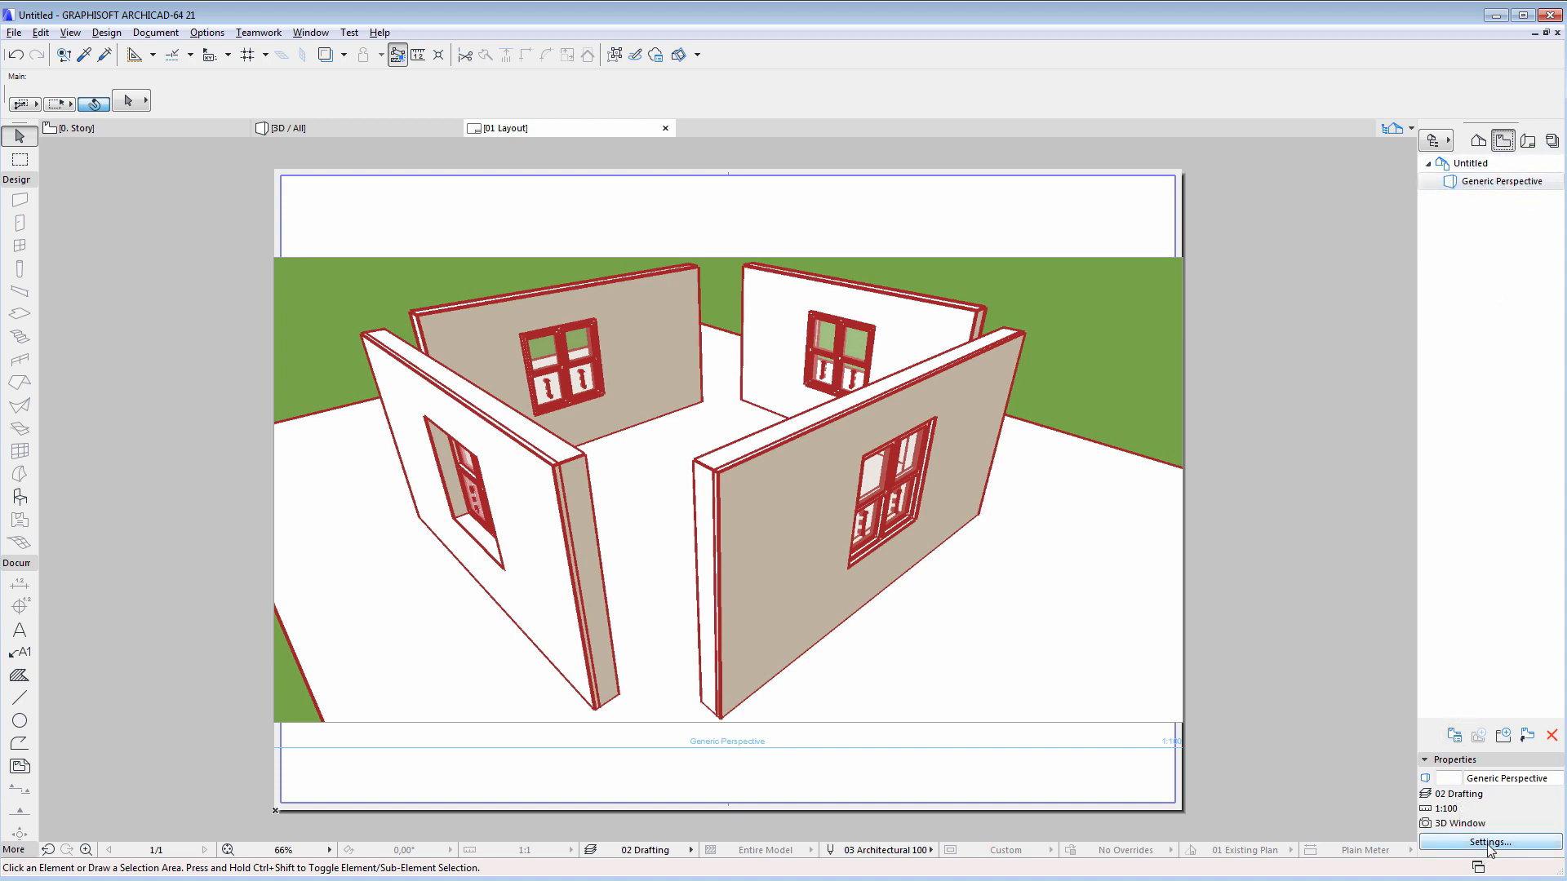
click(1488, 842)
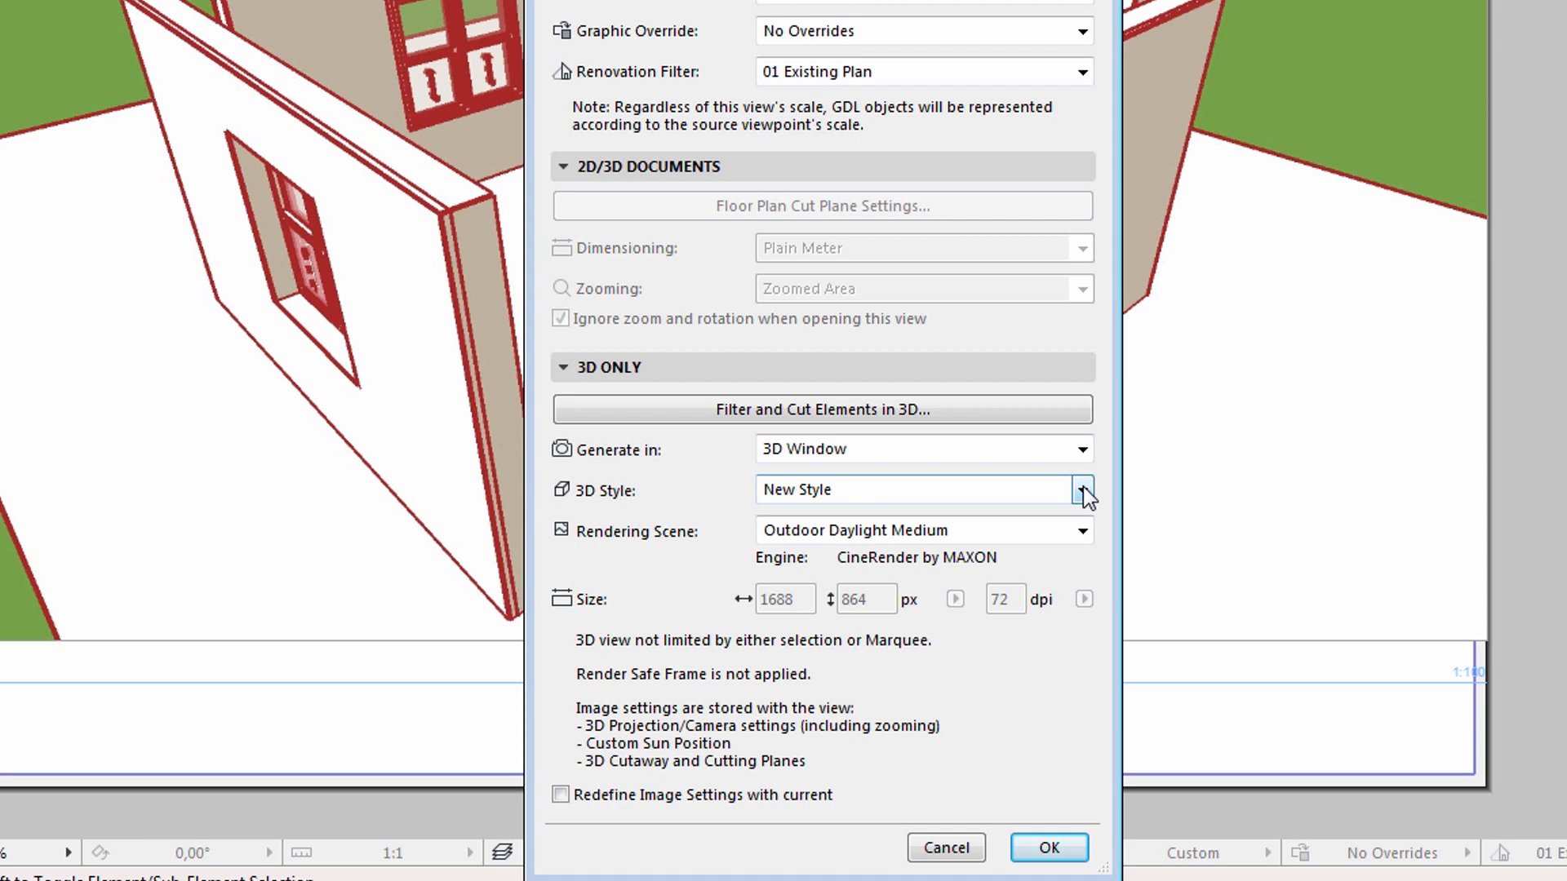
Set the placed Generic Perspective's 3D style to Simple Shading with Shadows.
click(1082, 490)
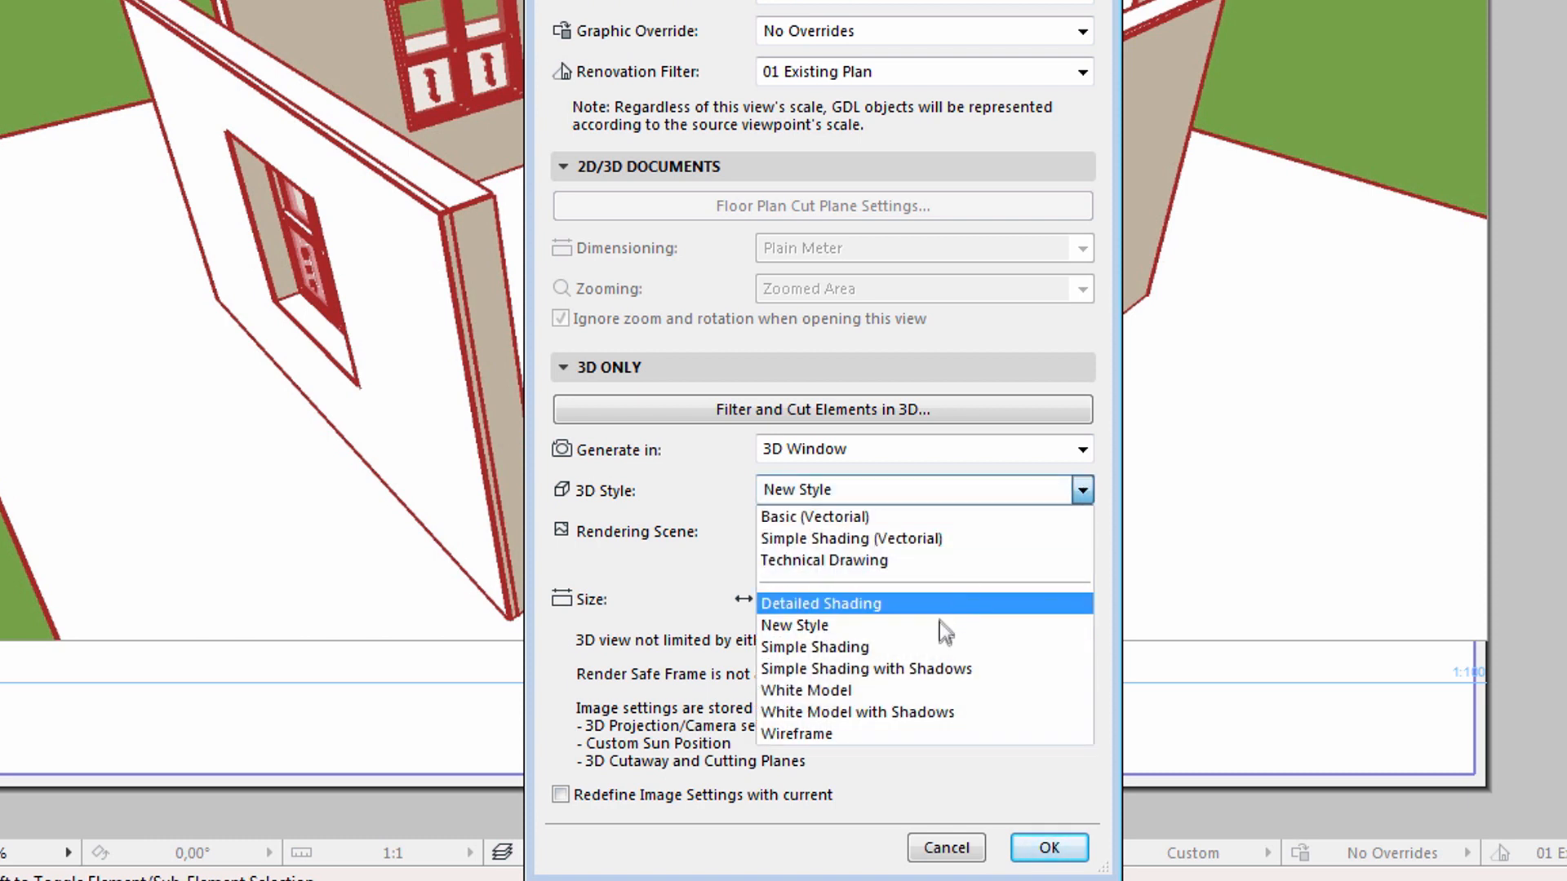
mouse_move(931, 668)
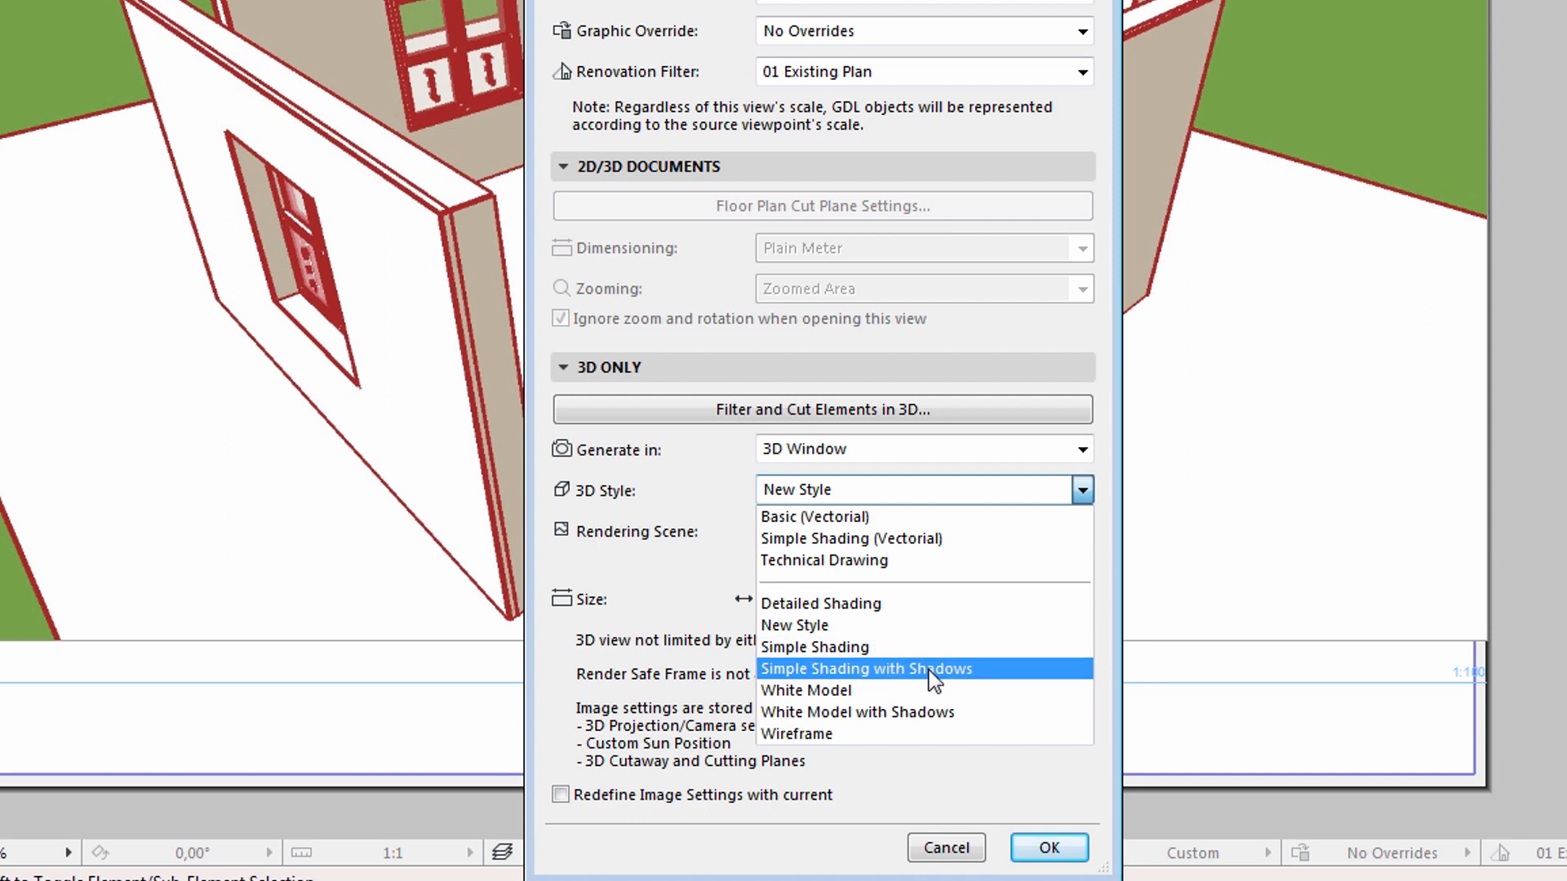
click(866, 668)
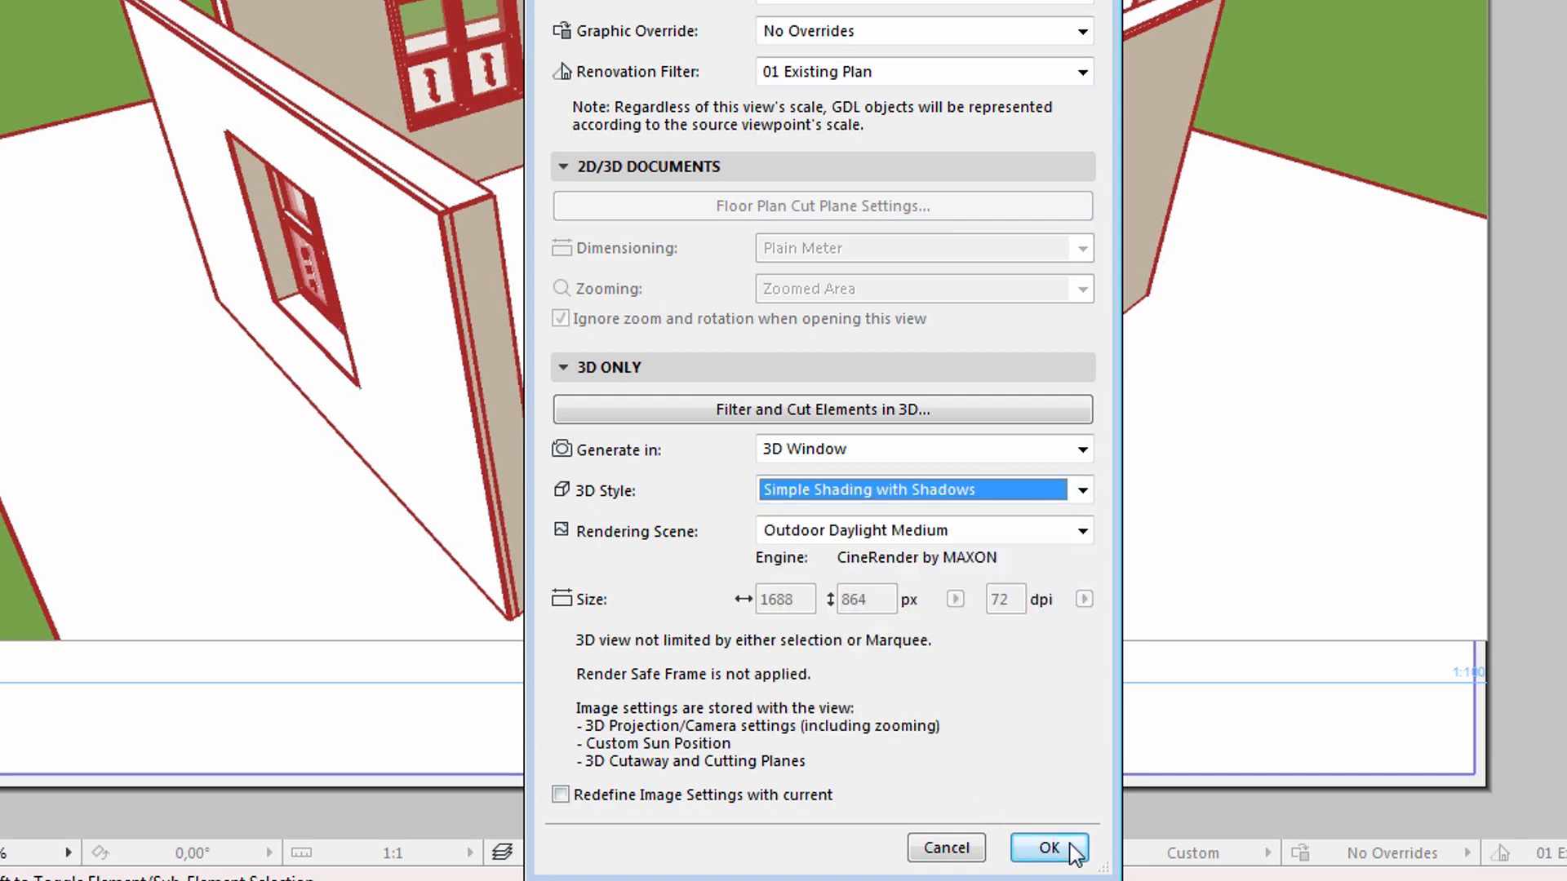
click(1046, 847)
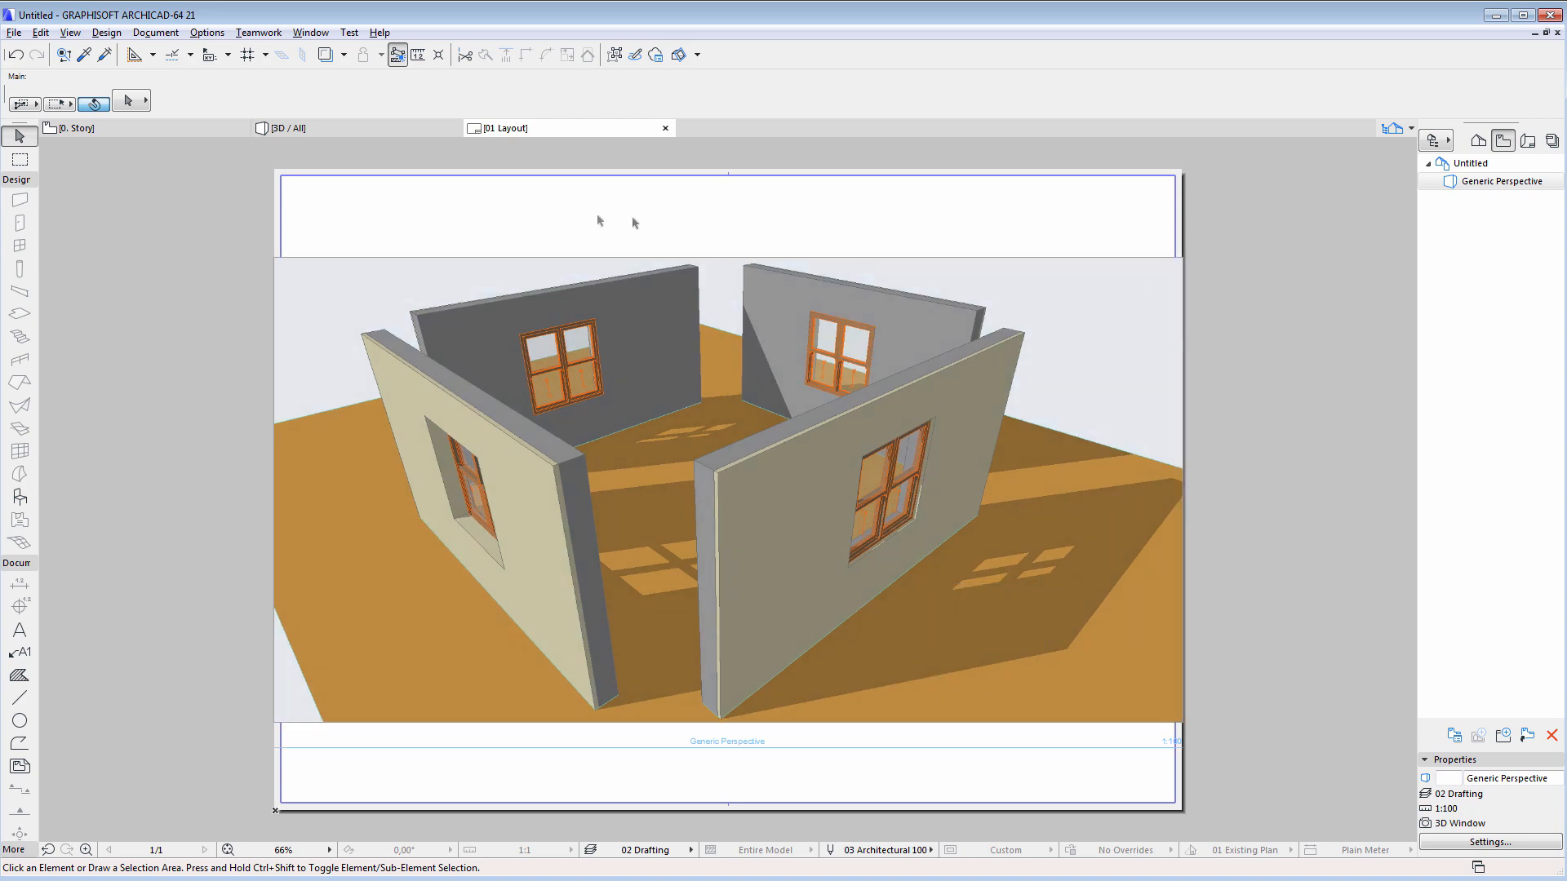
click(289, 128)
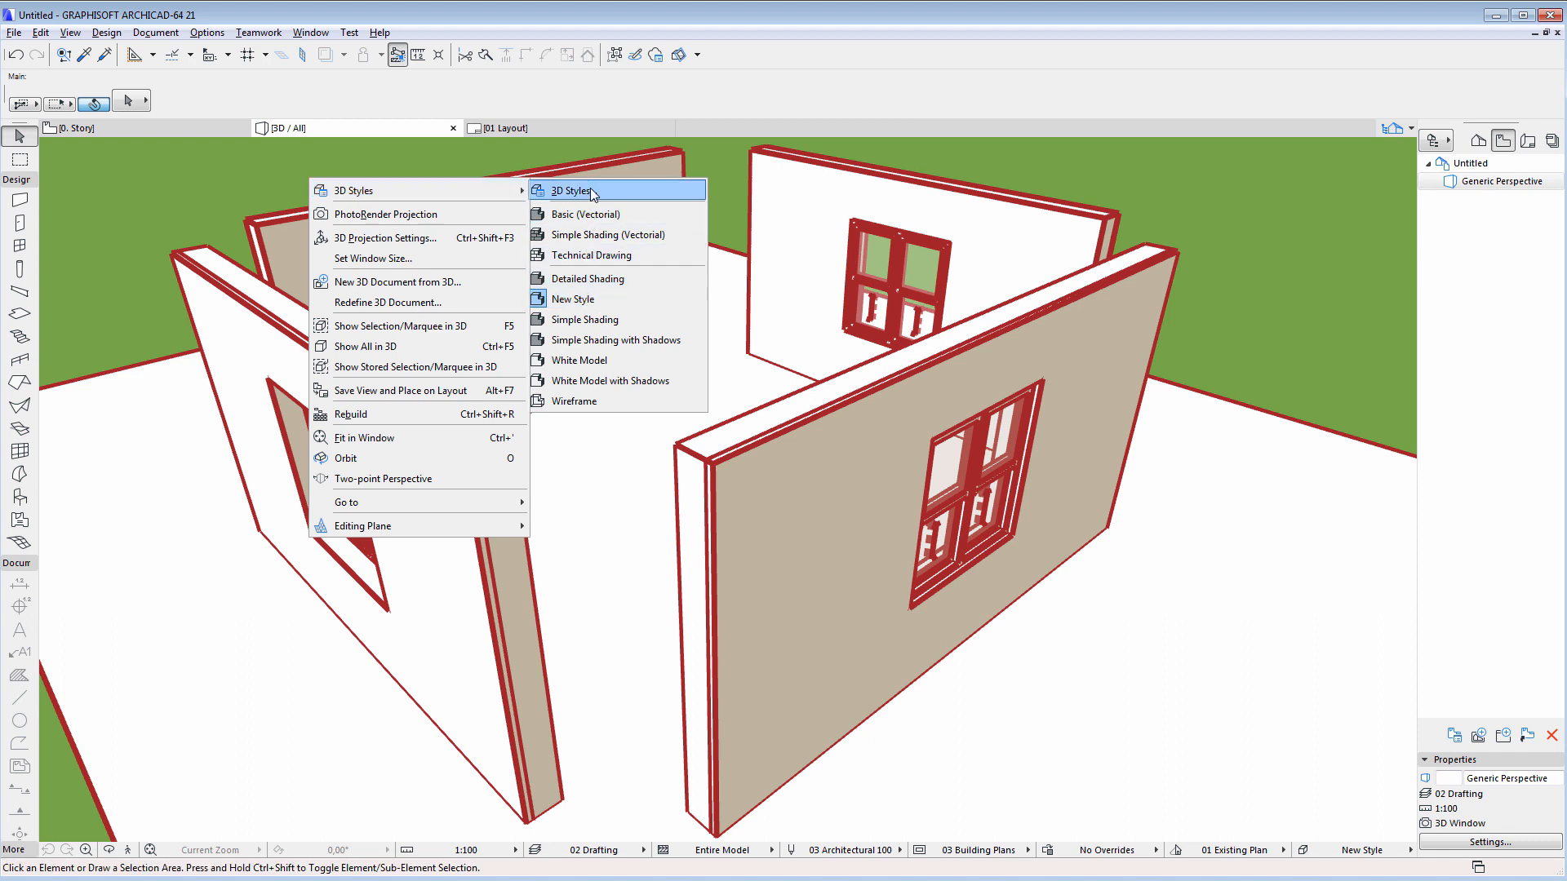
Uncheck Sun Shadows and Show Contours in the Simple Shading with Shadows style.
click(570, 190)
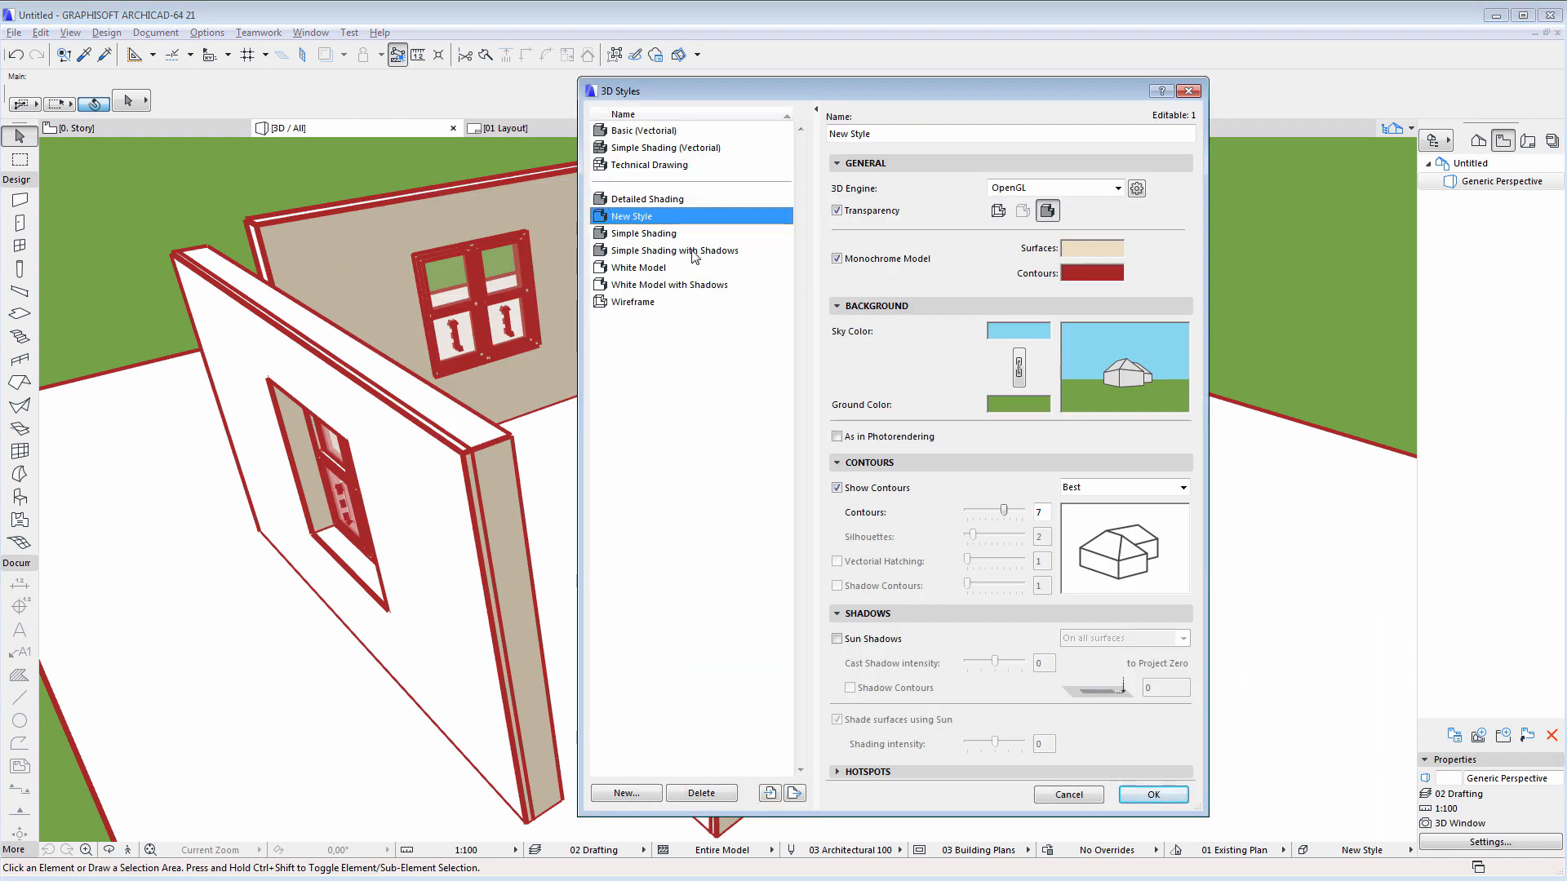
click(676, 250)
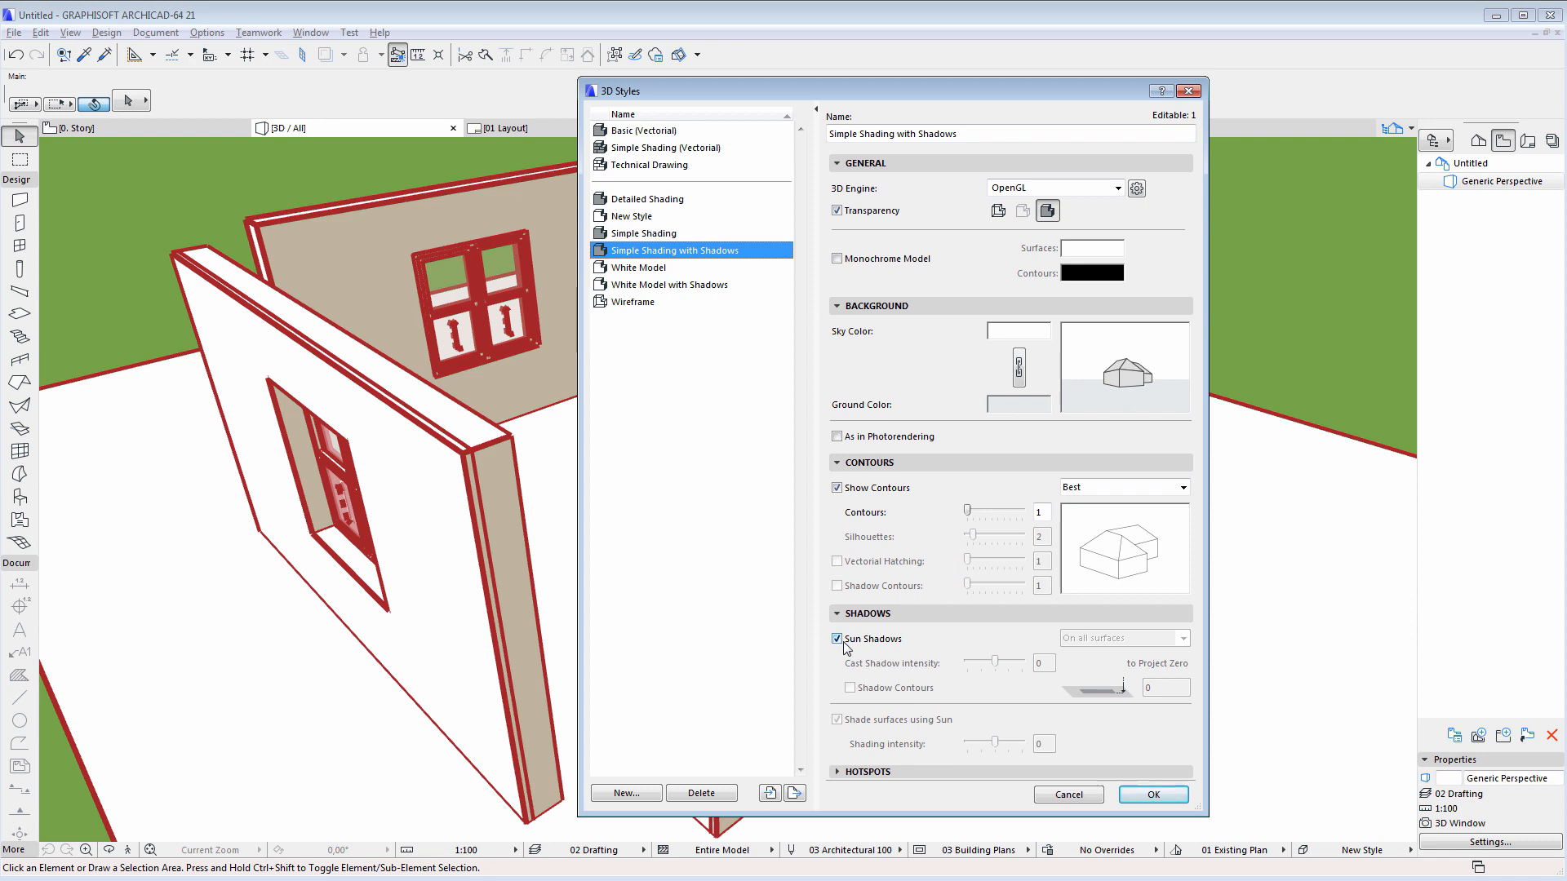
click(836, 638)
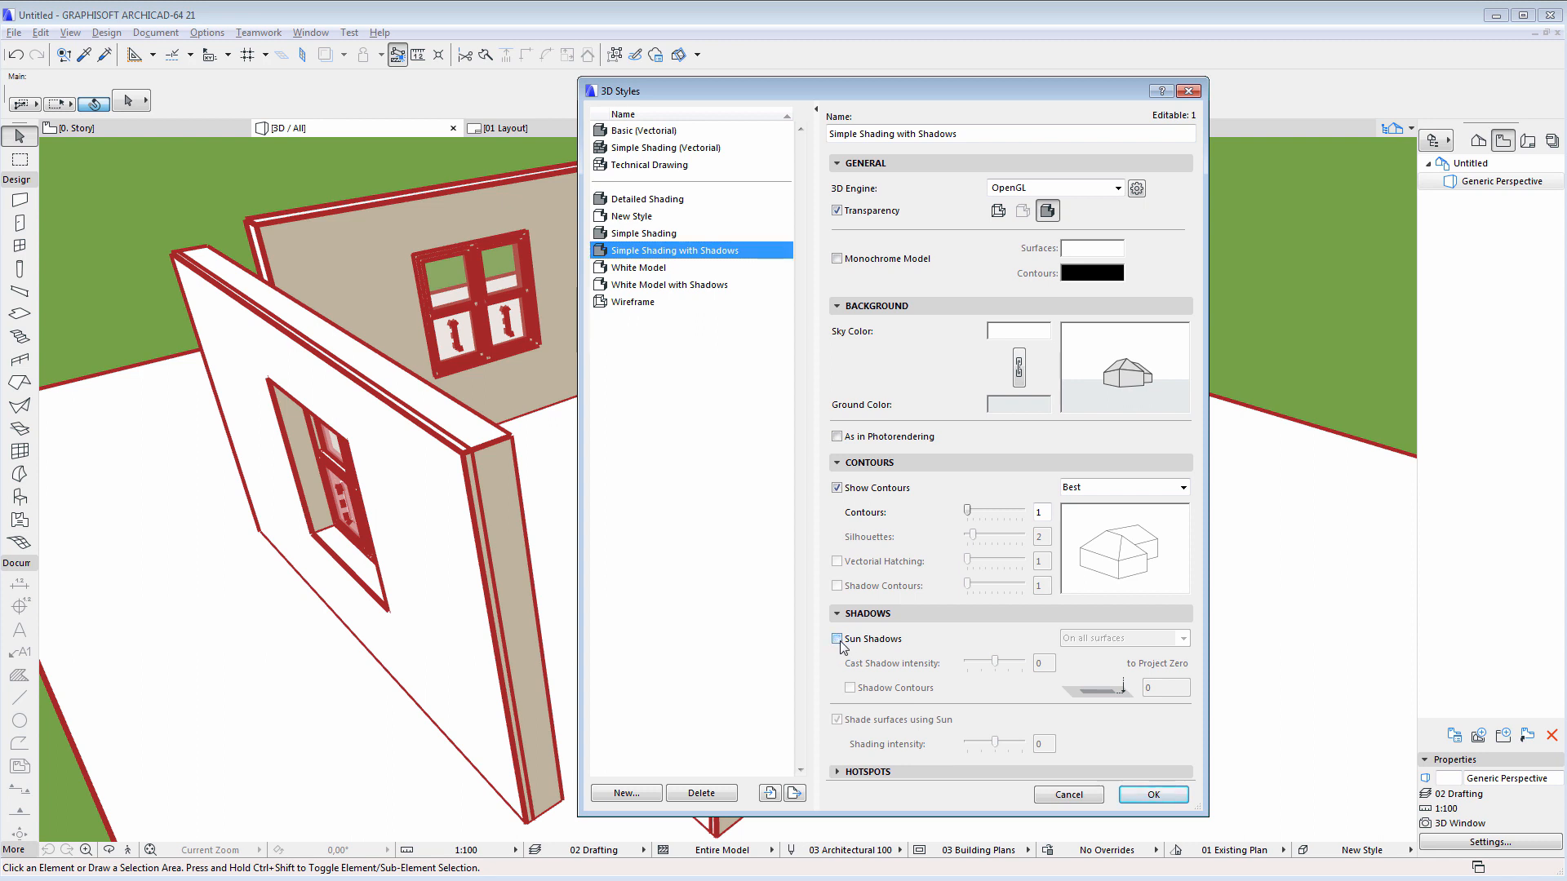
click(836, 488)
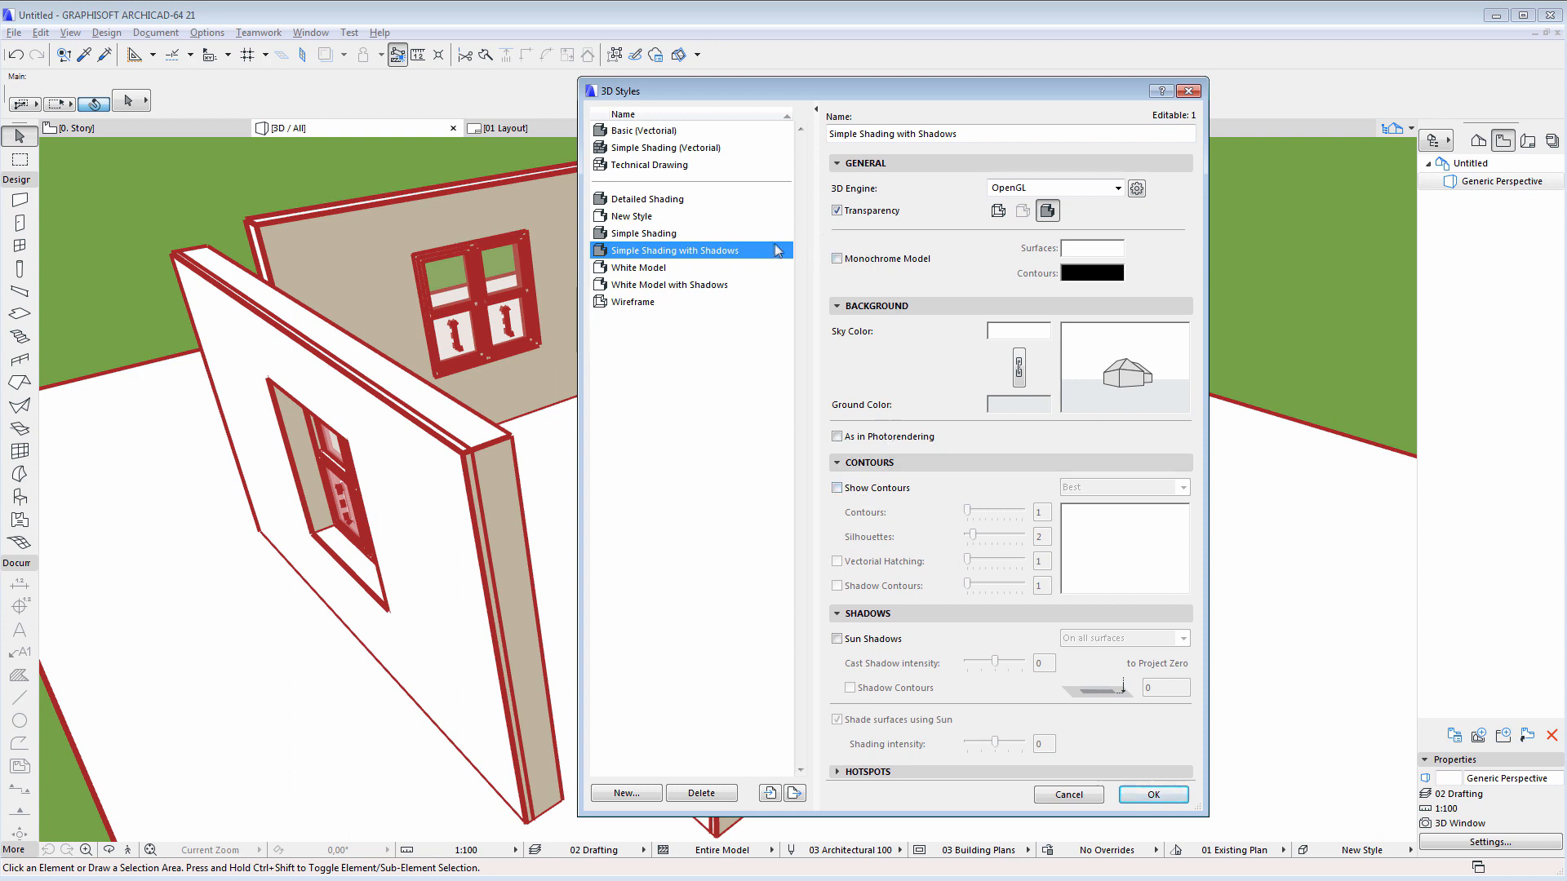
mouse_move(720, 258)
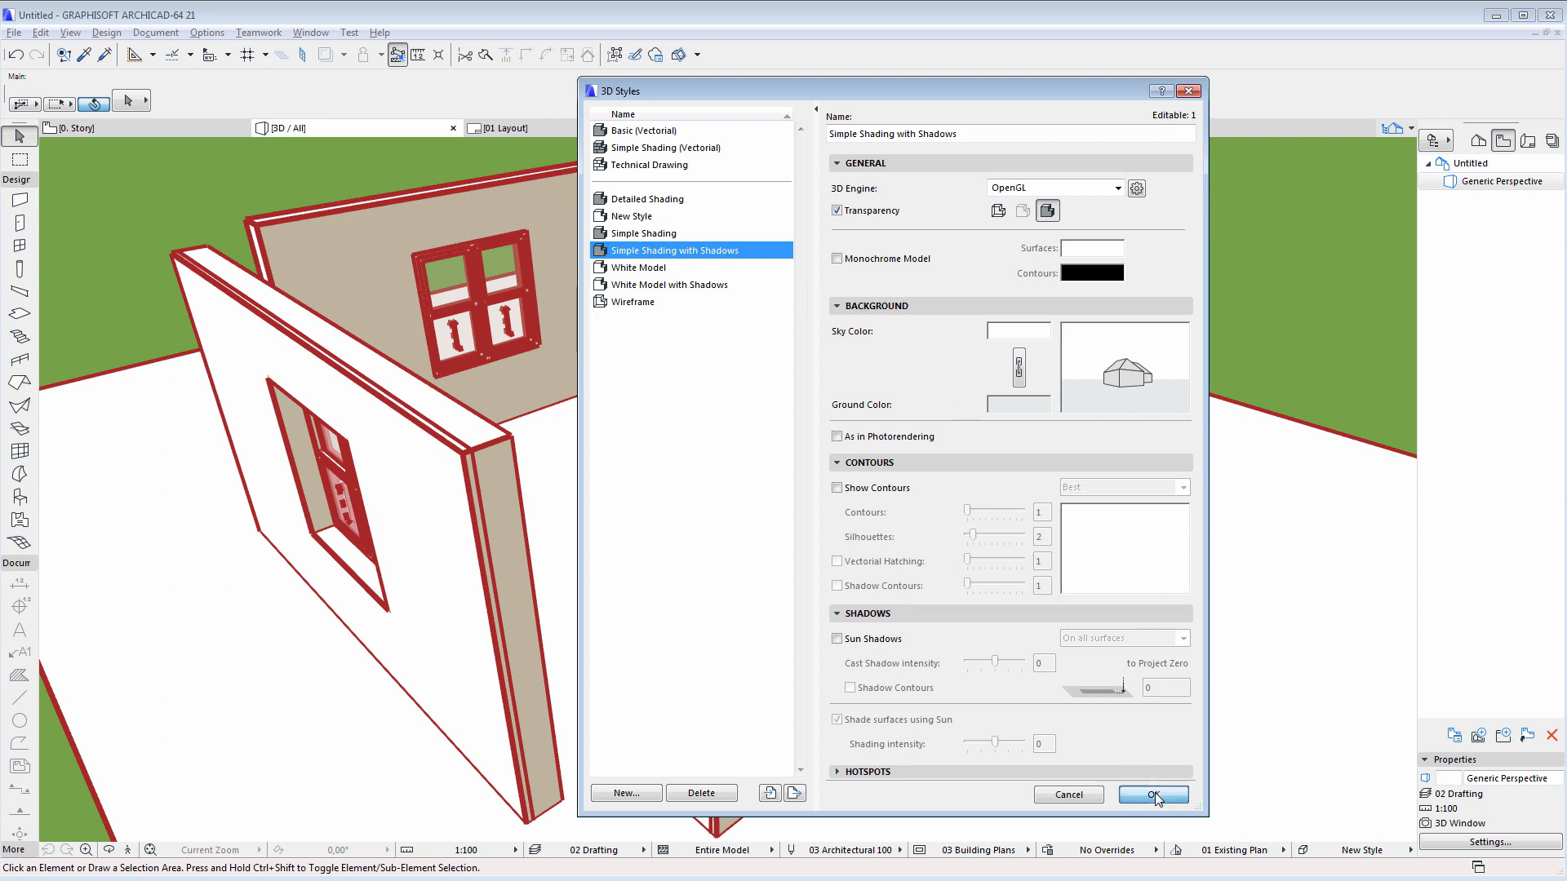
click(1152, 794)
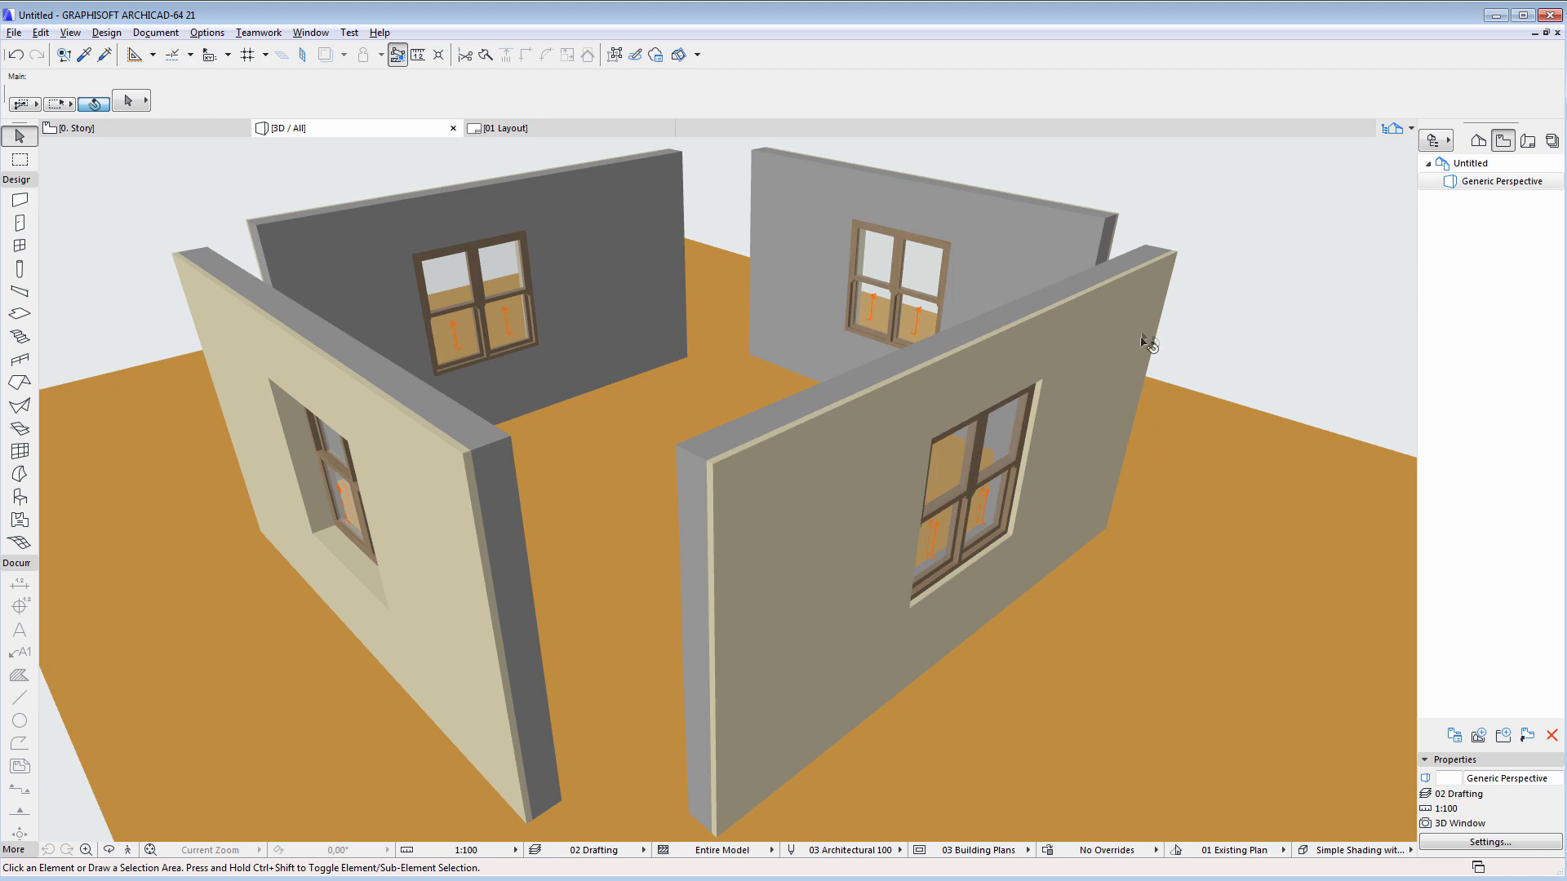
mouse_move(1164, 441)
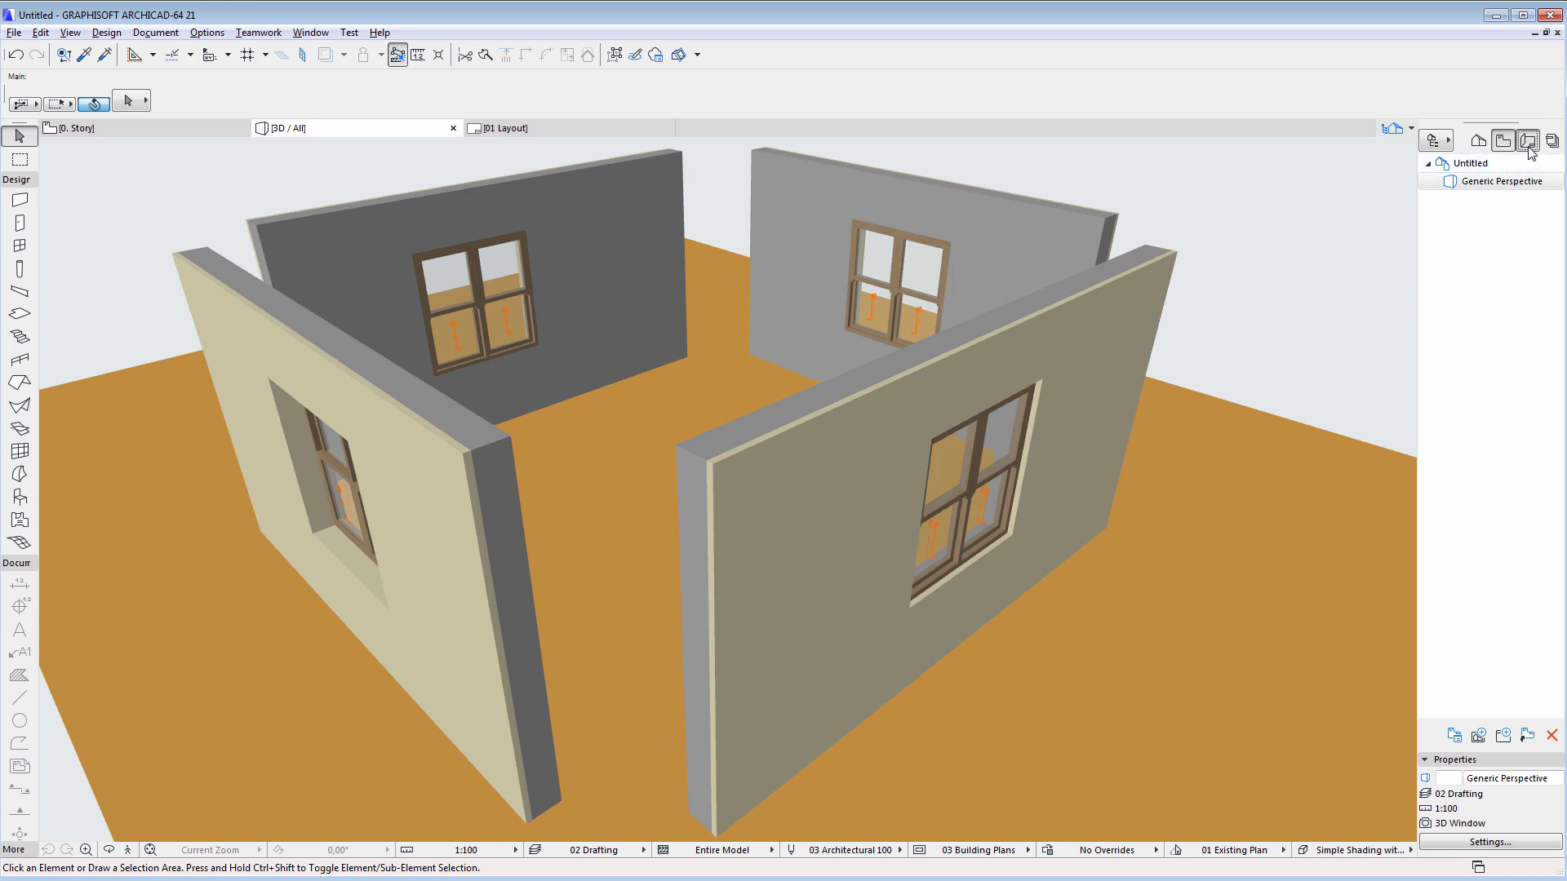
click(1527, 140)
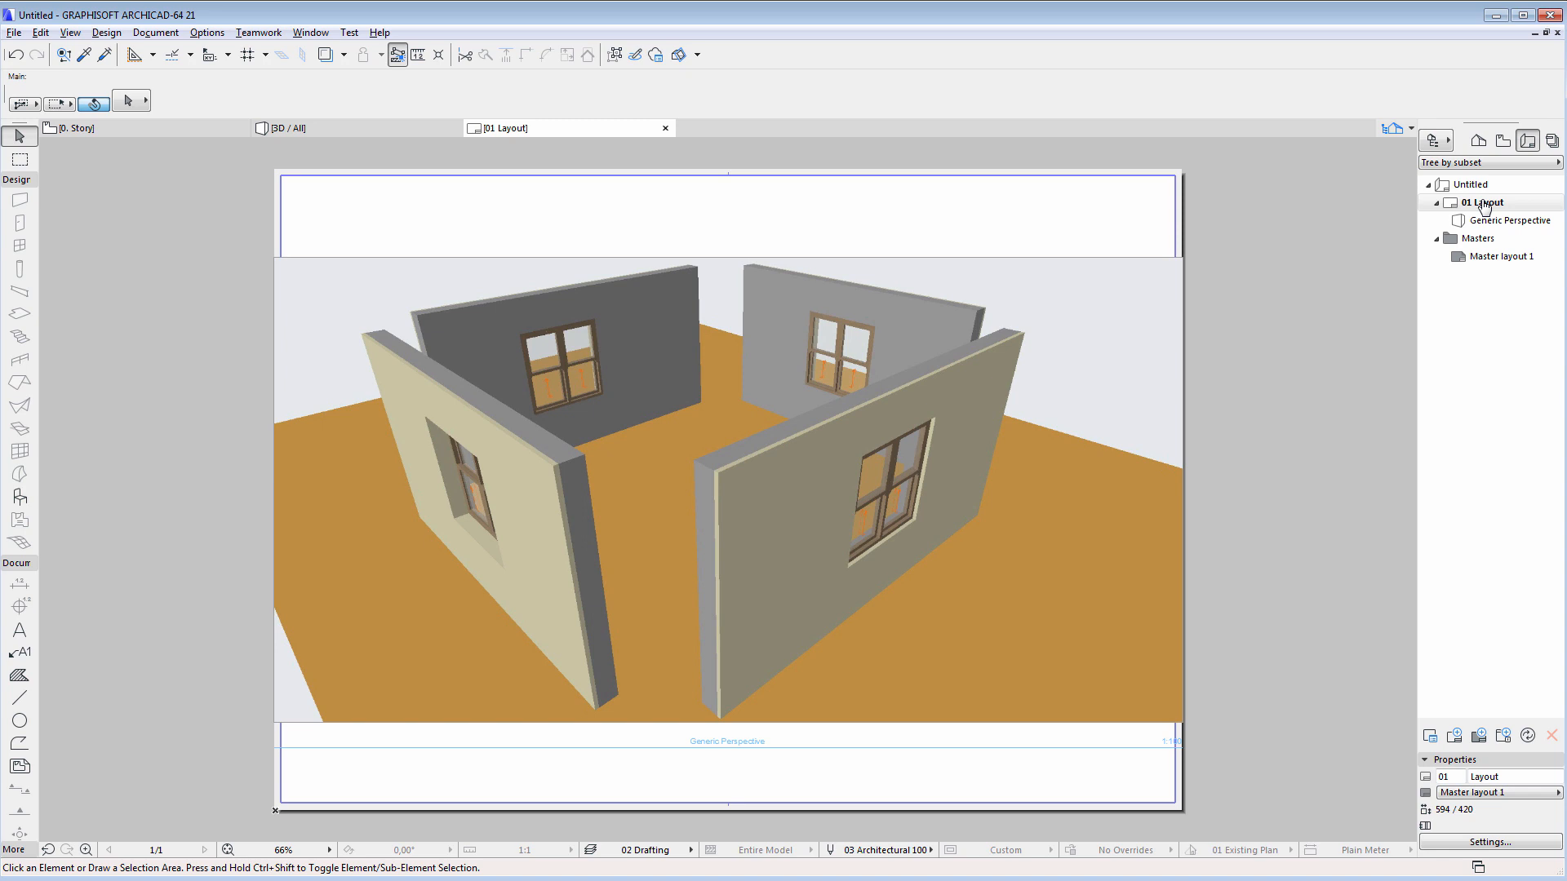
mouse_move(1483, 206)
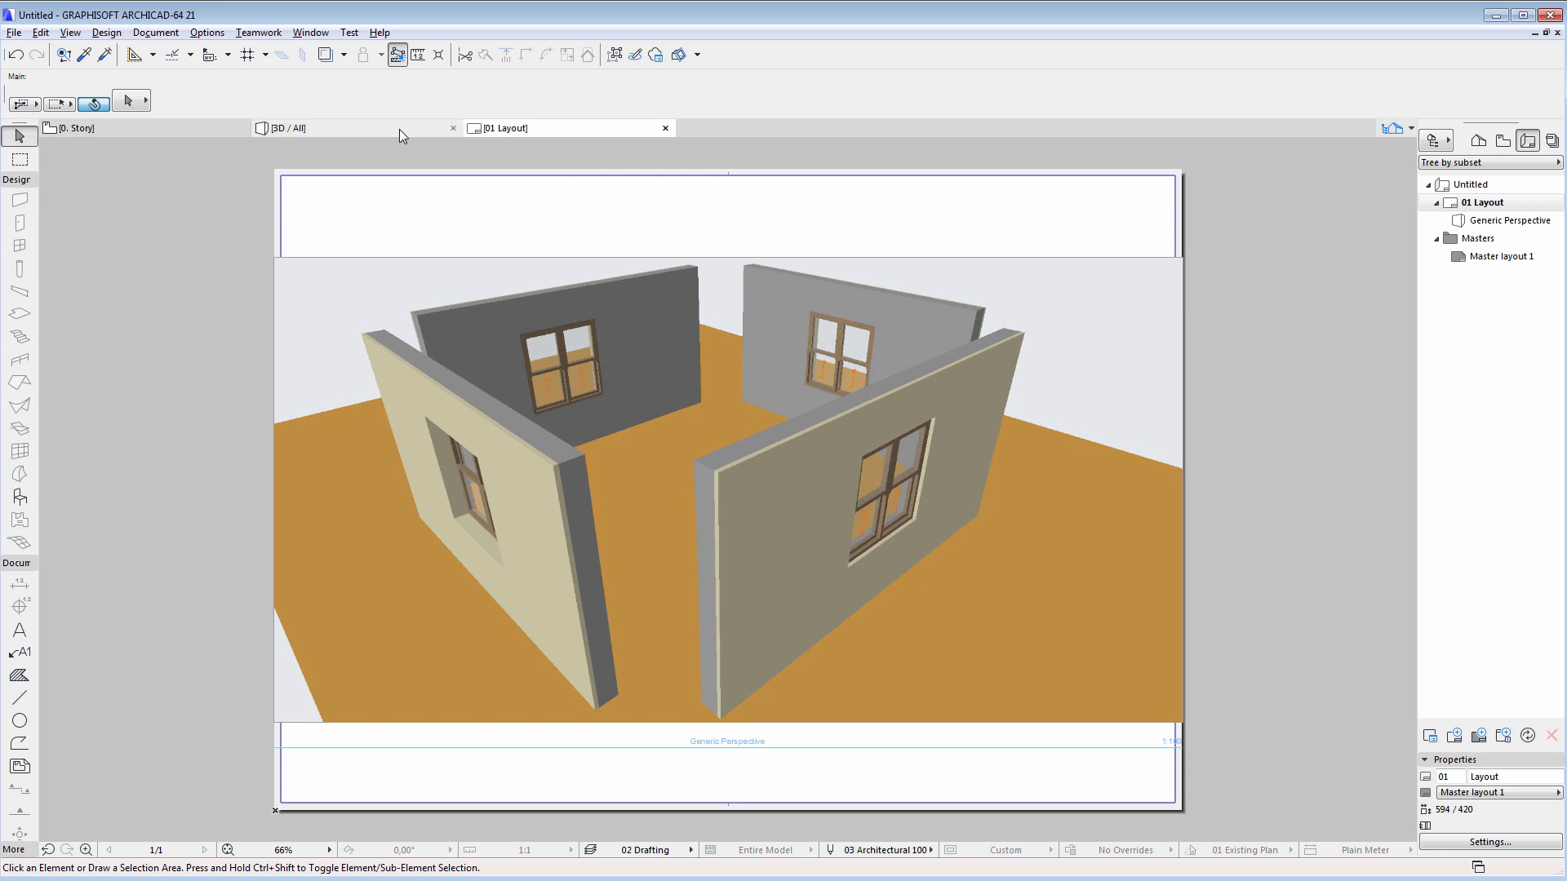
click(286, 127)
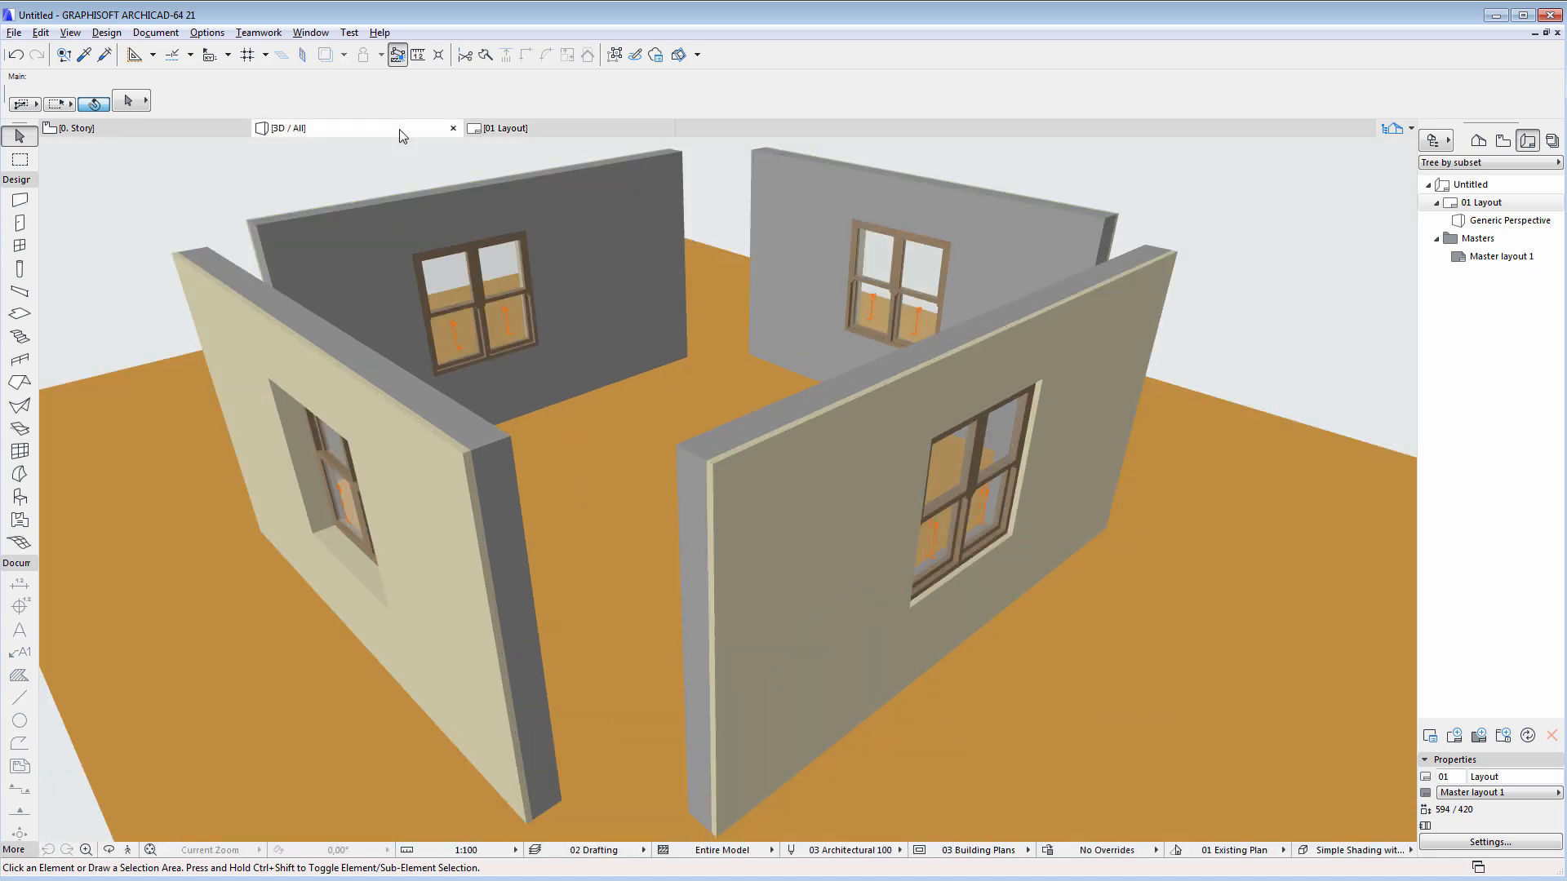
right_click(350, 128)
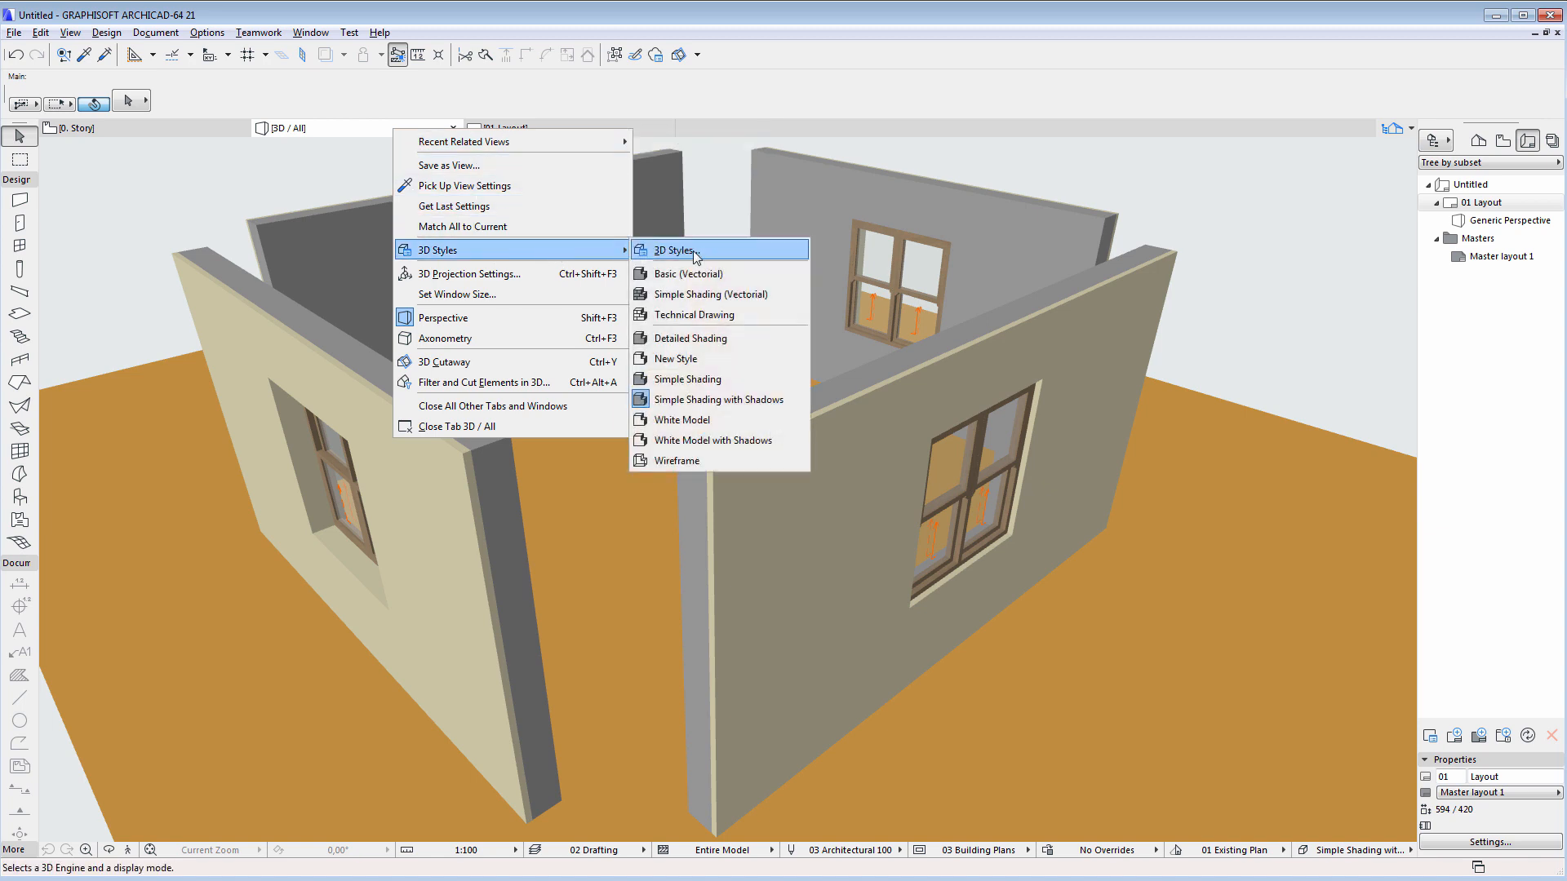
Switch Simple Shading with Shadows' 3D Engine to the Vectorial Engine.
click(668, 250)
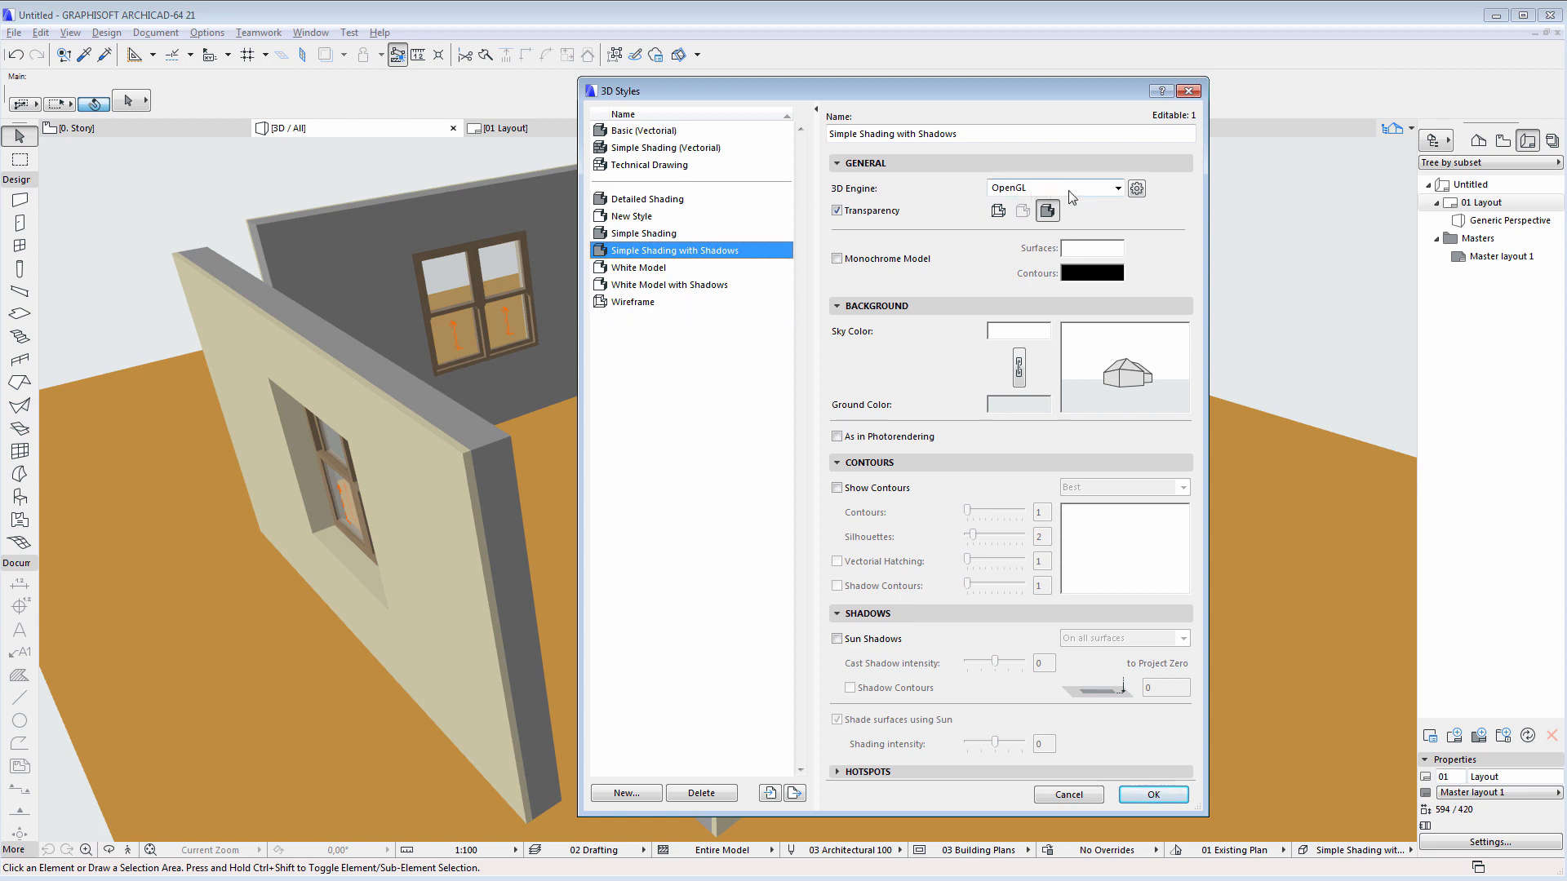
mouse_move(1052, 196)
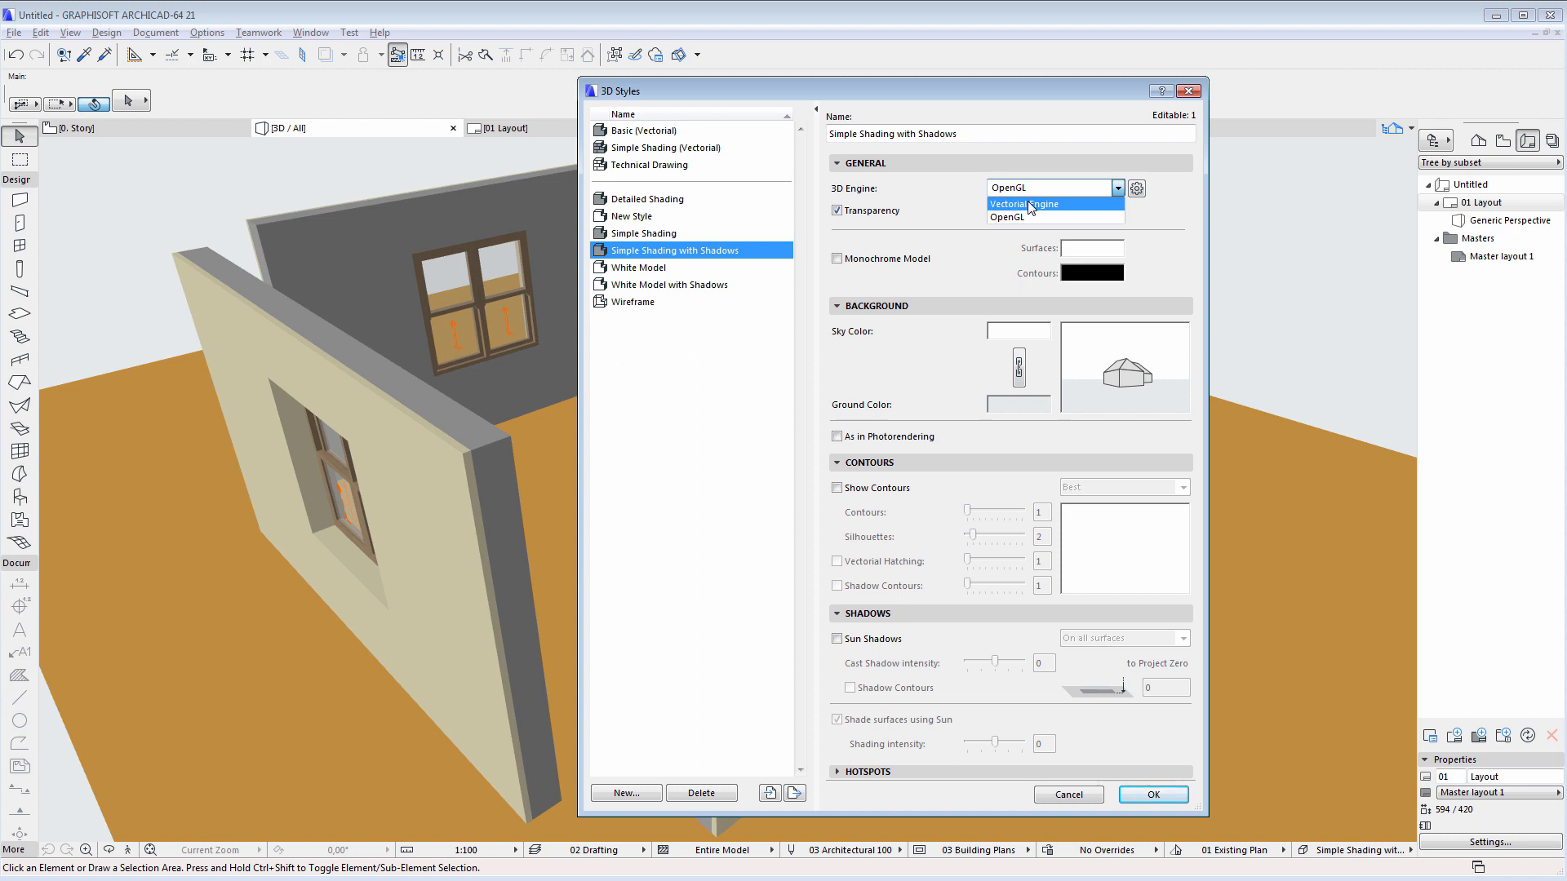
click(1014, 204)
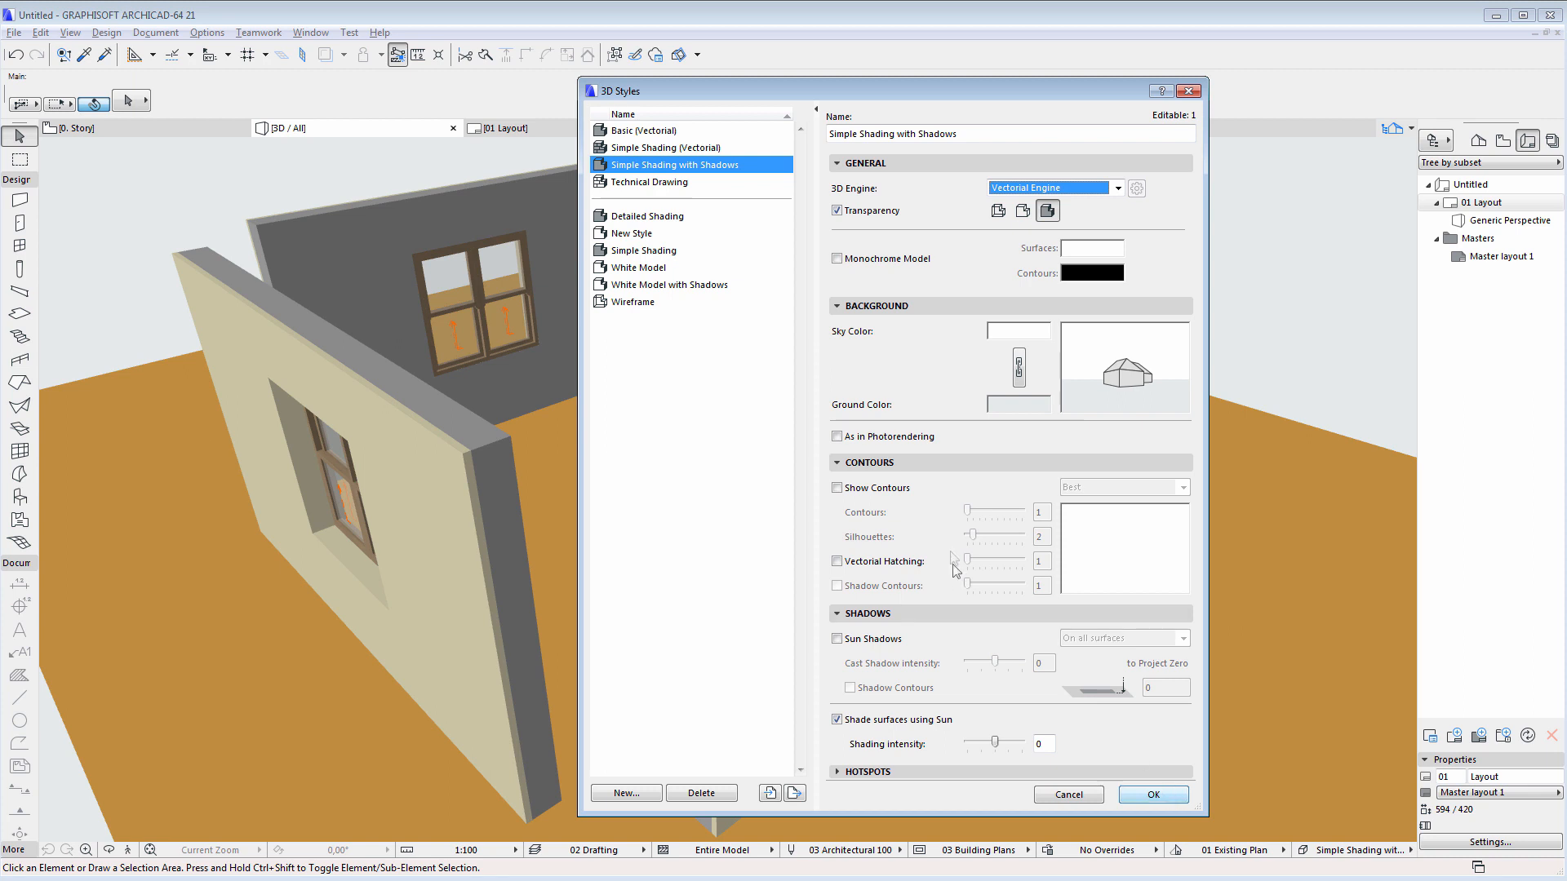
click(836, 488)
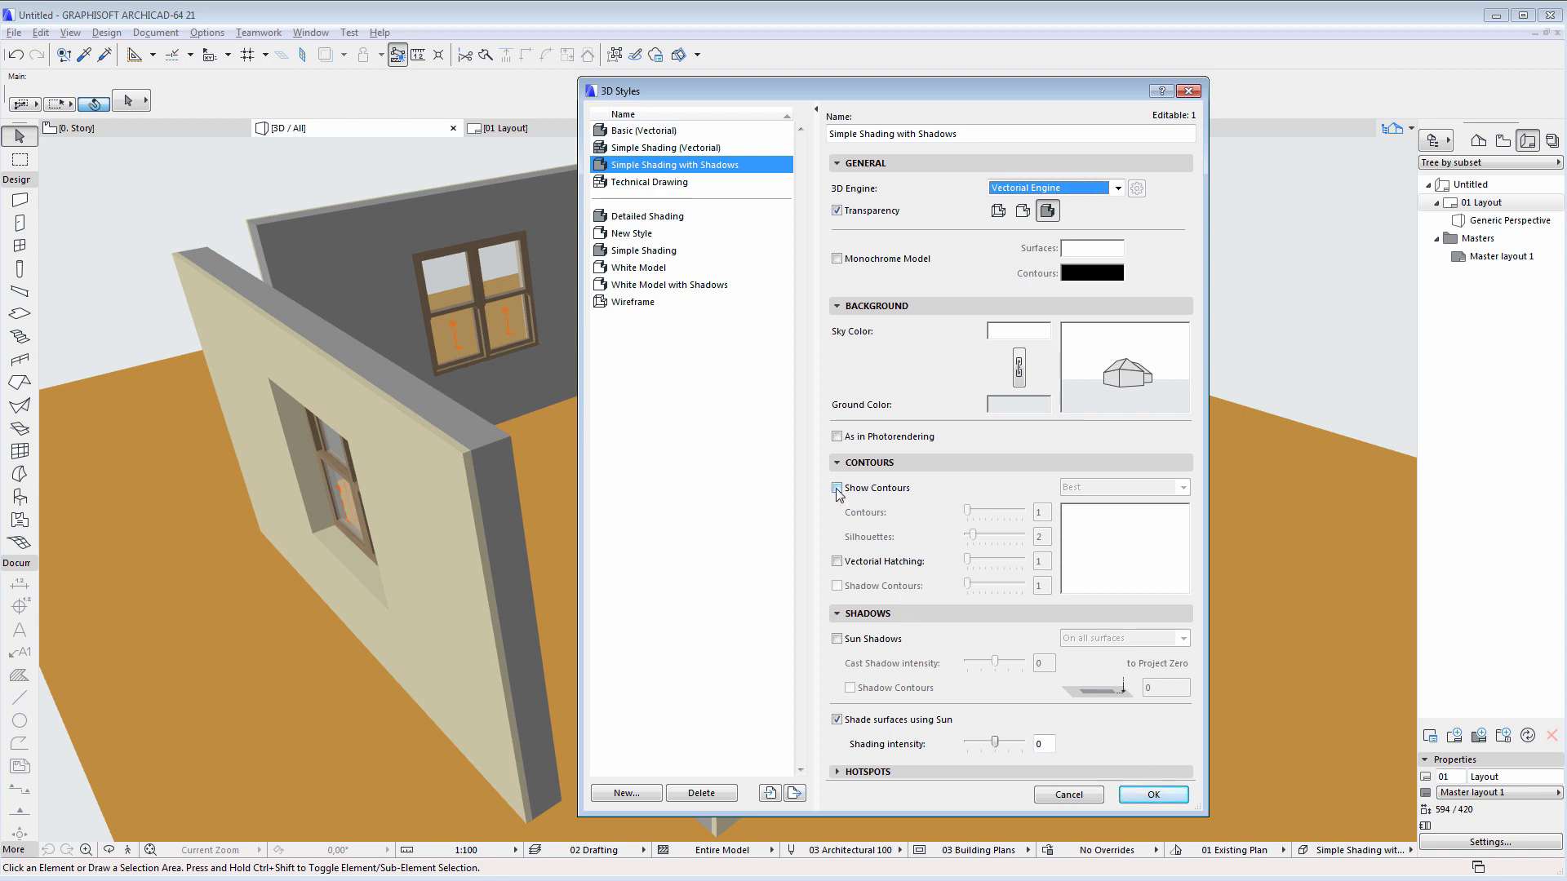
Enable contours with silhouettes 10, sun shadows at intensity 38 and shadow contours.
click(838, 488)
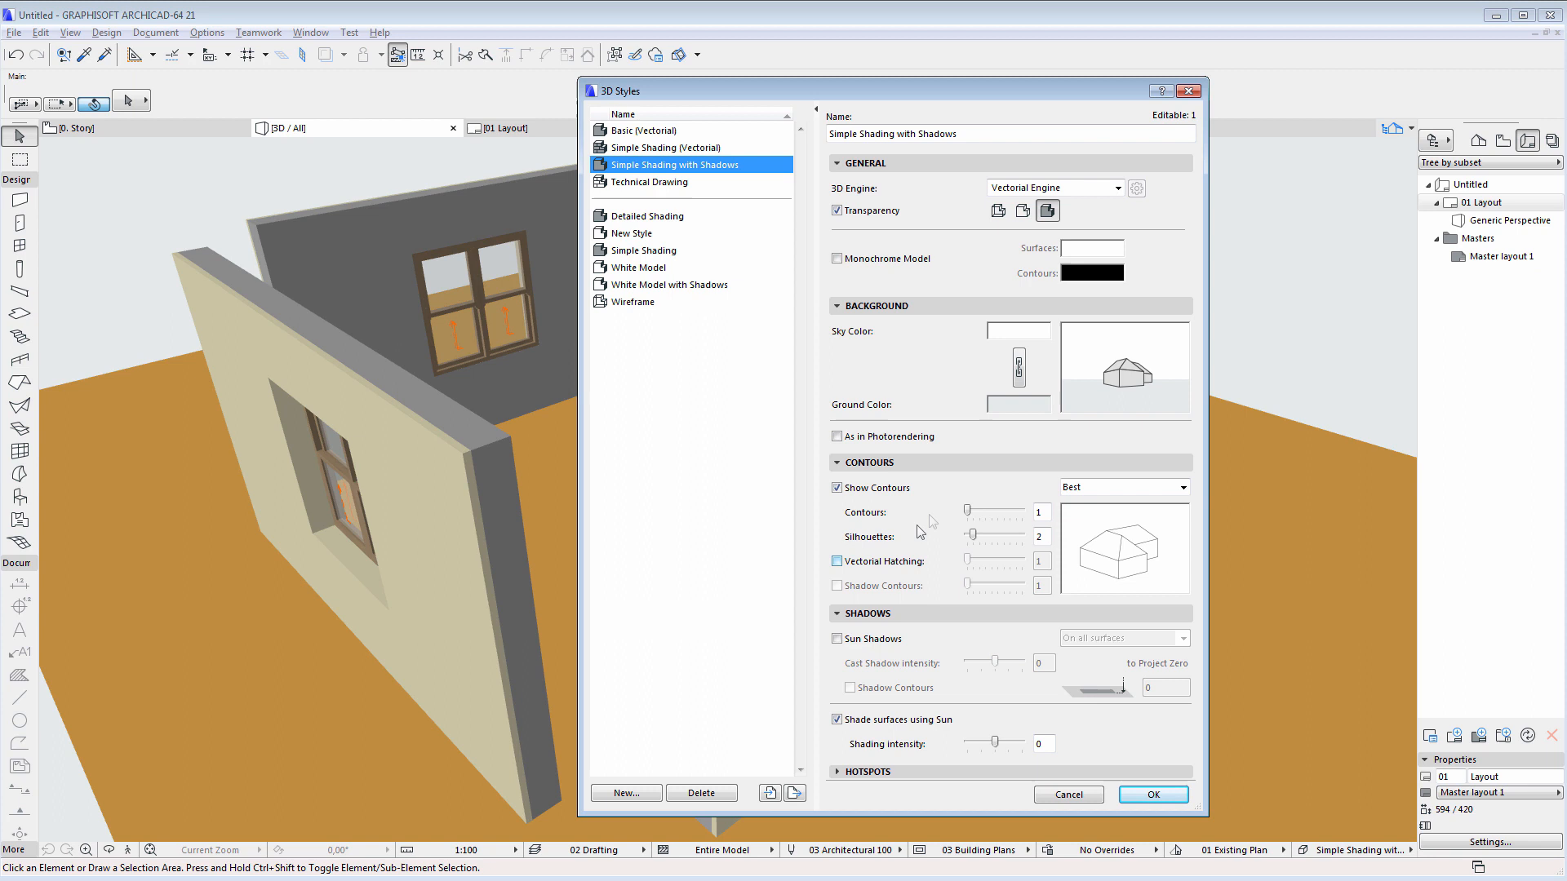
mouse_move(974, 539)
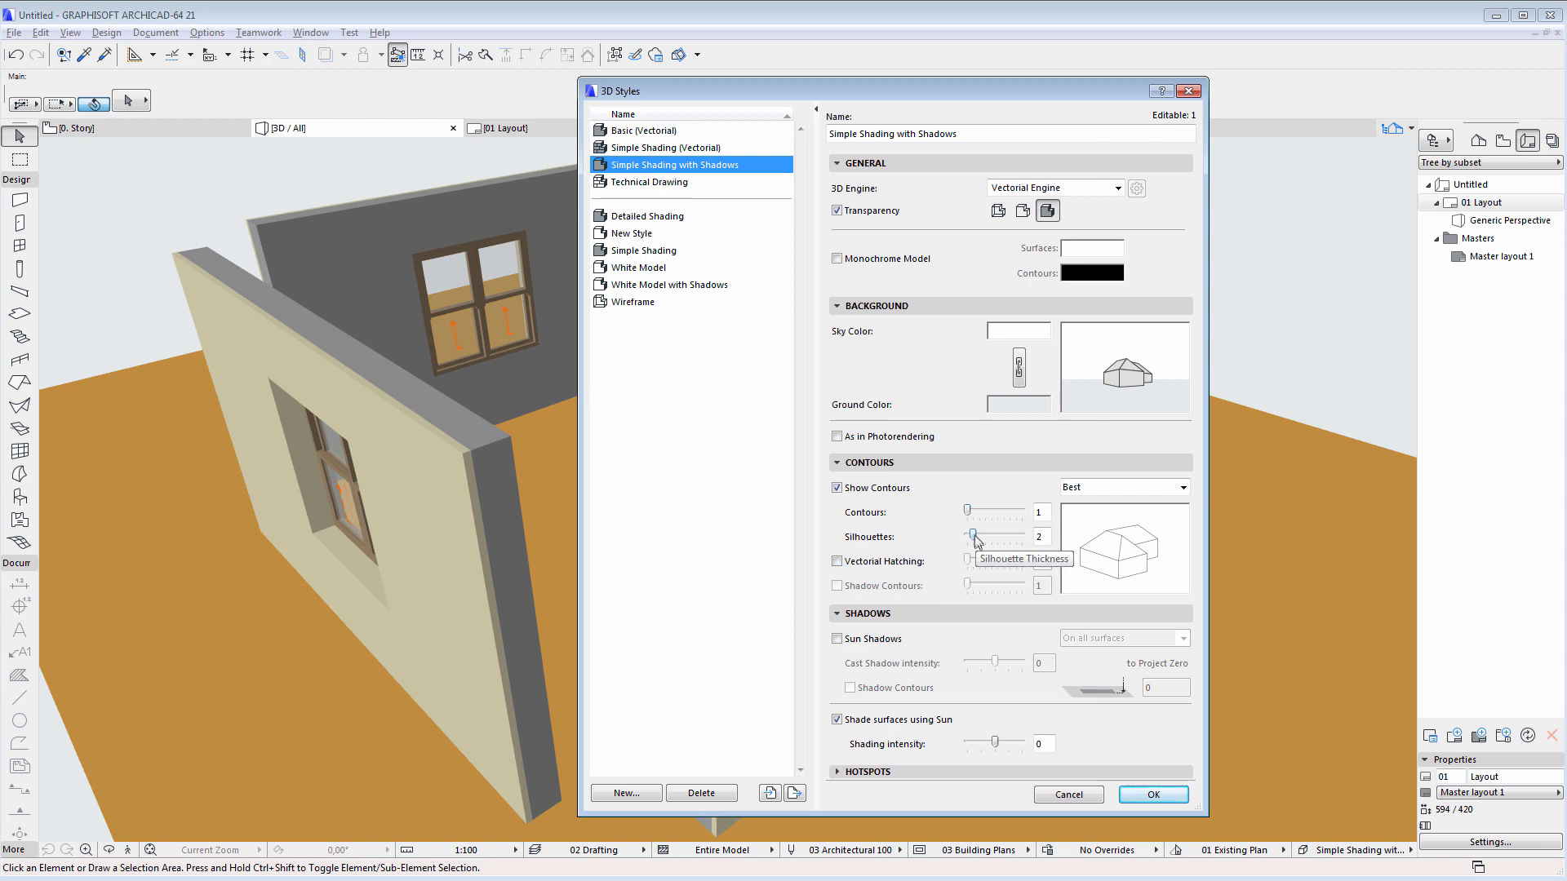
drag(975, 537, 1009, 537)
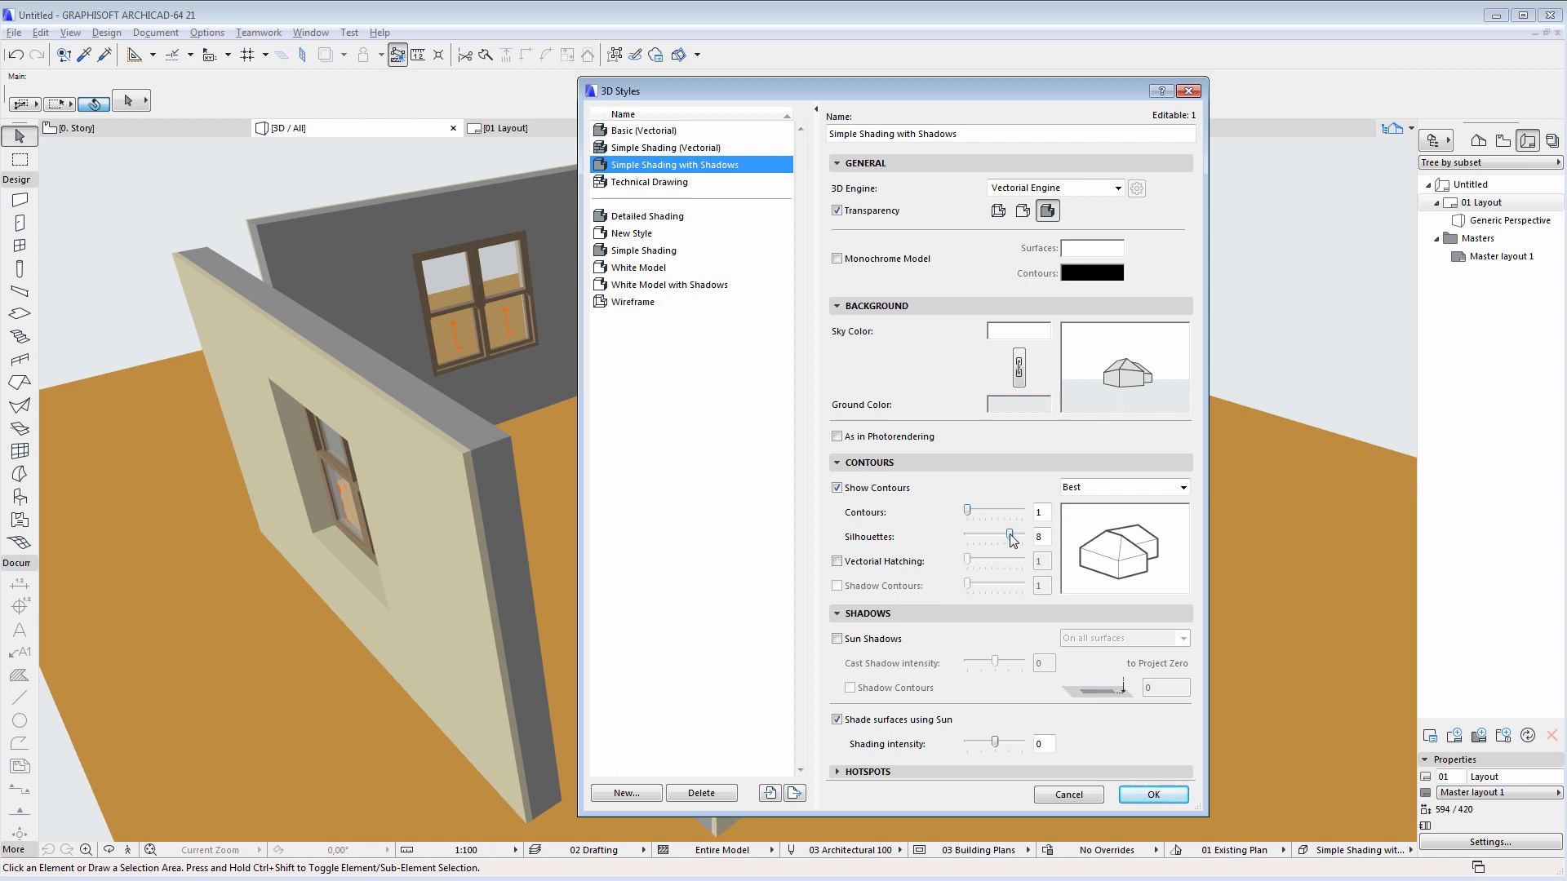
drag(1006, 537, 1019, 537)
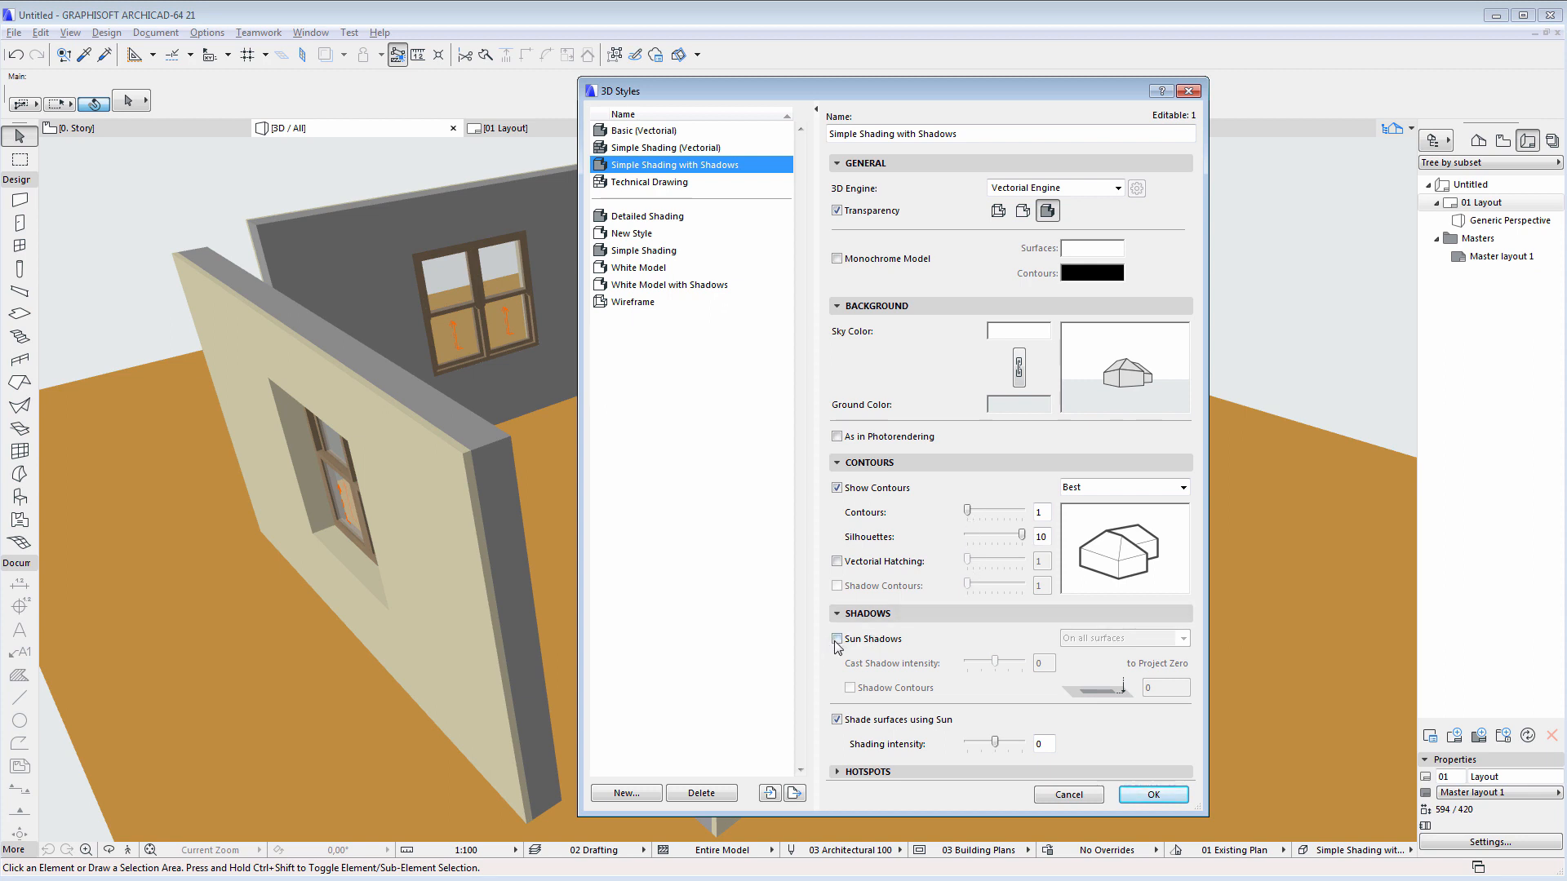
click(837, 638)
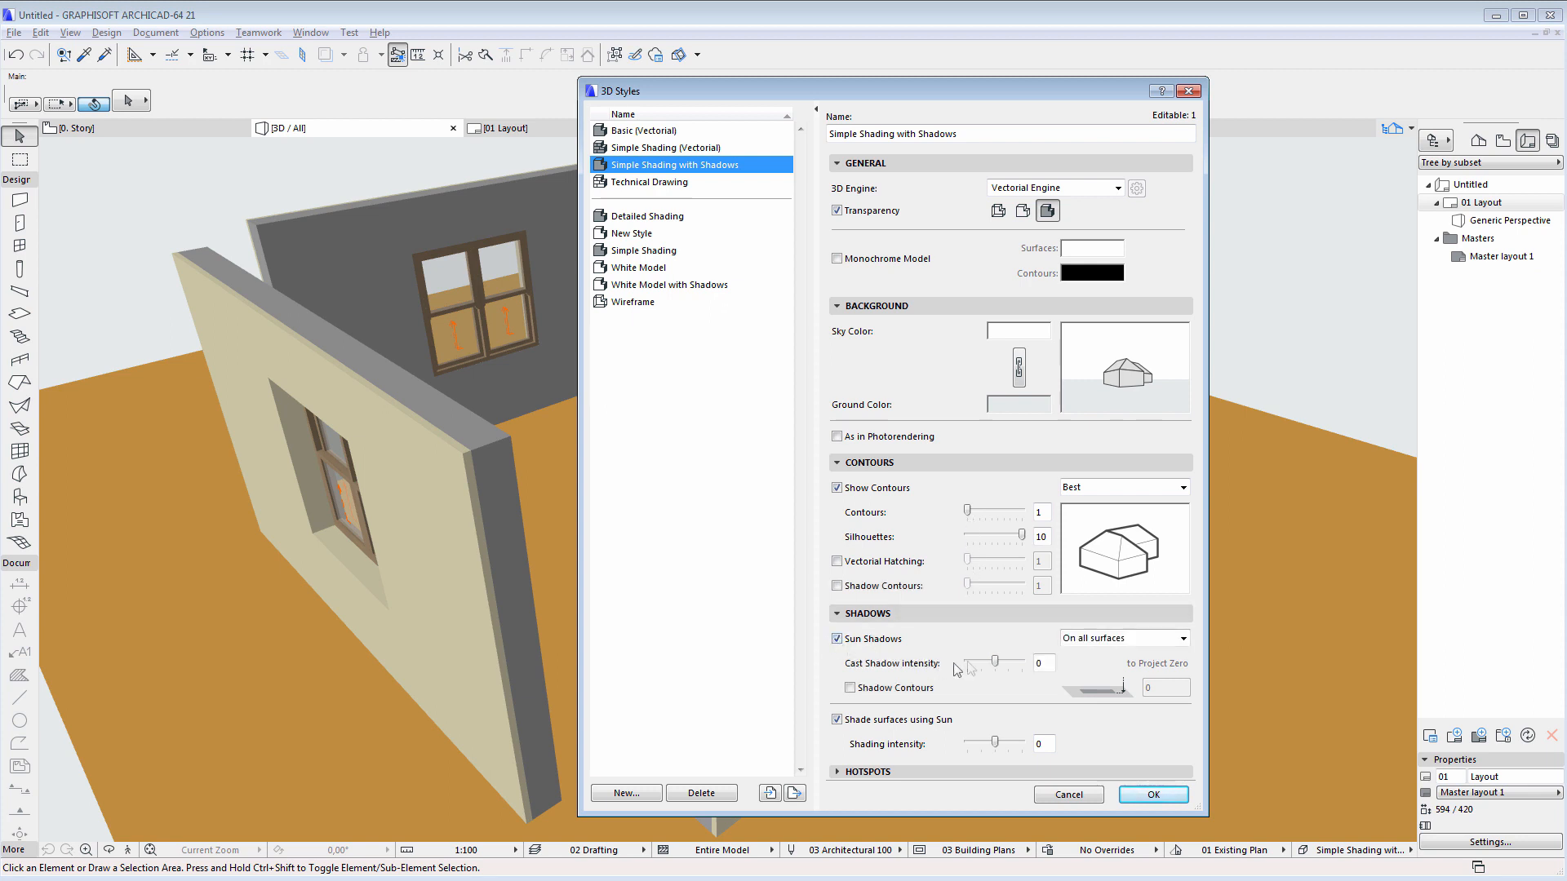
drag(966, 662, 1011, 663)
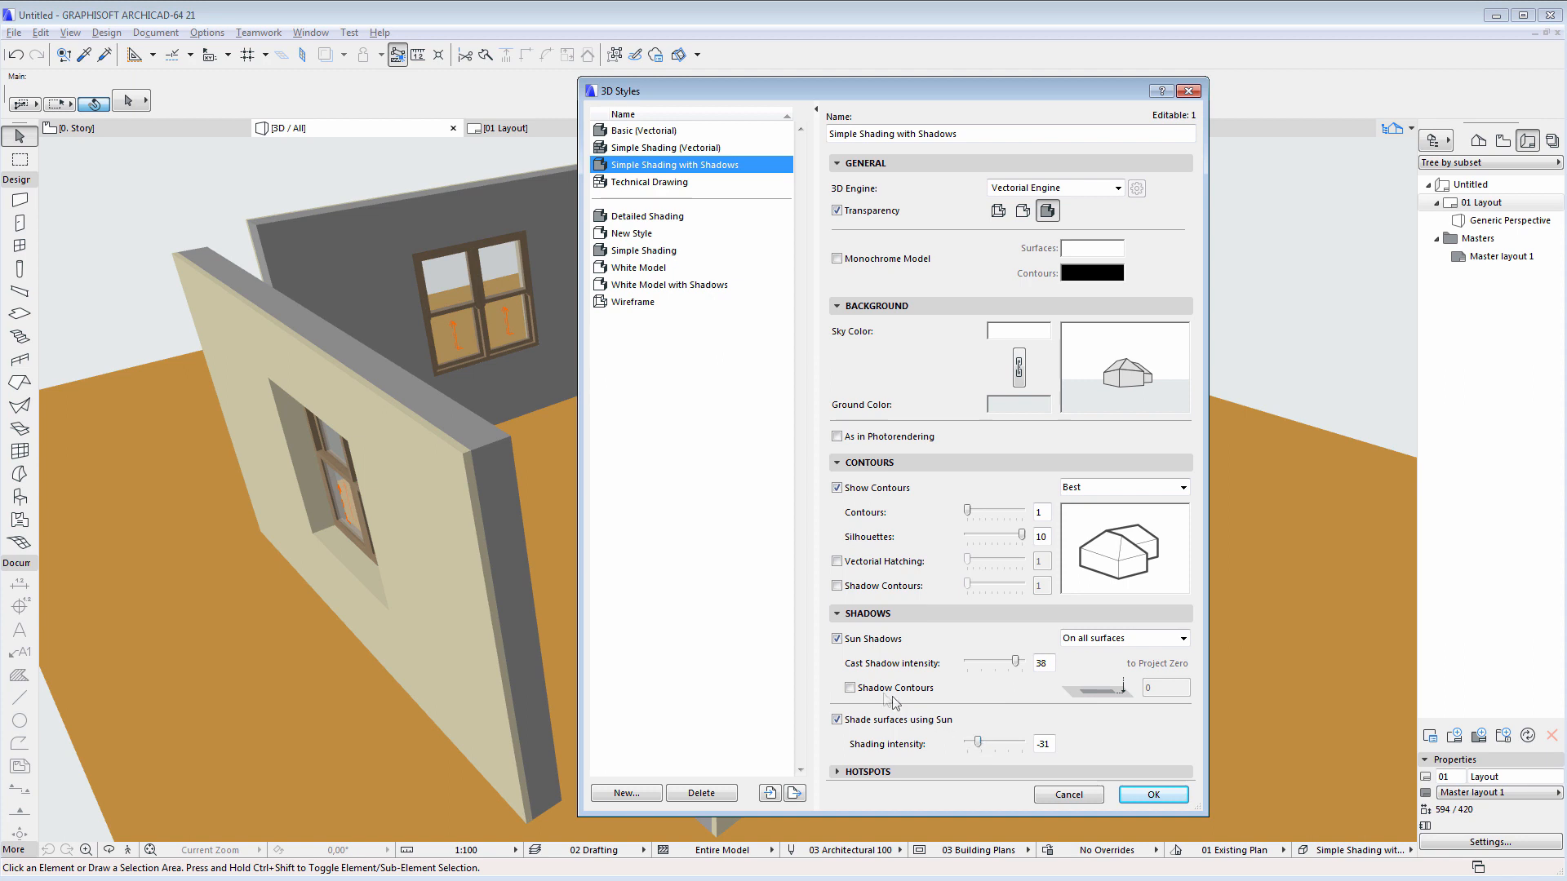
click(836, 687)
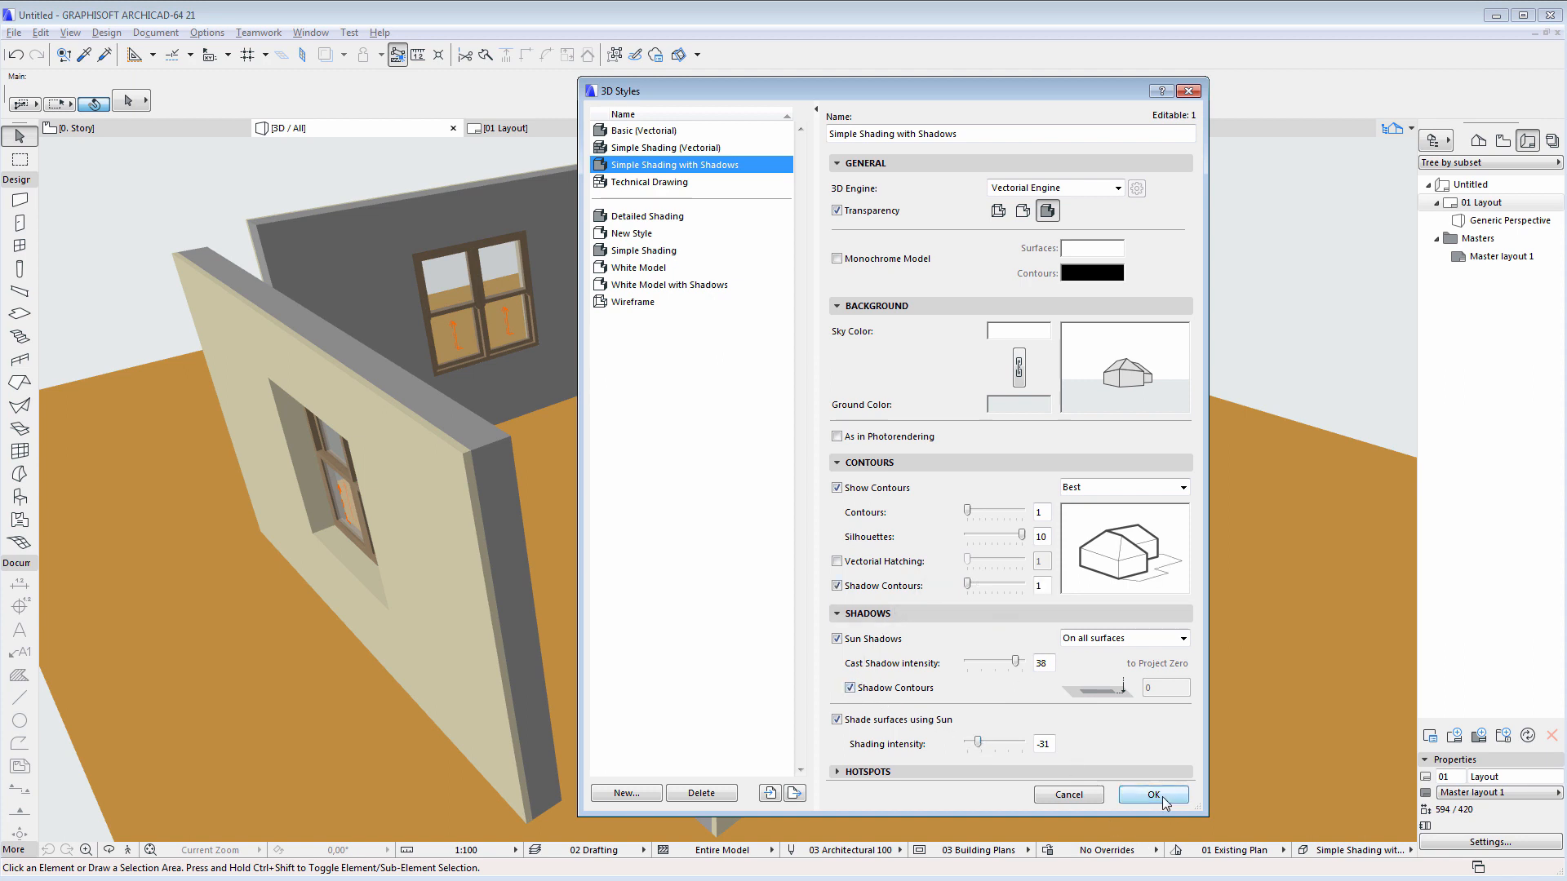
click(1151, 794)
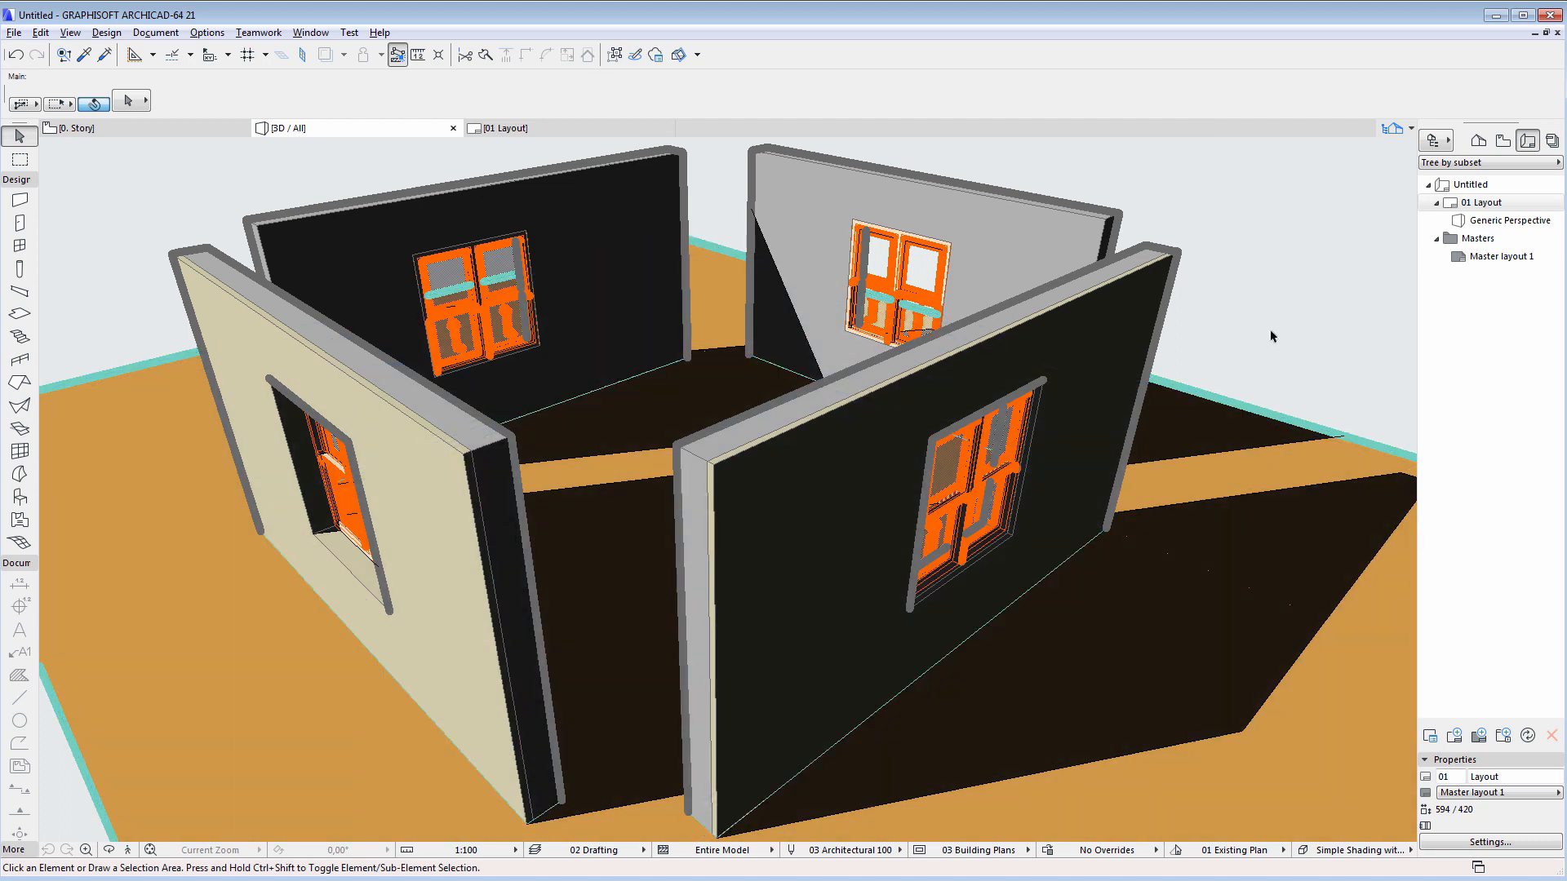
mouse_move(1269, 339)
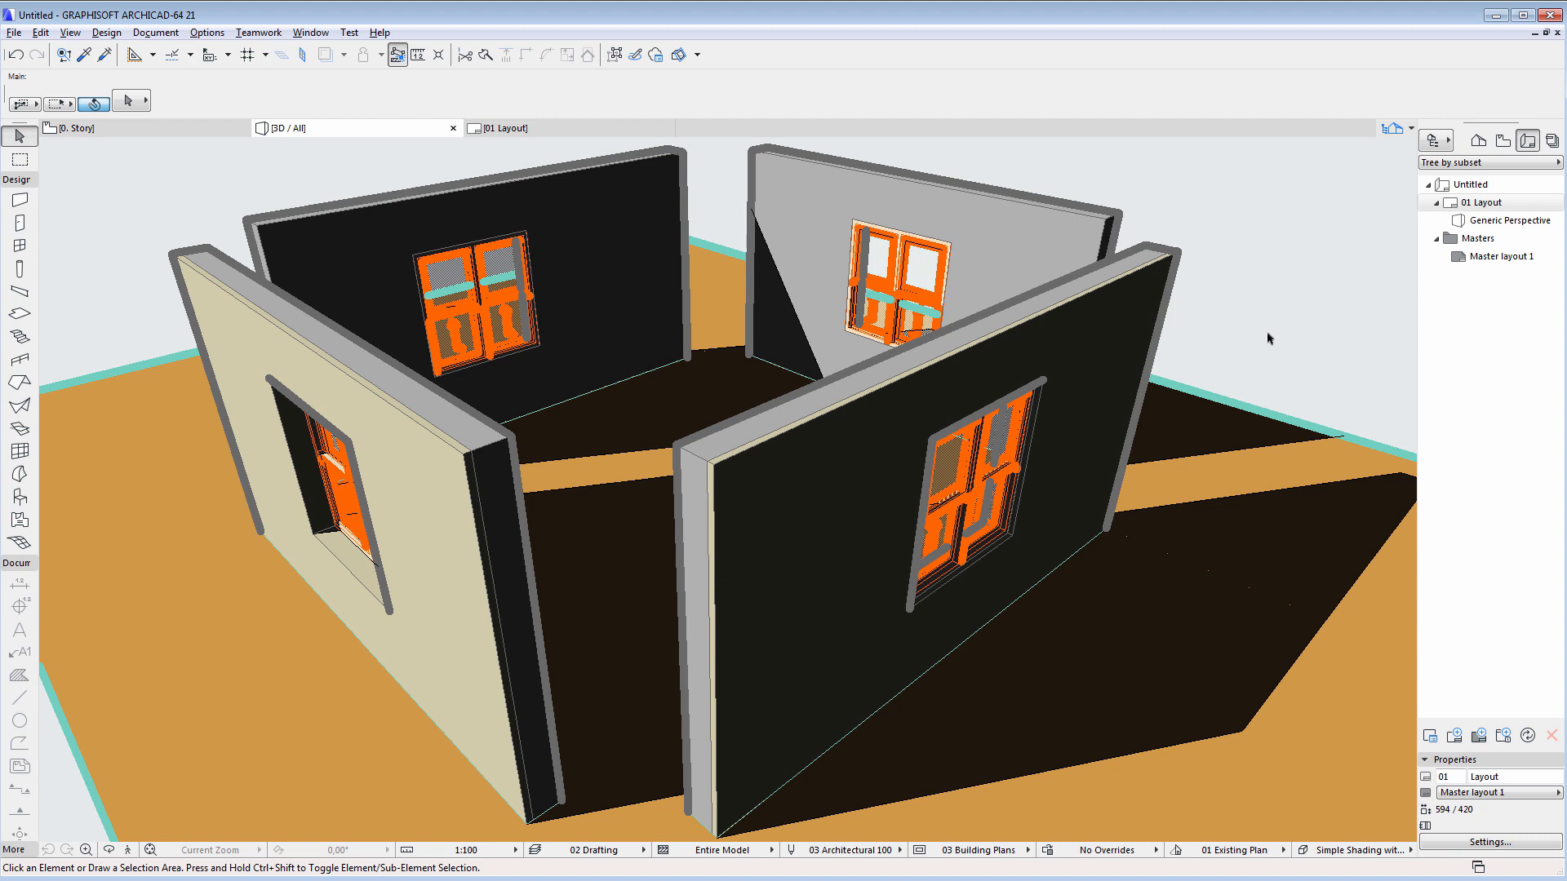
Check the updated perspective on 01 Layout and show the Navigator's View Map.
click(1481, 201)
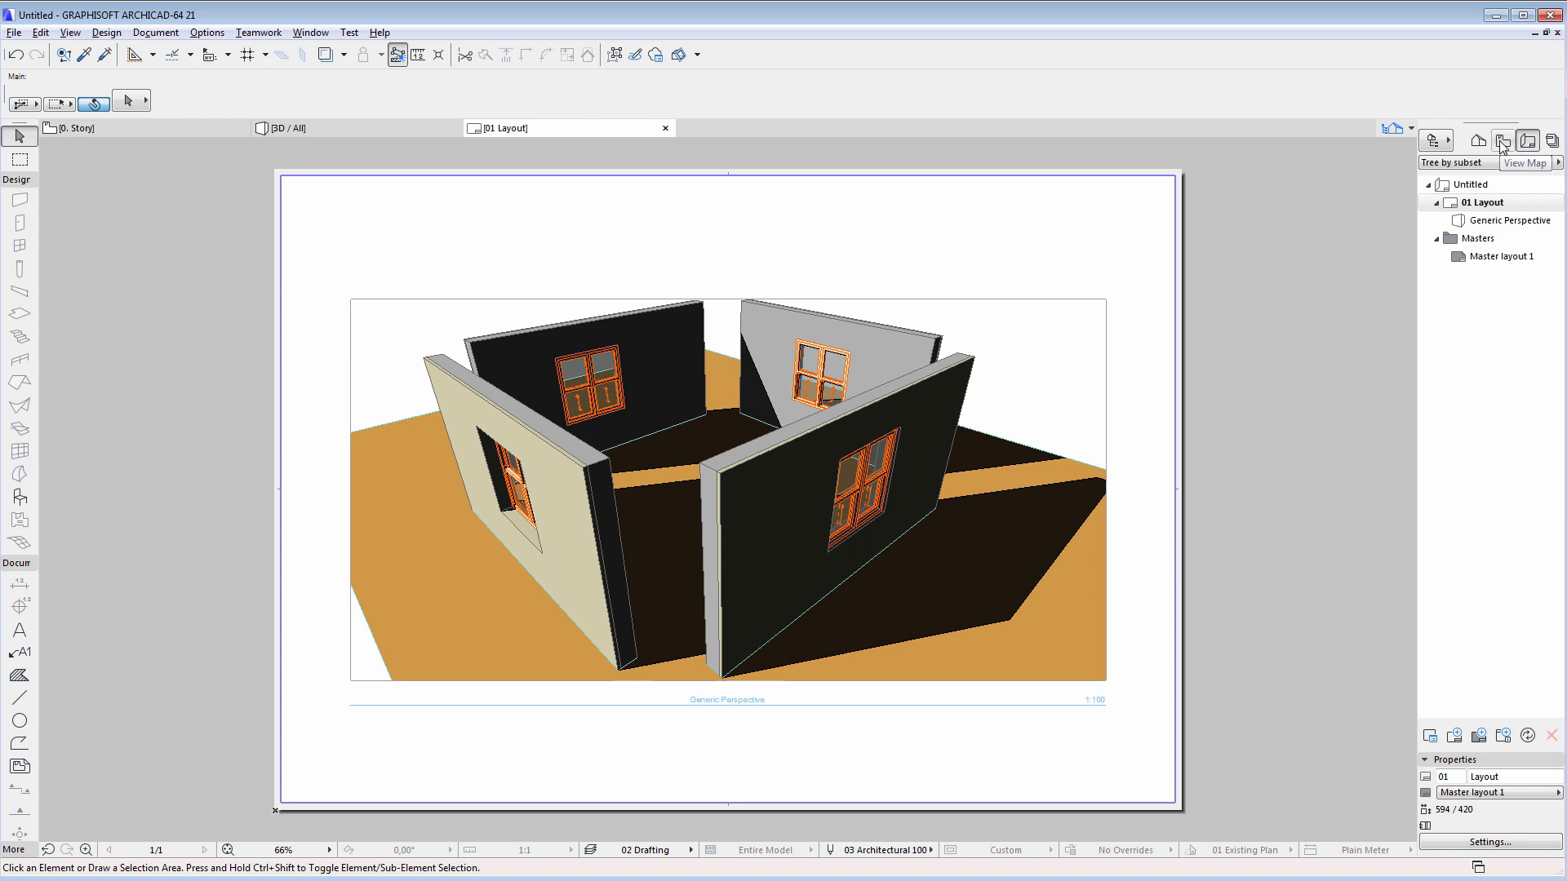
click(1526, 139)
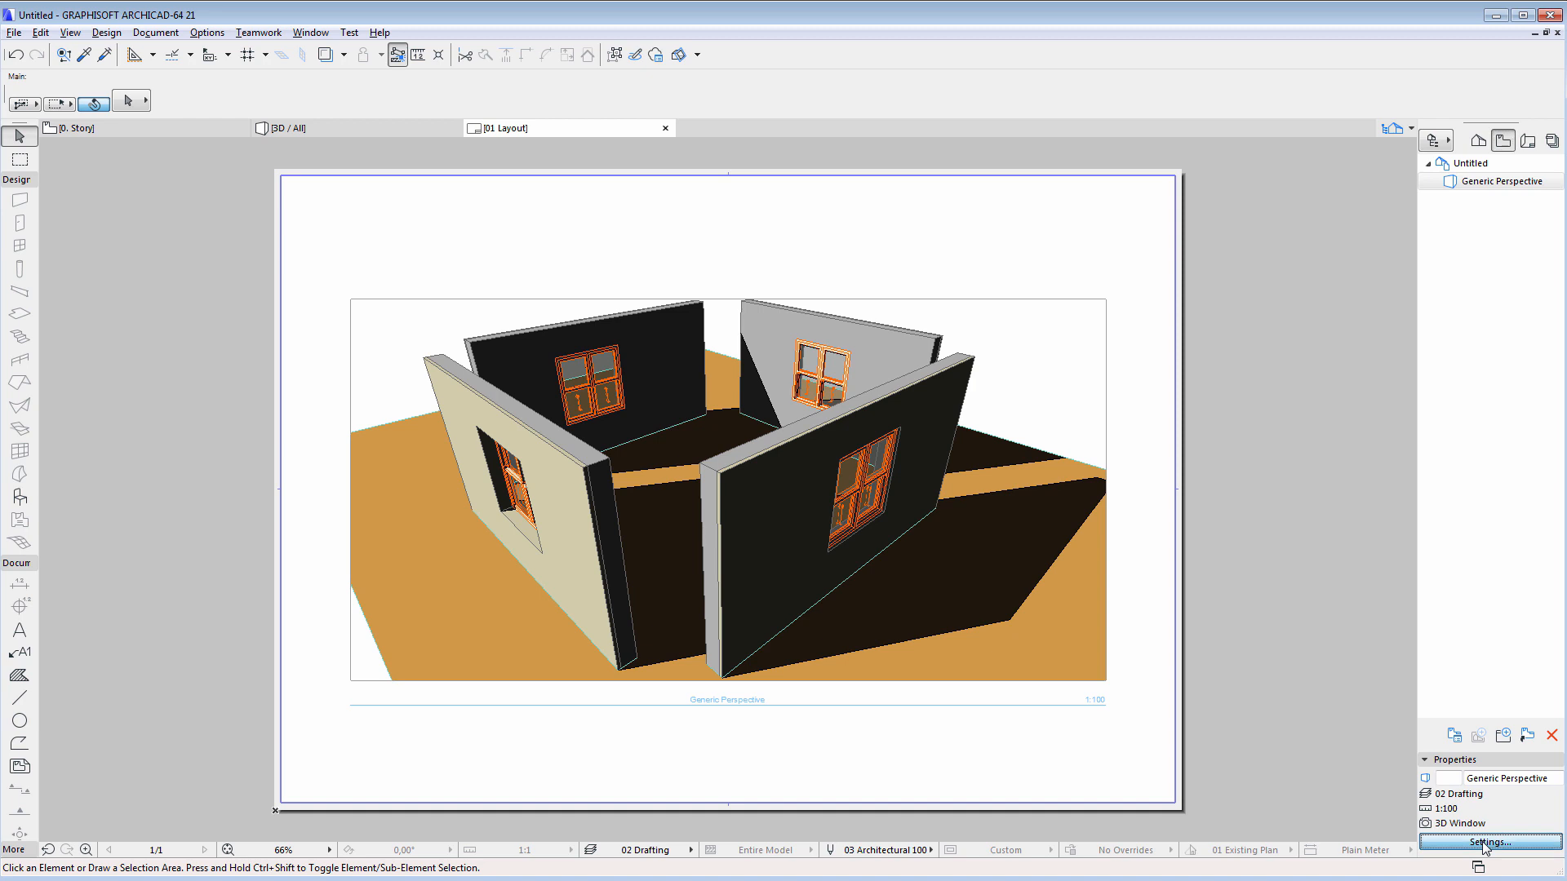
In Generic Perspective's View Settings, pick White Model with Shadows as the 3D style.
click(1483, 840)
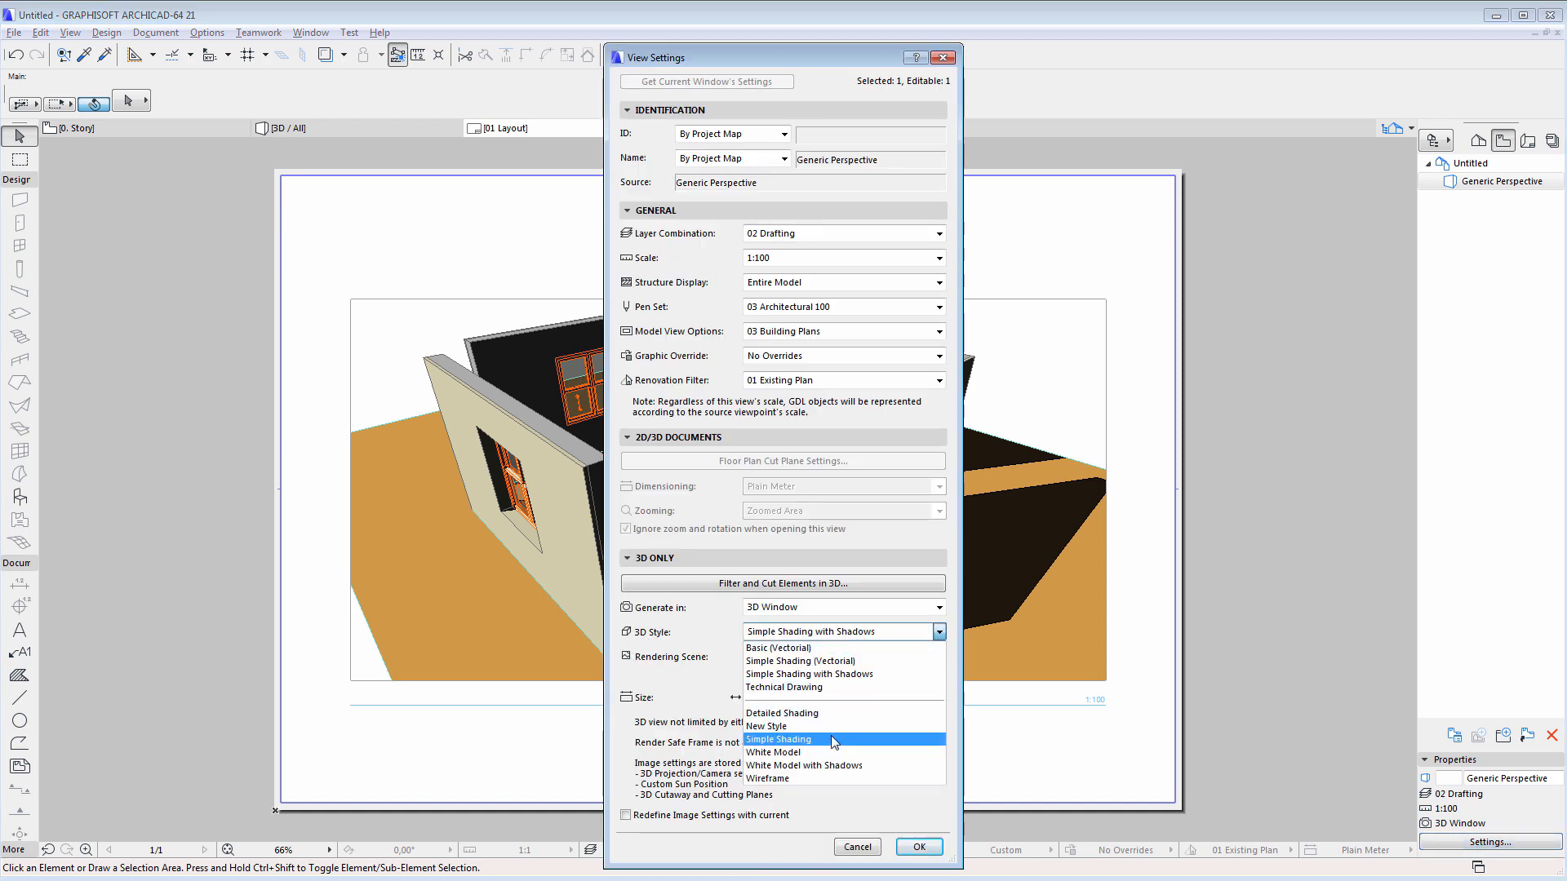
click(805, 766)
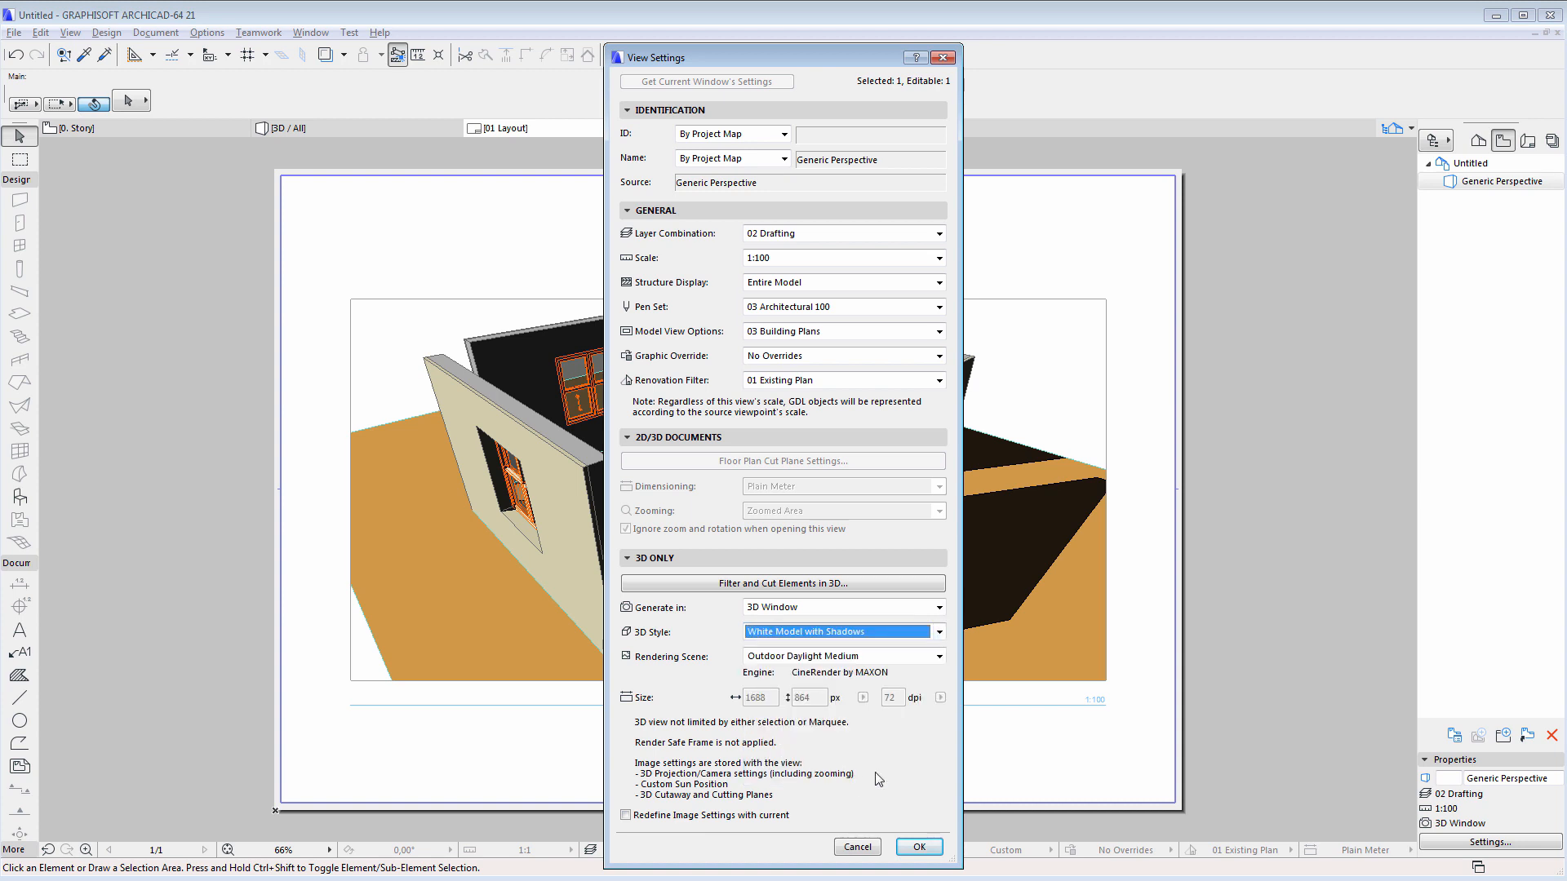